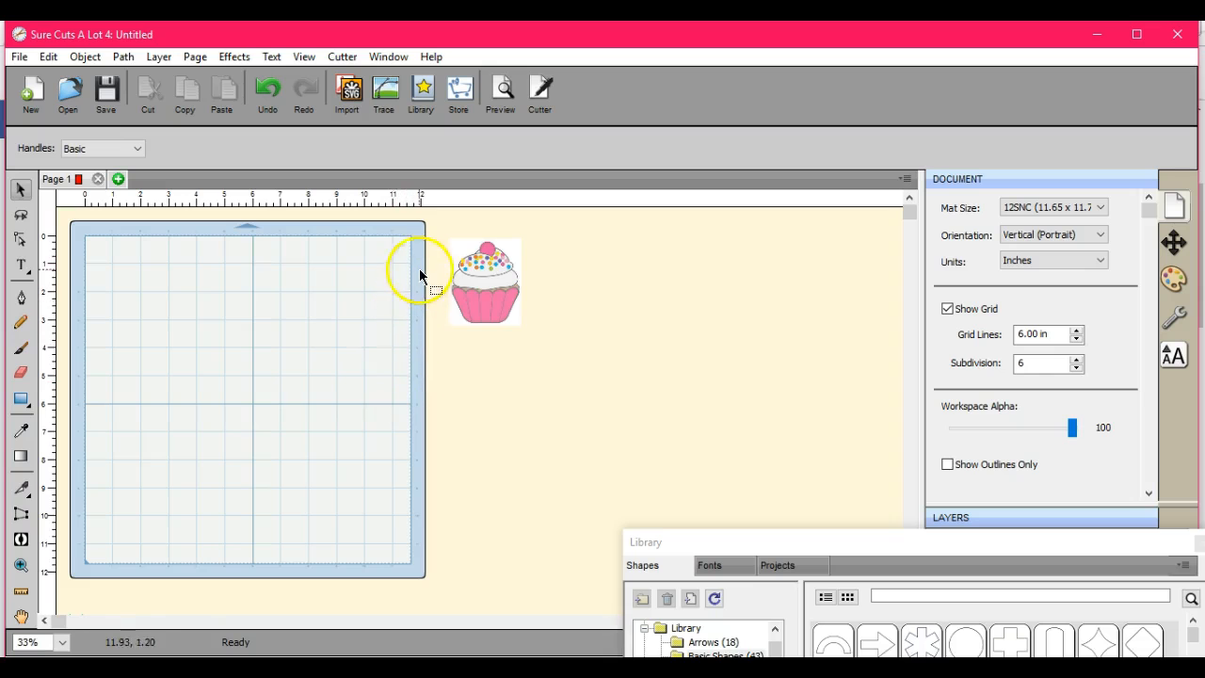
# - Select the full-colour cupcake image and drag it just right of the cutting mat
pyautogui.click(485, 277)
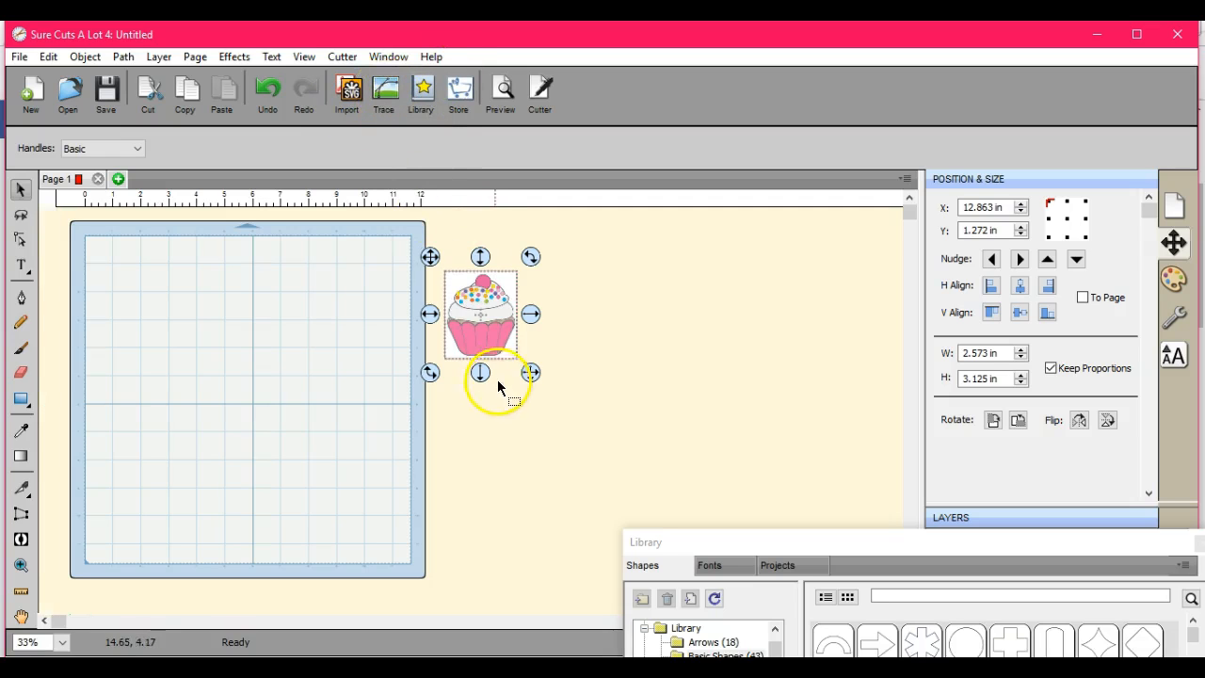
pyautogui.moveTo(480, 315); pyautogui.dragTo(485, 308)
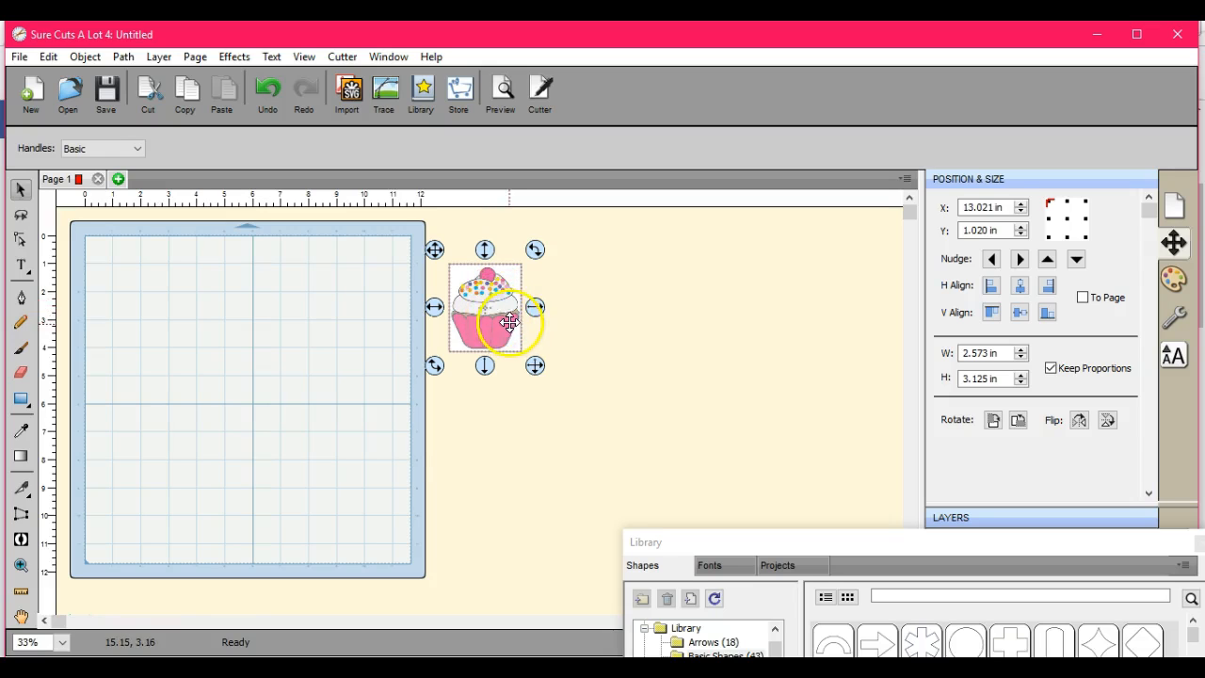
pyautogui.moveTo(508, 322); pyautogui.dragTo(485, 287)
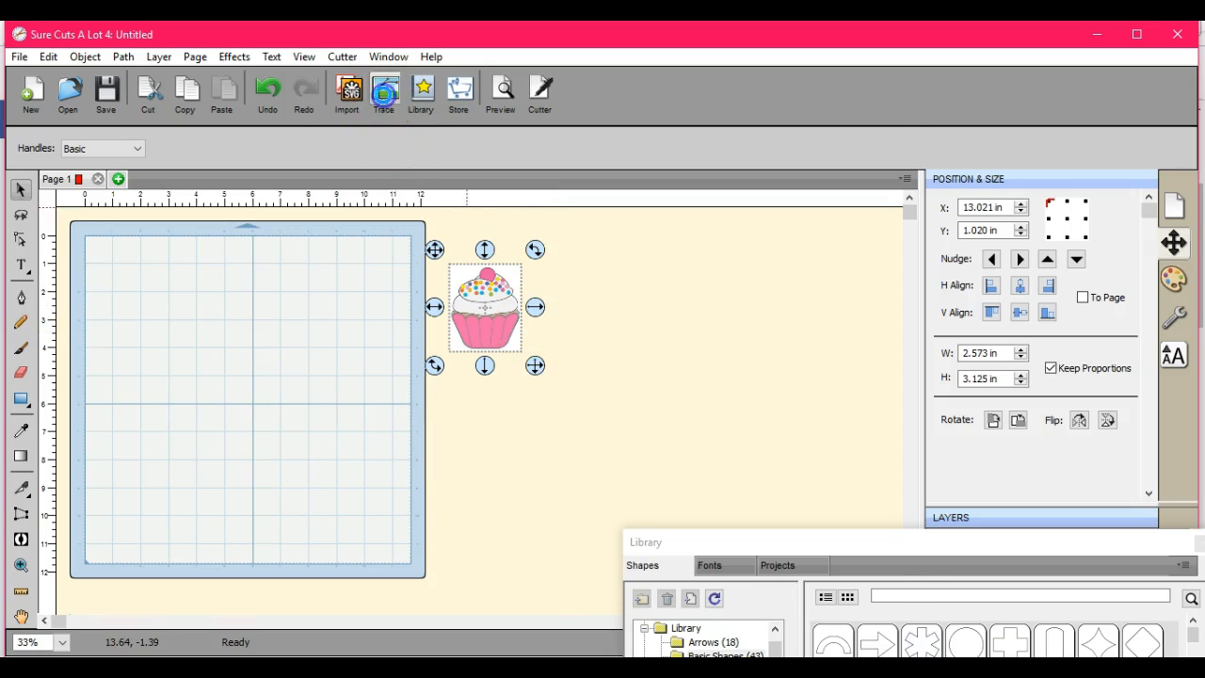
# - Open Trace for the cupcake and switch Mode from Color layers to Monochrome
pyautogui.click(384, 92)
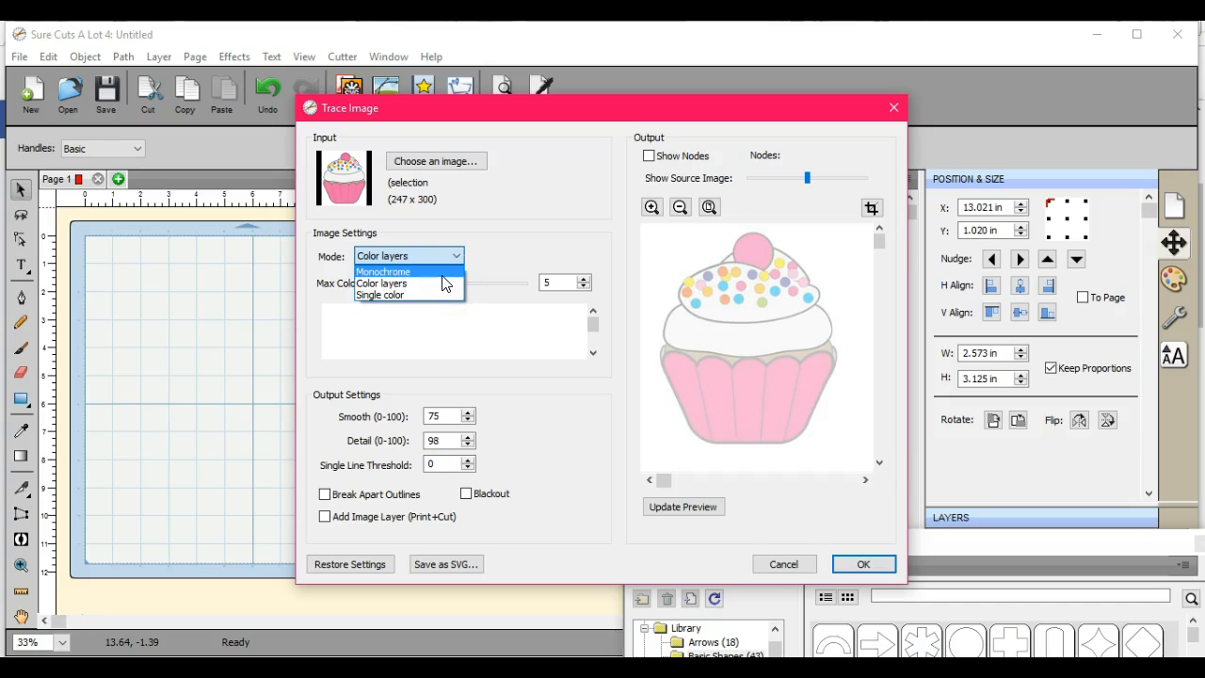
pyautogui.click(381, 271)
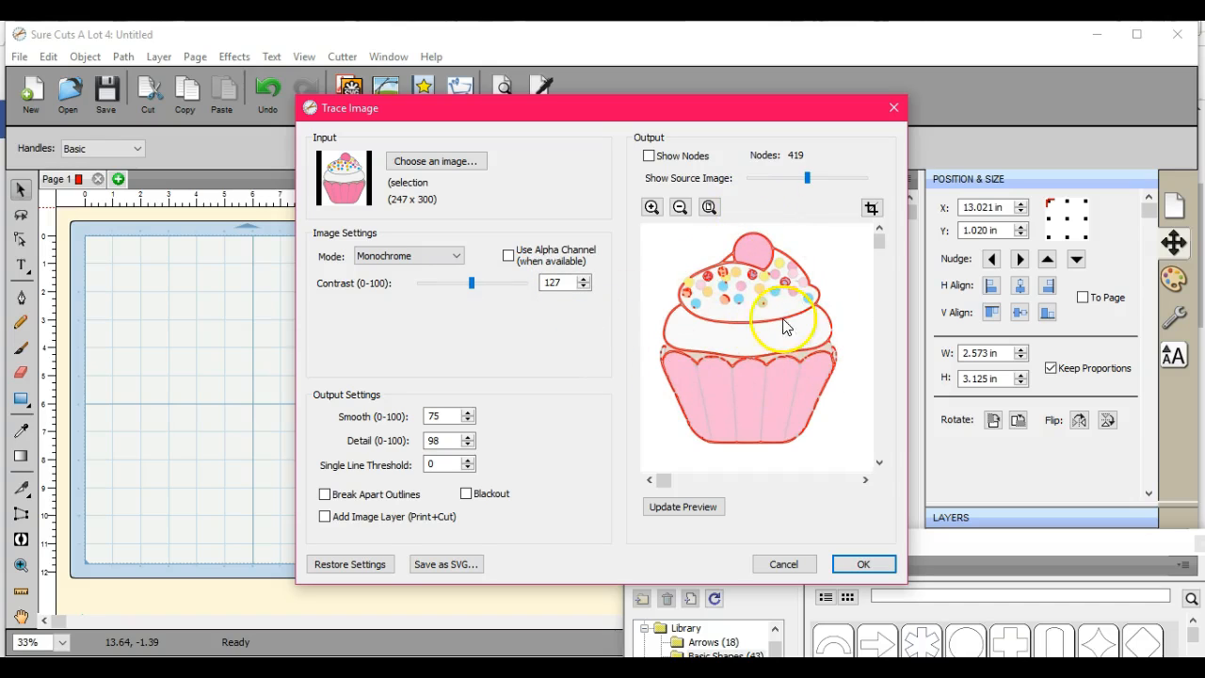
pyautogui.moveTo(665, 365)
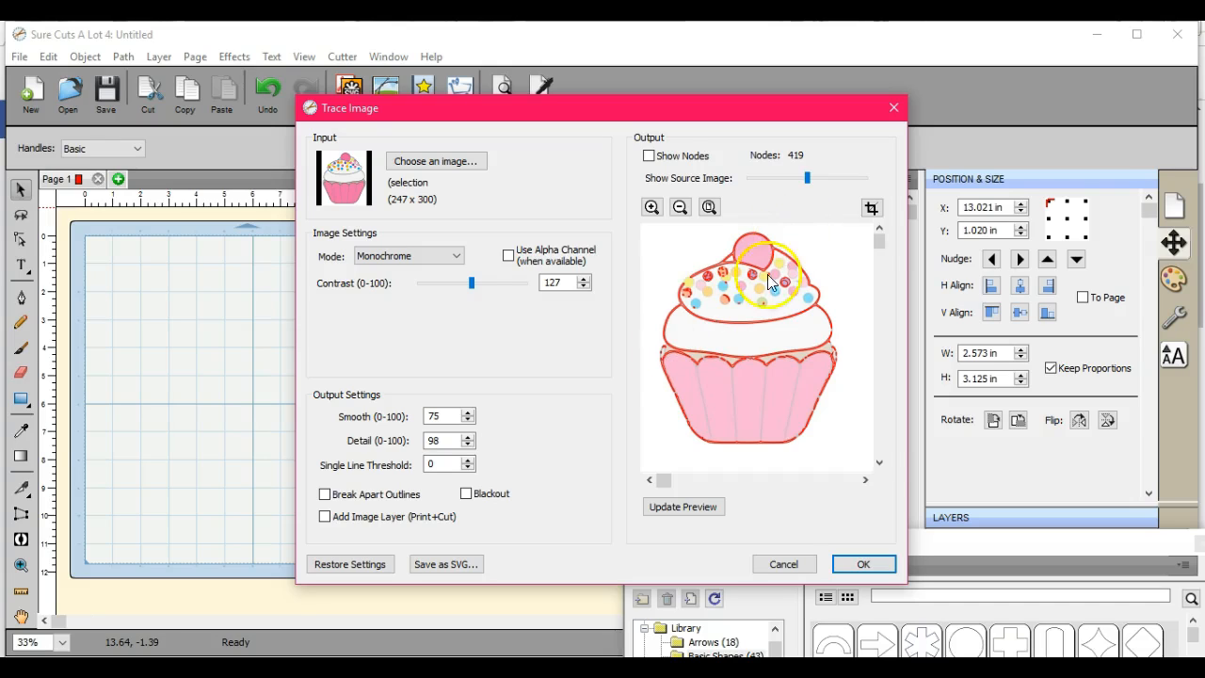
pyautogui.moveTo(805, 329)
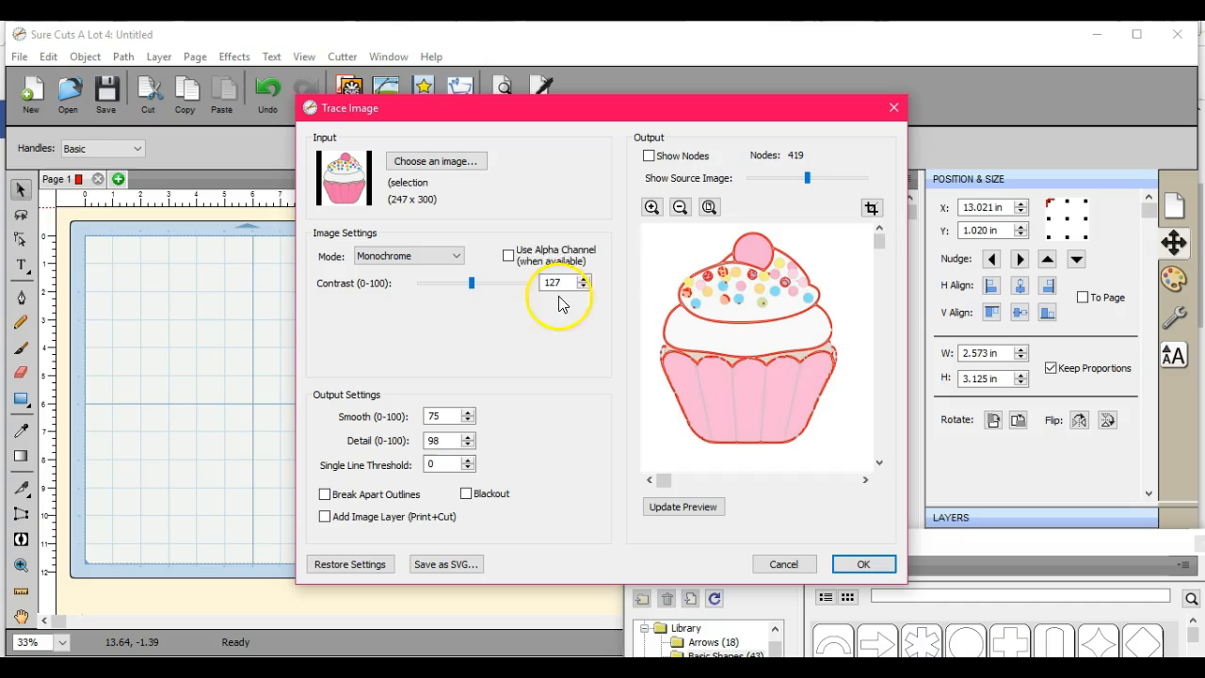
# - Raise the monochrome trace contrast to 220 and refresh the preview to 178 nodes
pyautogui.click(582, 276)
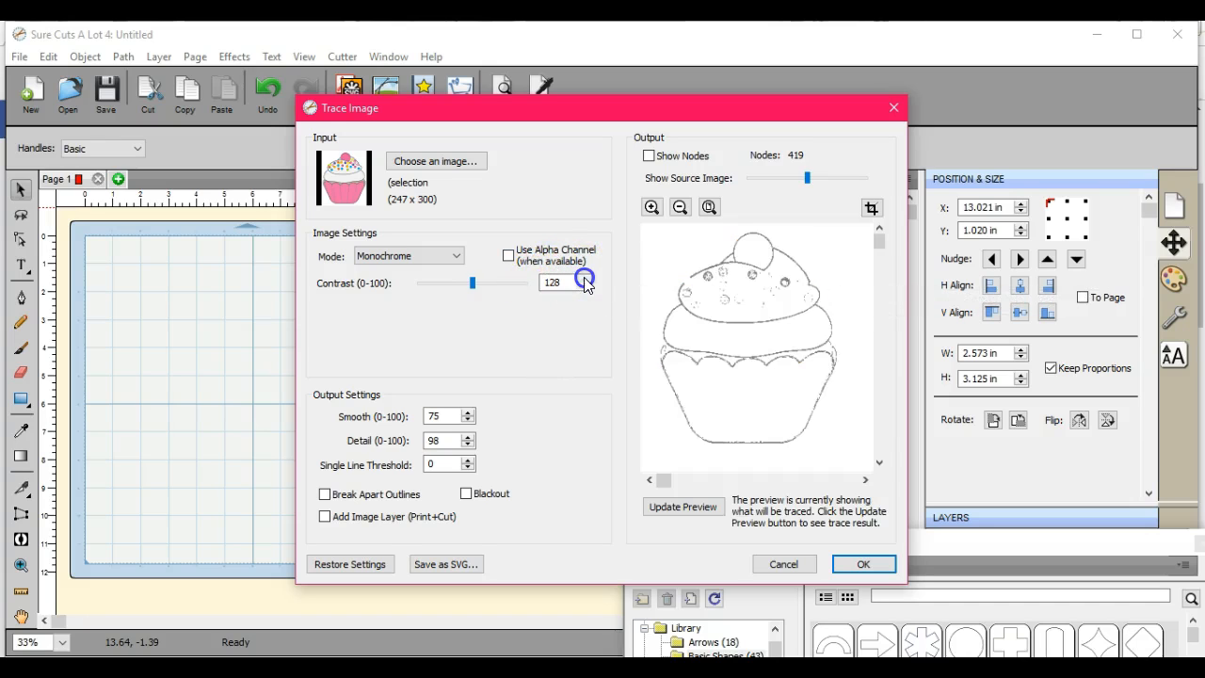
pyautogui.moveTo(472, 282); pyautogui.dragTo(478, 282)
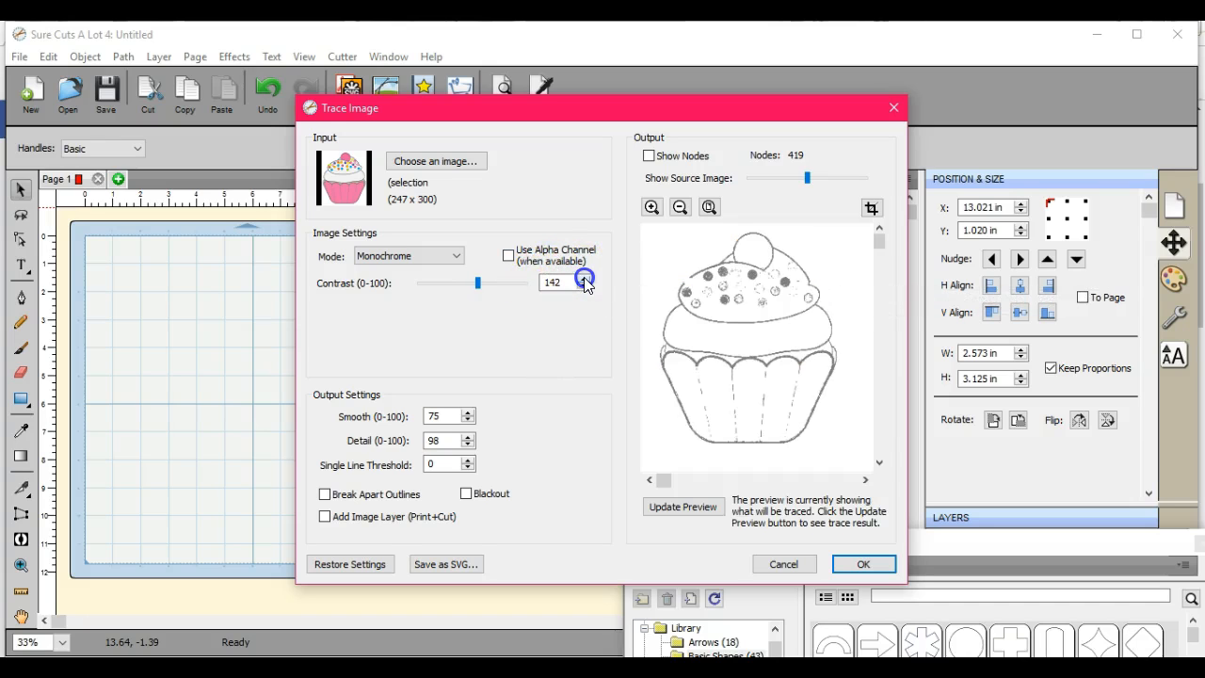
pyautogui.moveTo(478, 282); pyautogui.dragTo(485, 282)
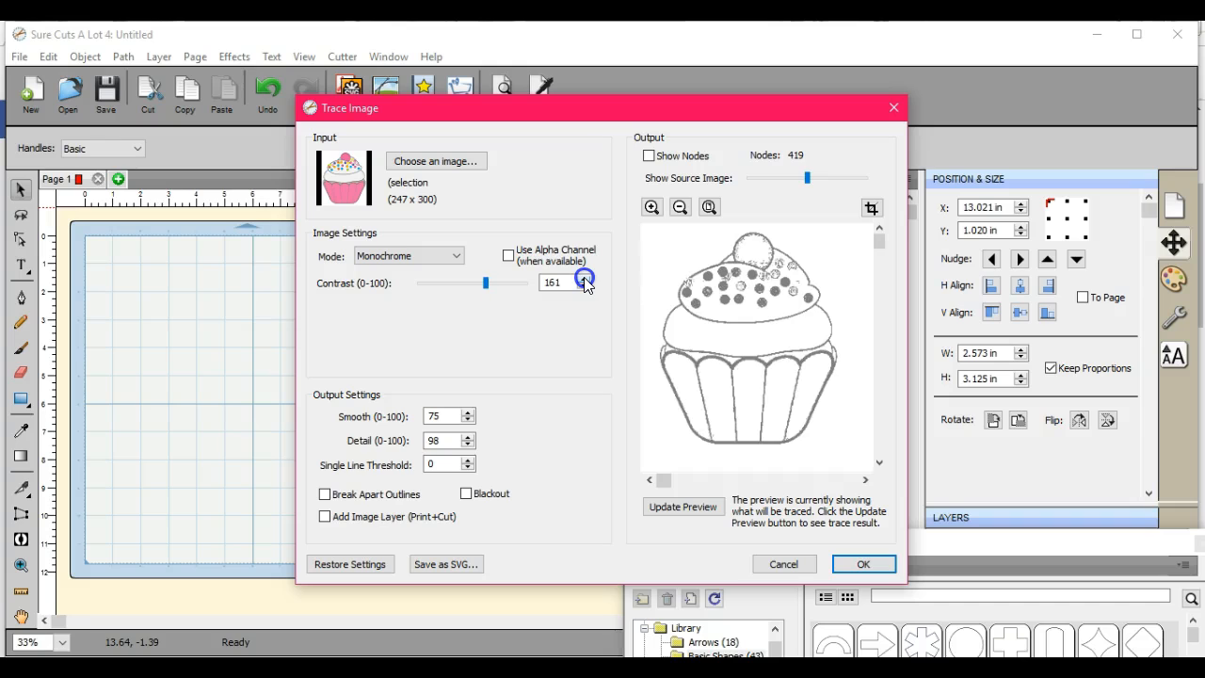
pyautogui.click(586, 278)
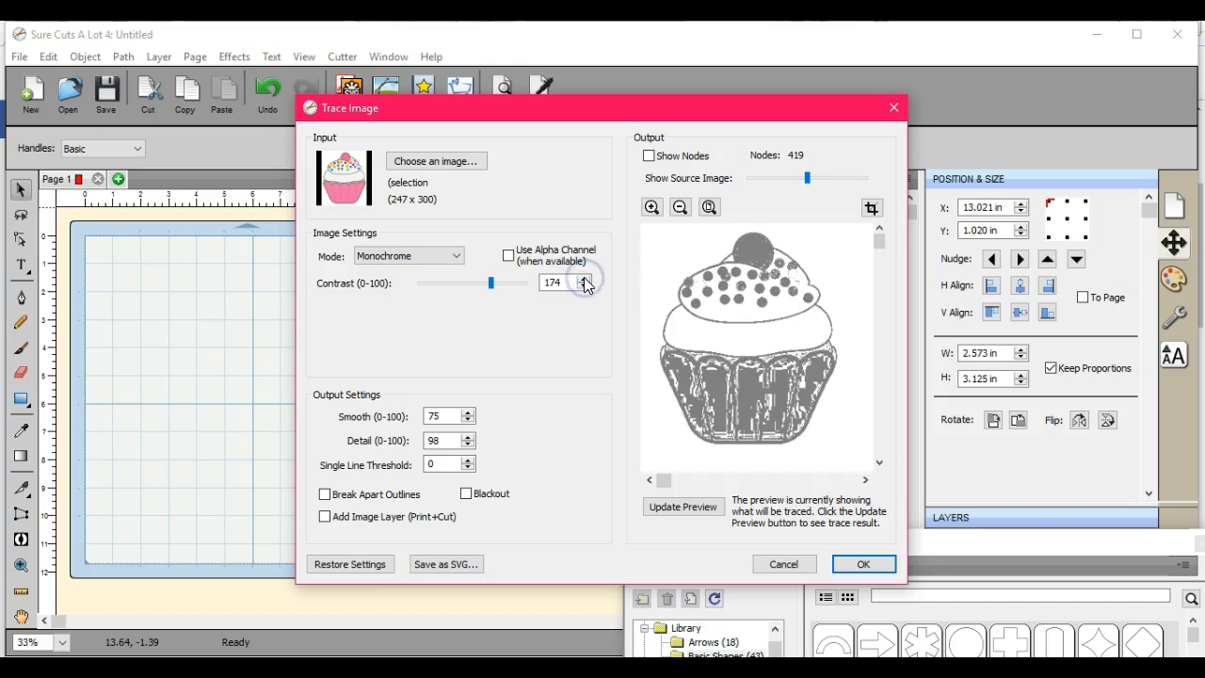
pyautogui.click(586, 278)
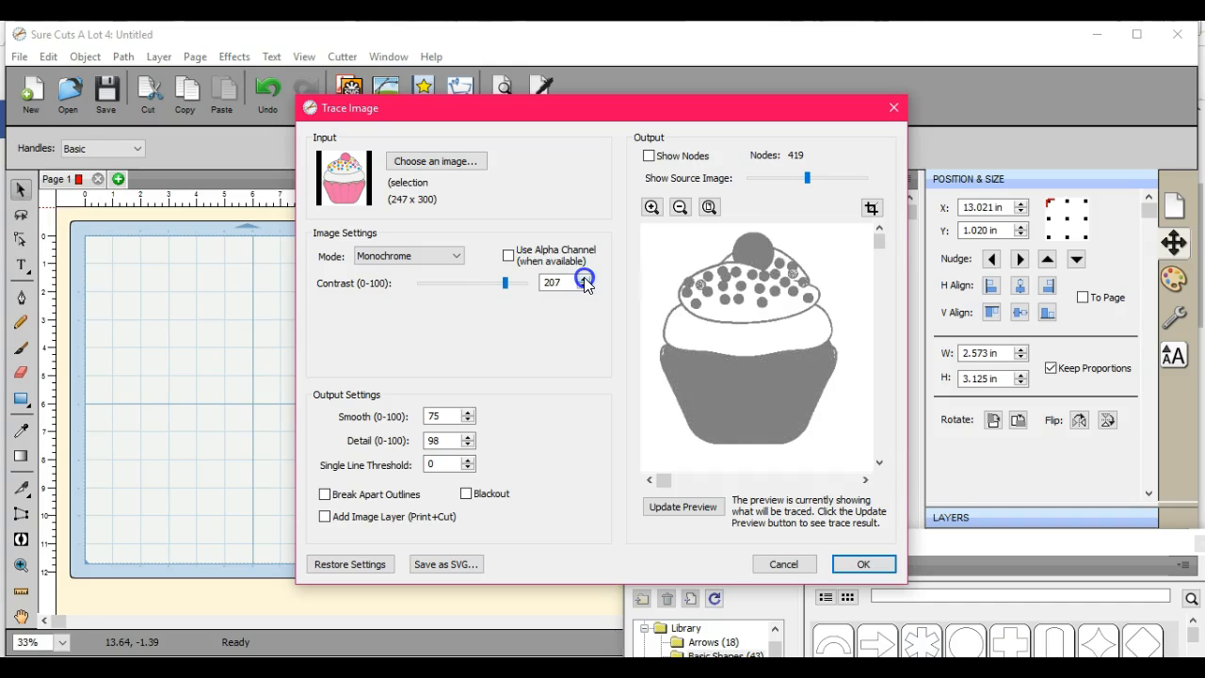
pyautogui.click(582, 277)
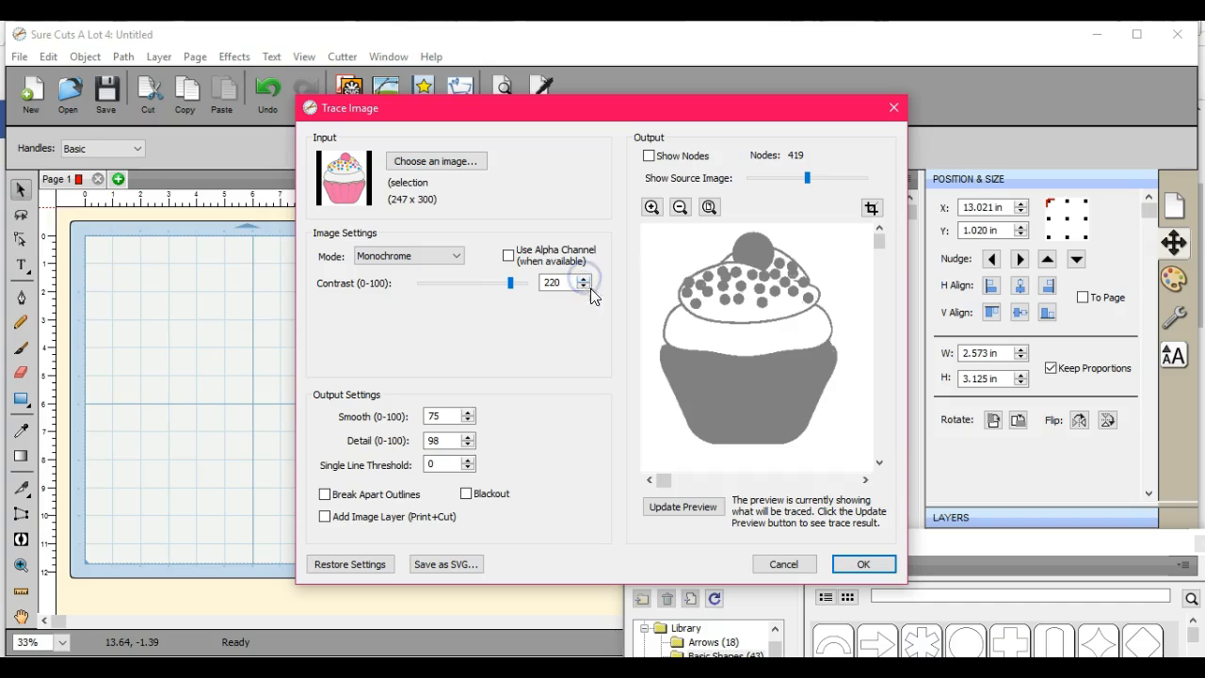
pyautogui.click(683, 507)
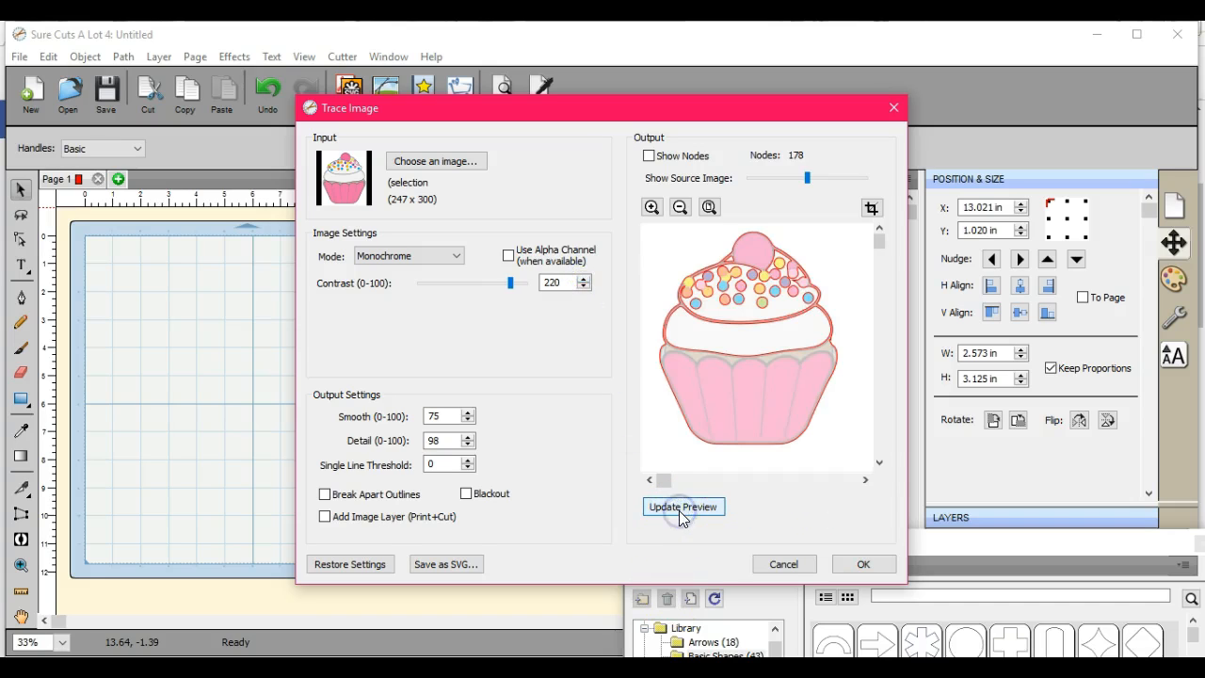
pyautogui.moveTo(857, 564)
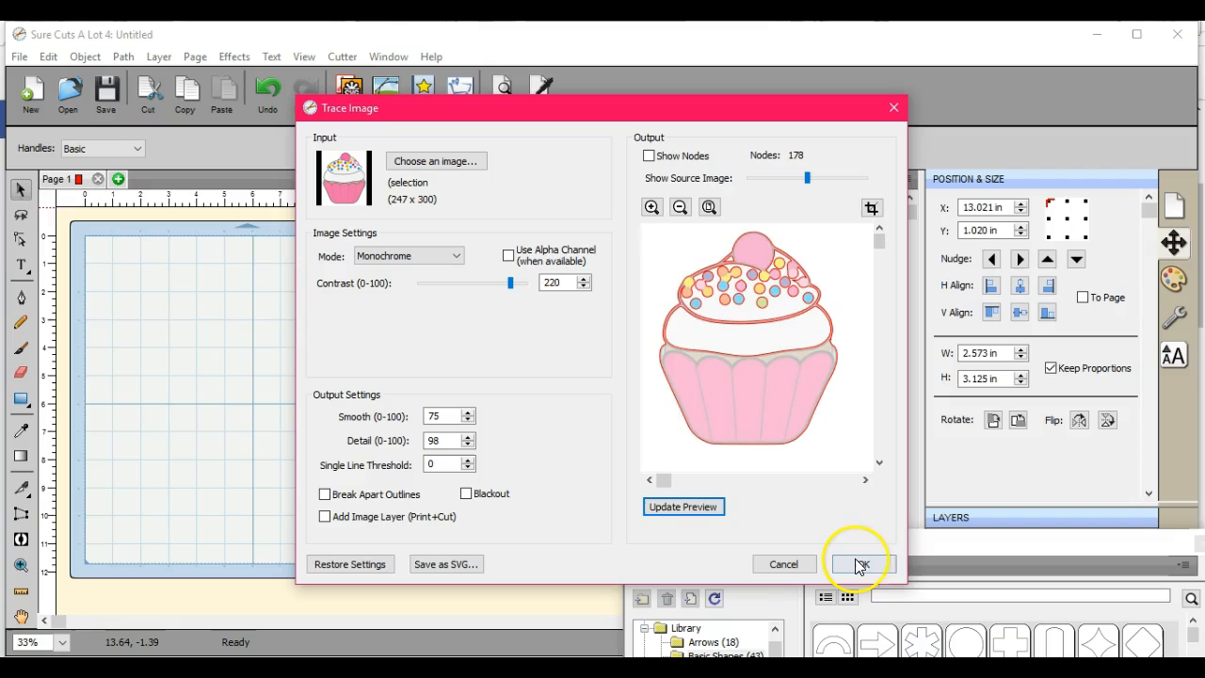
# - Place the solid black trace and start a new trace from cupcake.jpeg
pyautogui.click(859, 564)
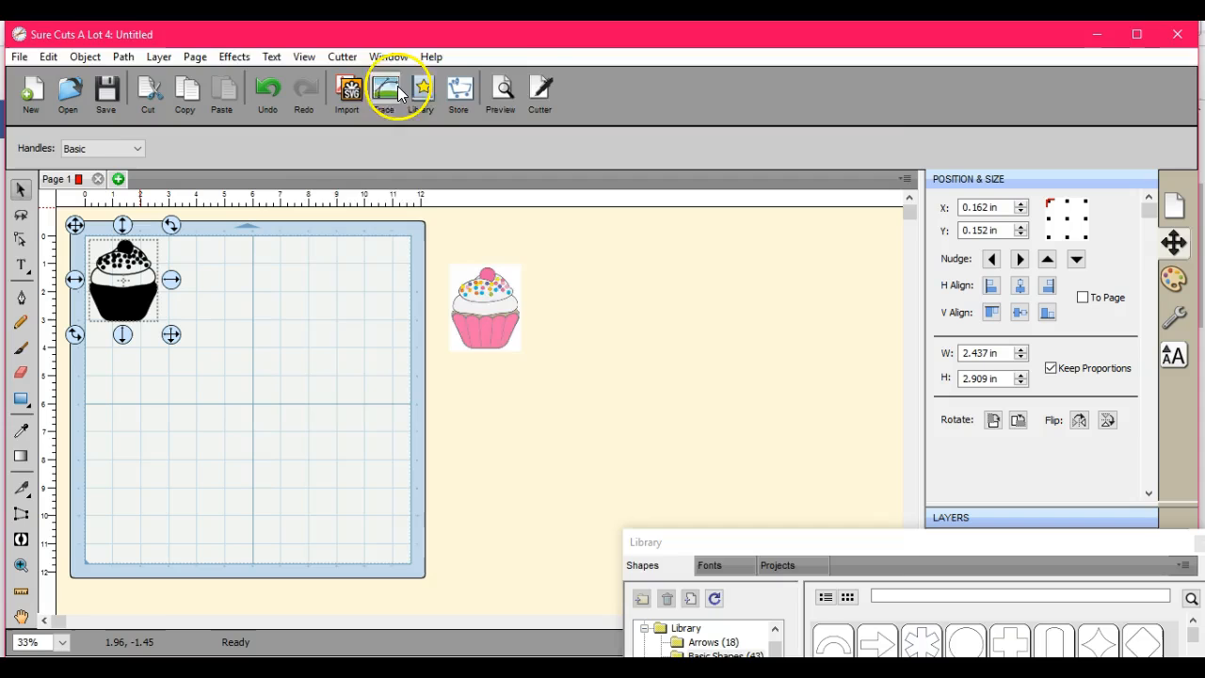
pyautogui.click(385, 91)
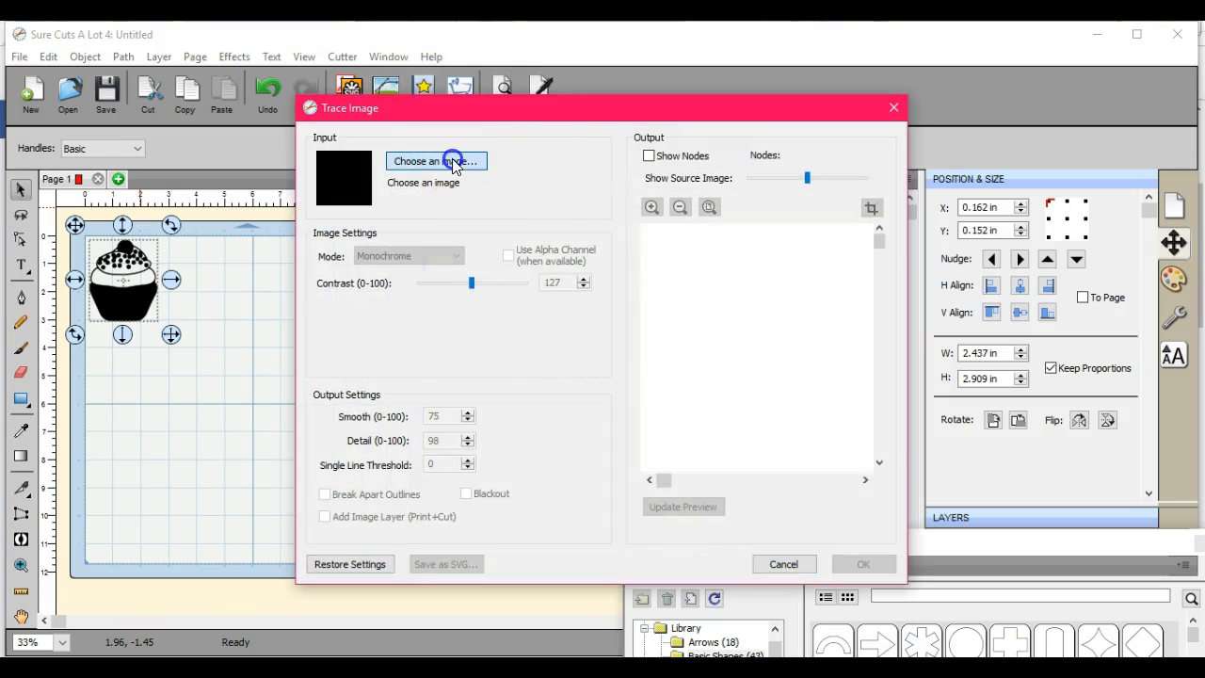
pyautogui.click(435, 160)
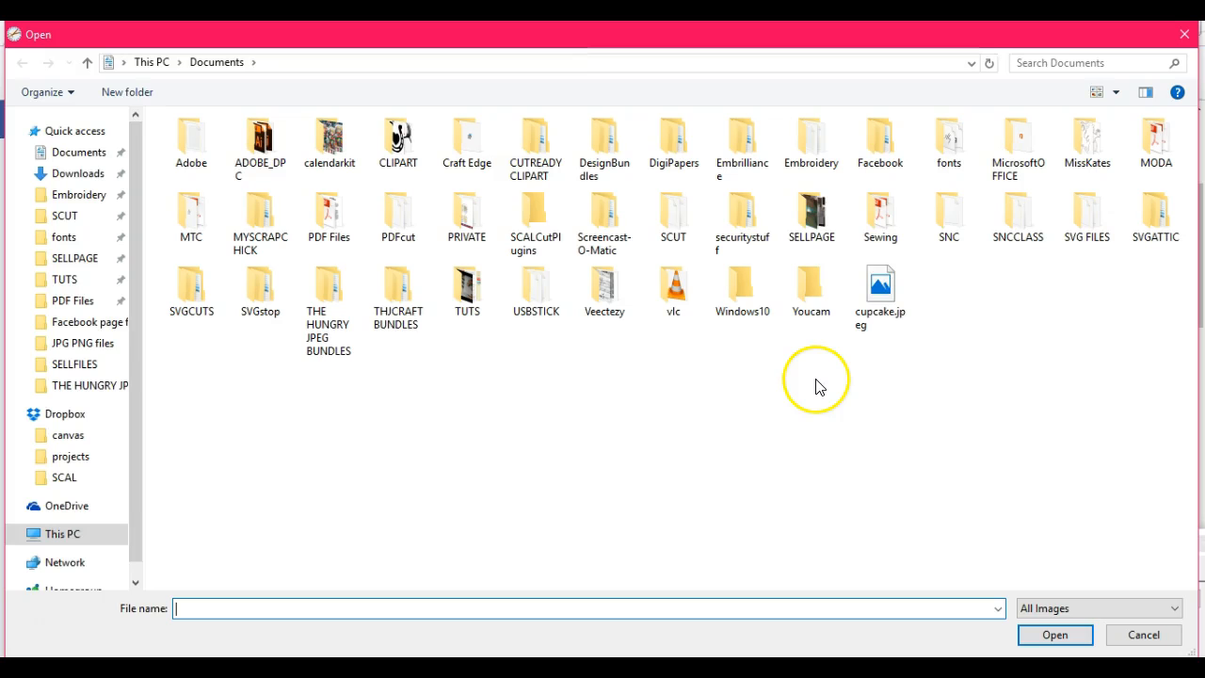
pyautogui.click(1055, 634)
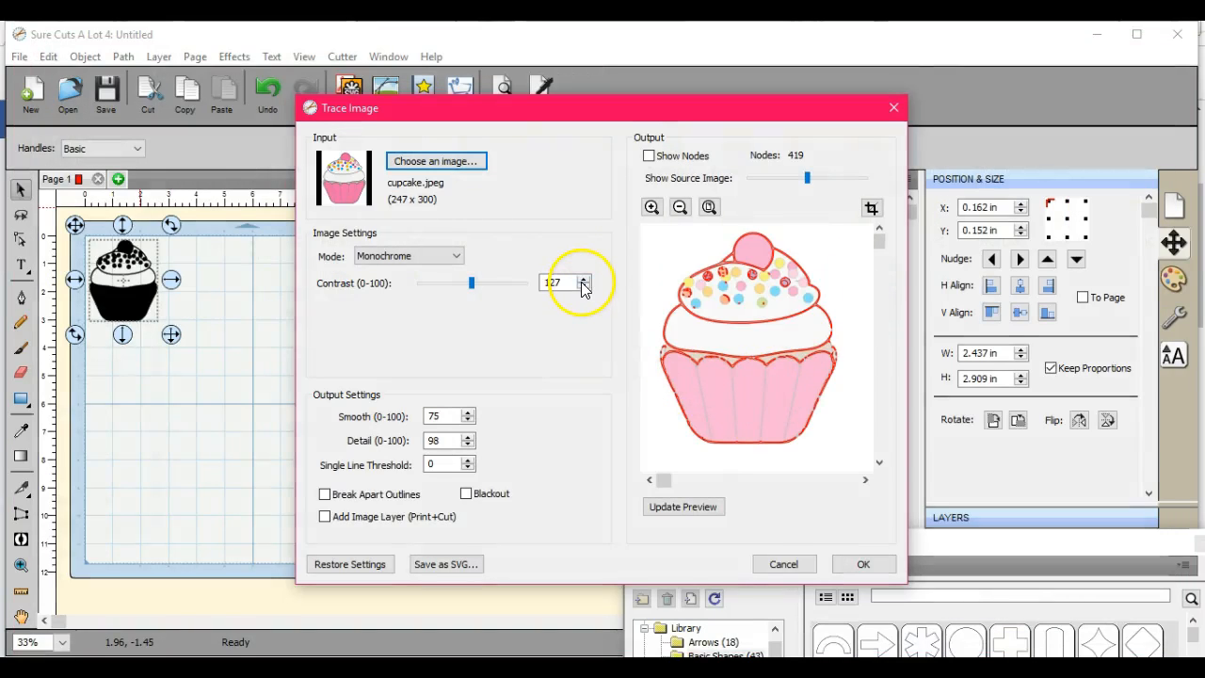
# - Raise the new trace's contrast and refresh its outline preview
pyautogui.click(584, 278)
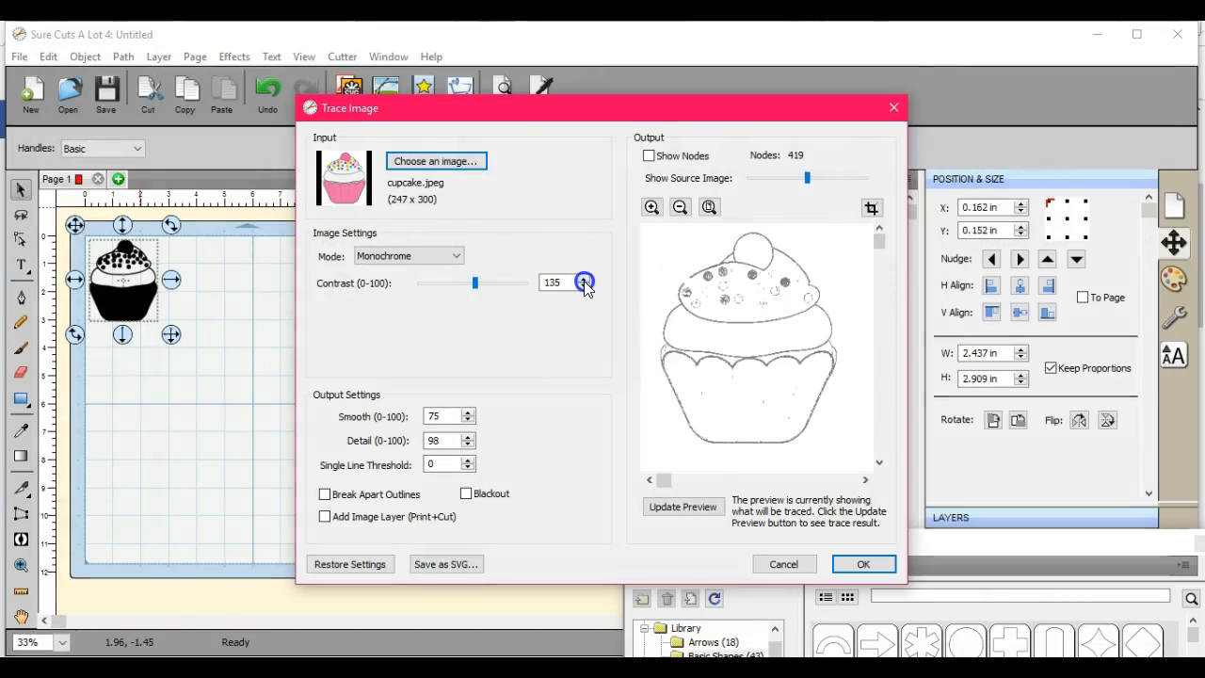
pyautogui.moveTo(475, 283); pyautogui.dragTo(482, 283)
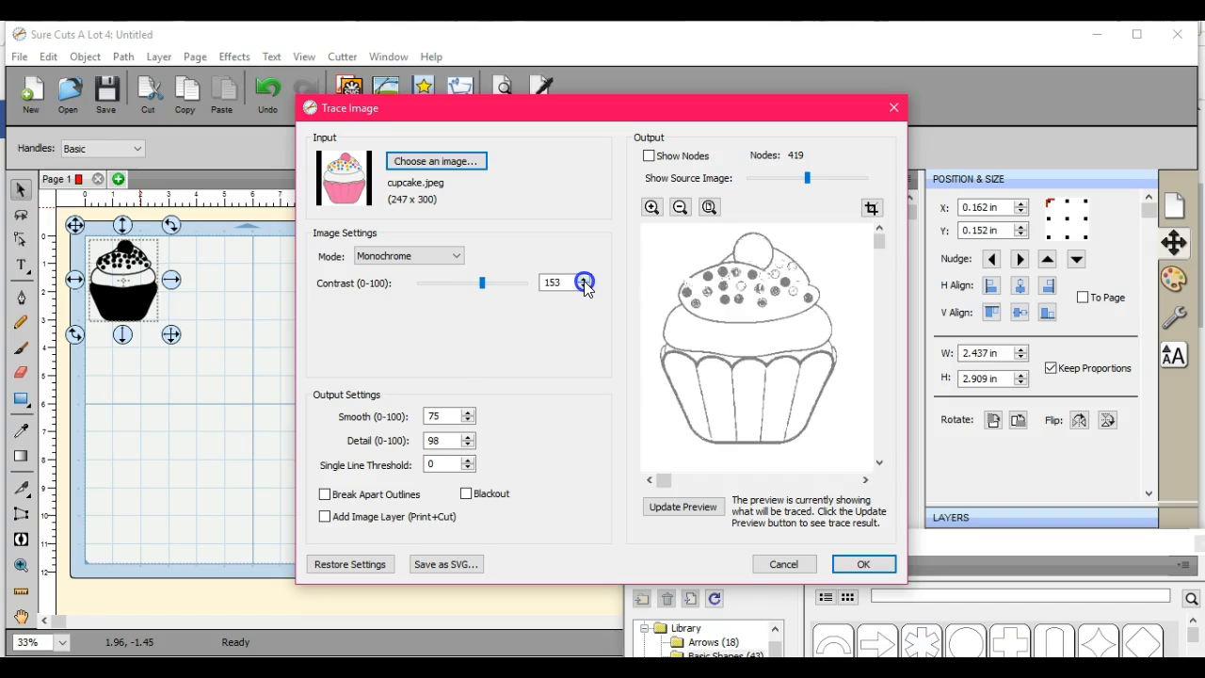
pyautogui.click(683, 506)
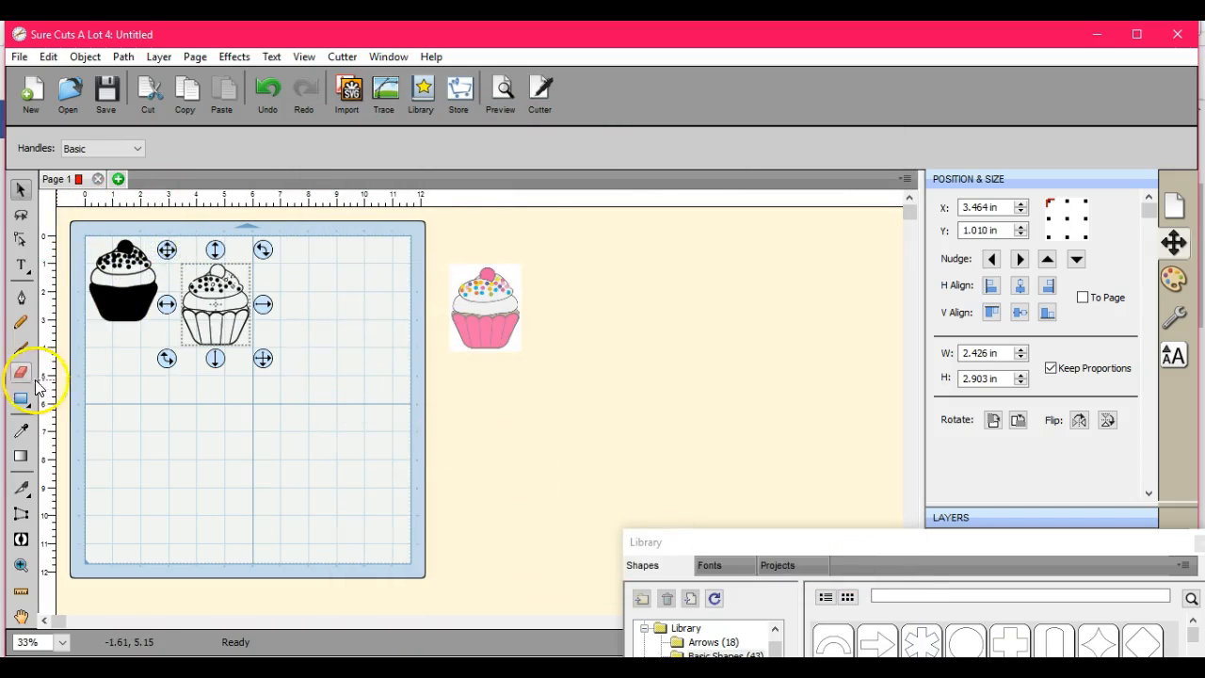
# - Erase the outline cupcake trace, leaving the black traced cupcake selected
pyautogui.click(21, 372)
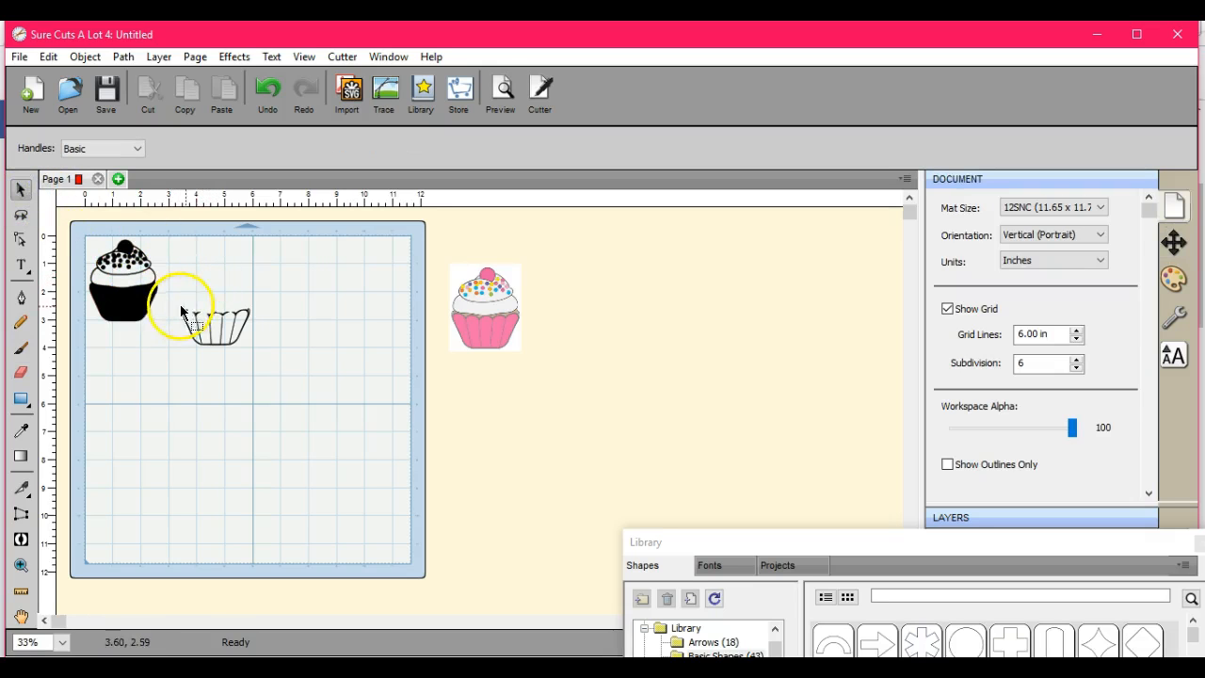
pyautogui.moveTo(184, 313); pyautogui.dragTo(225, 318)
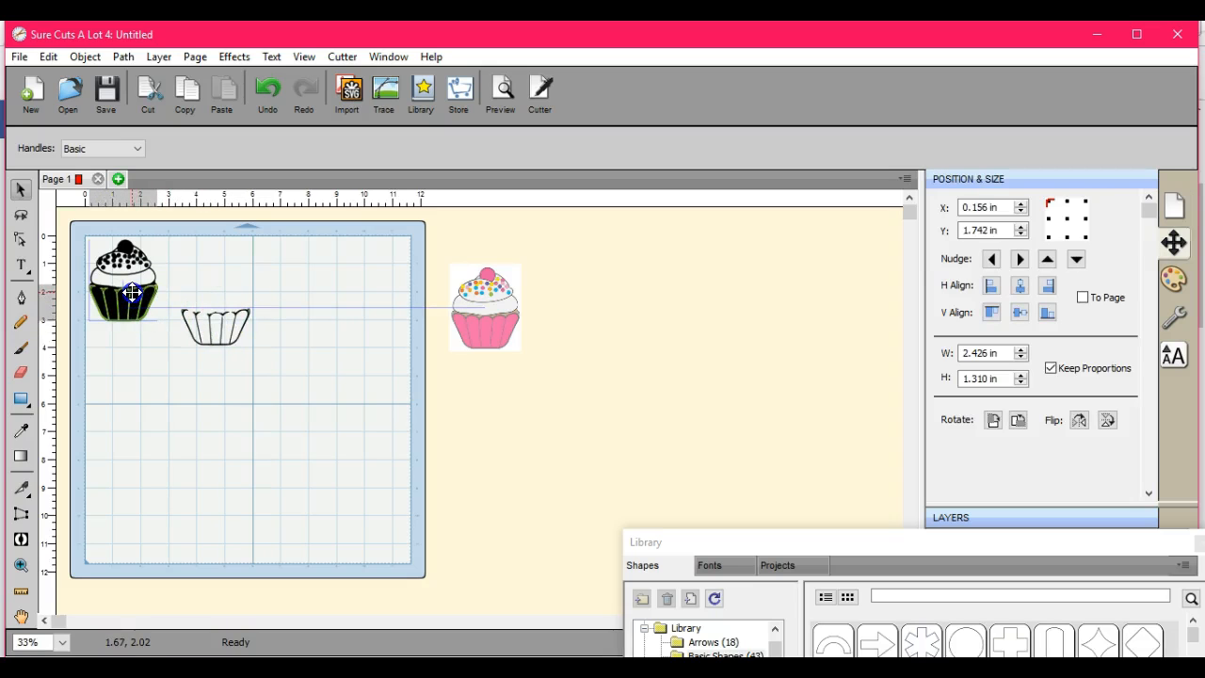
pyautogui.click(123, 277)
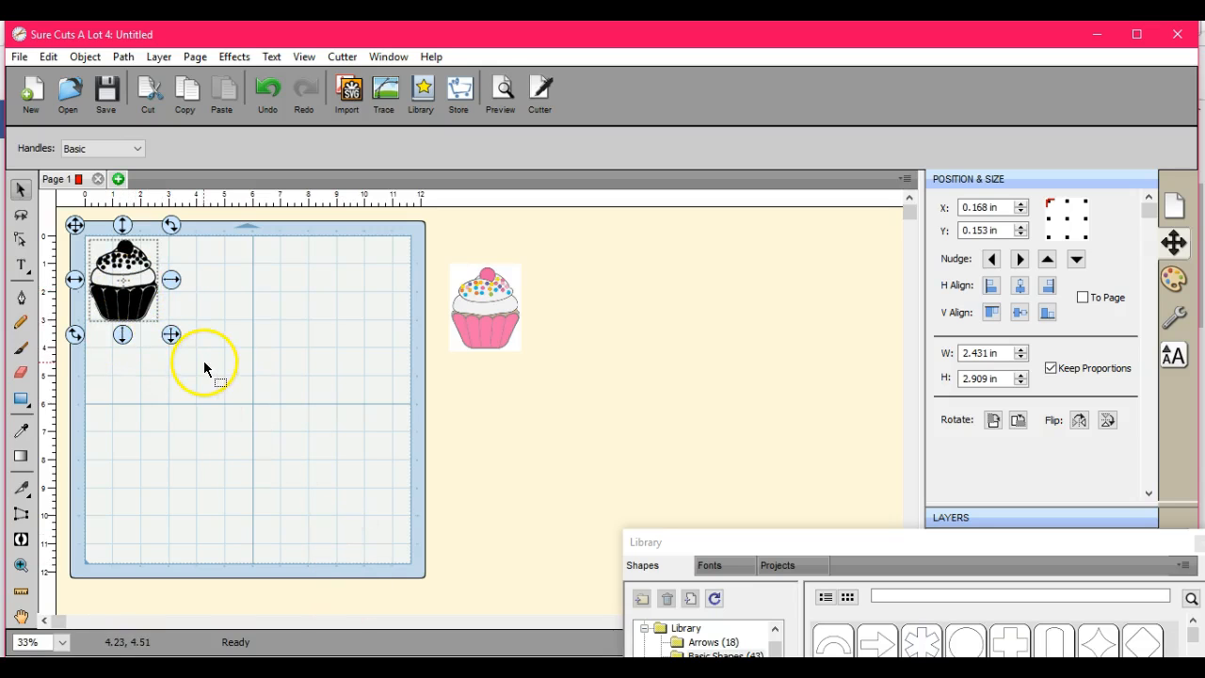
pyautogui.moveTo(240, 318)
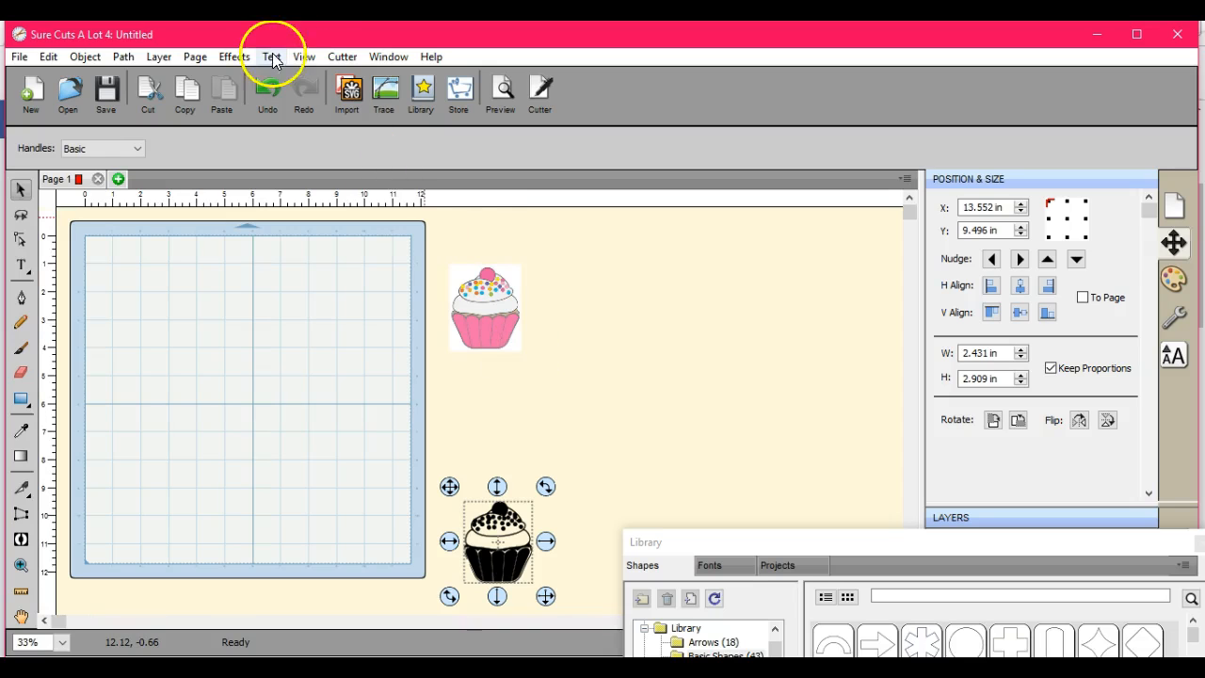
# - Retrace the cupcake in Single color mode and place the outline on the mat
pyautogui.click(384, 94)
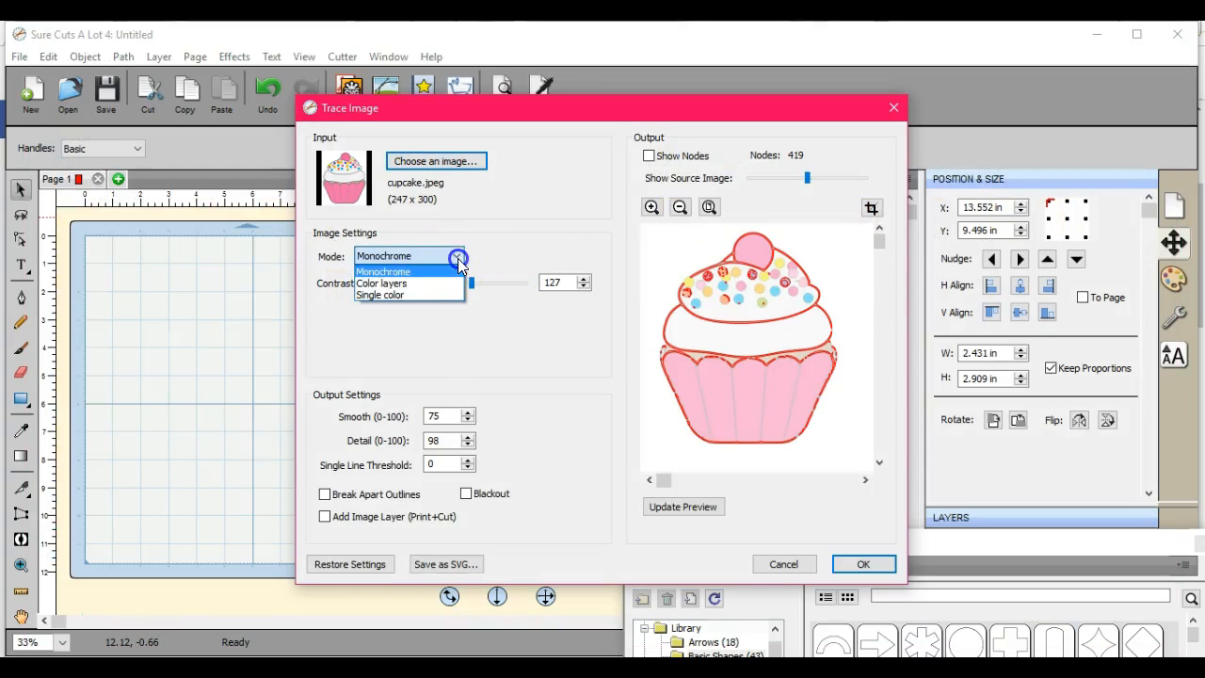
pyautogui.click(379, 294)
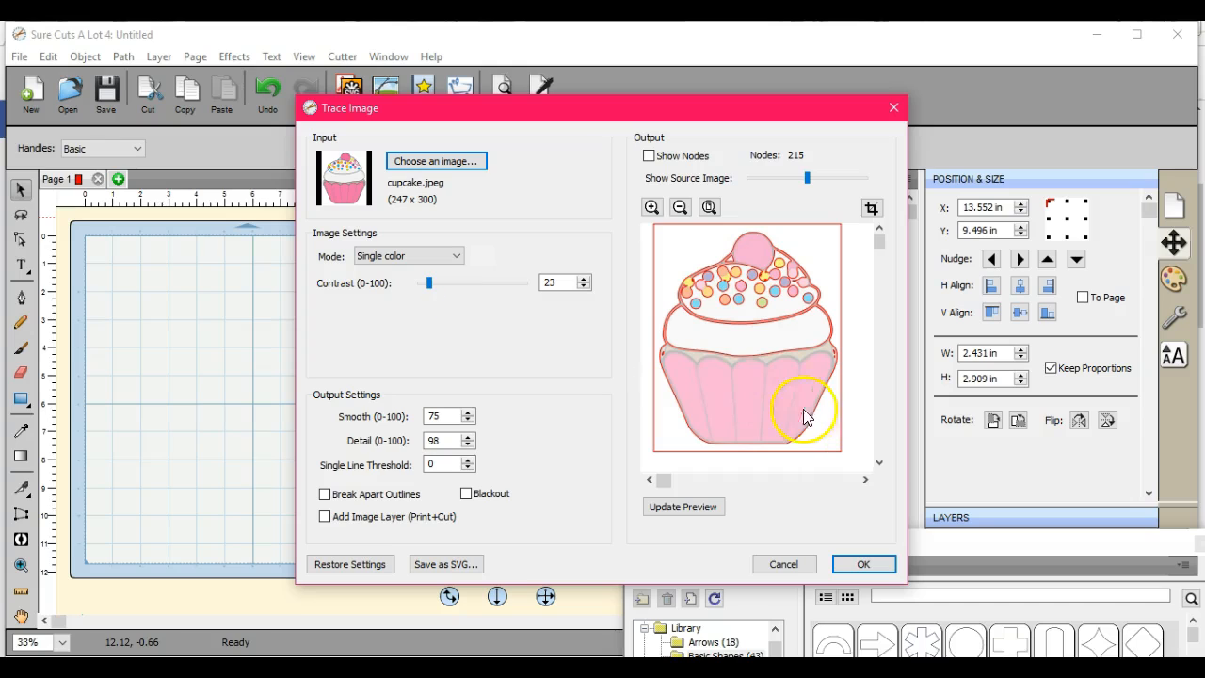
pyautogui.moveTo(487, 272)
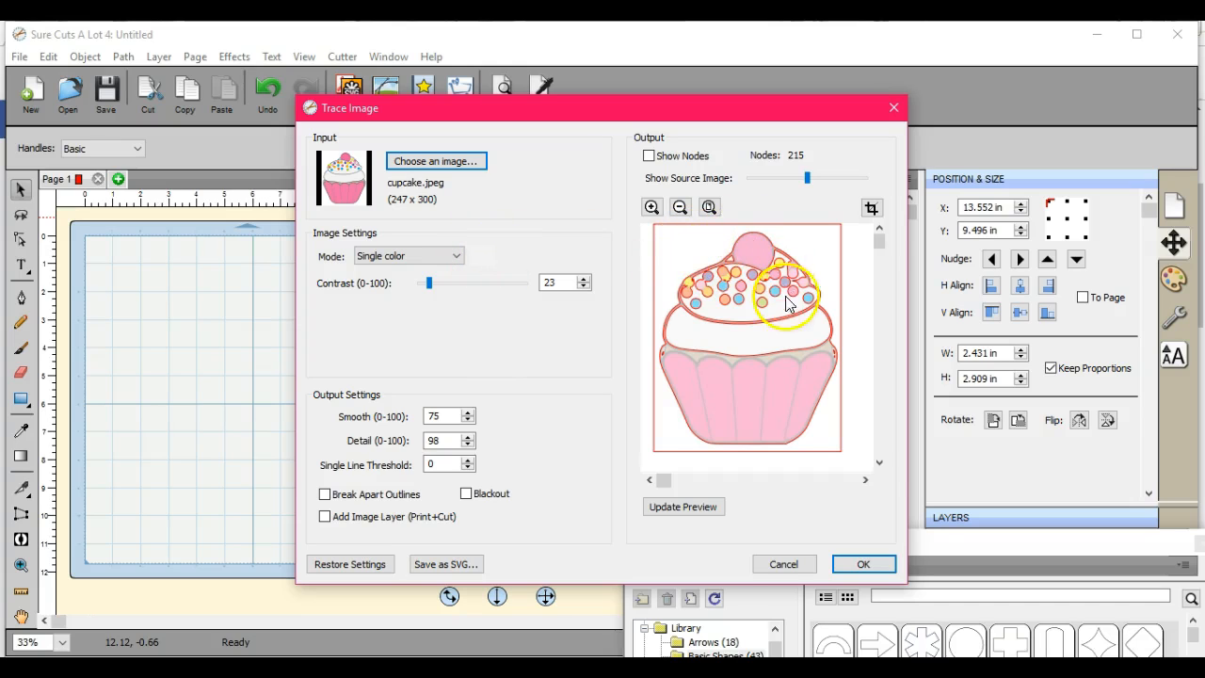
pyautogui.moveTo(692, 347)
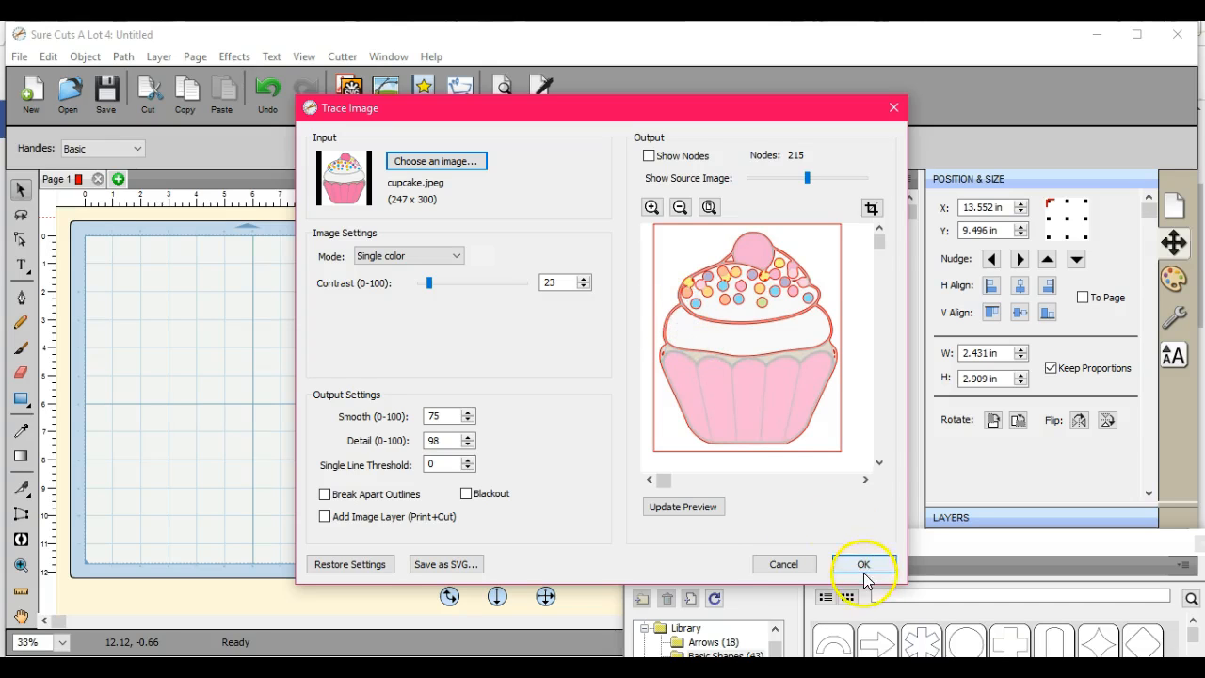
pyautogui.click(862, 564)
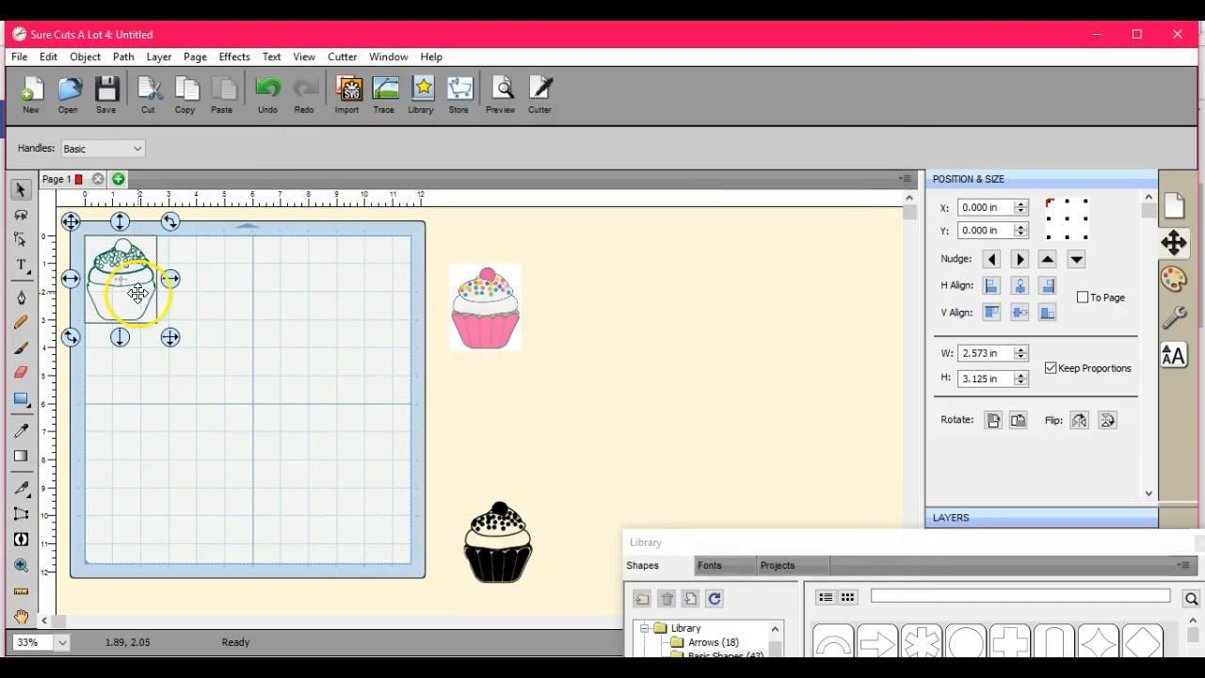
# - Fill the traced cupcake with light grey in Fill & Stroke
pyautogui.click(1174, 279)
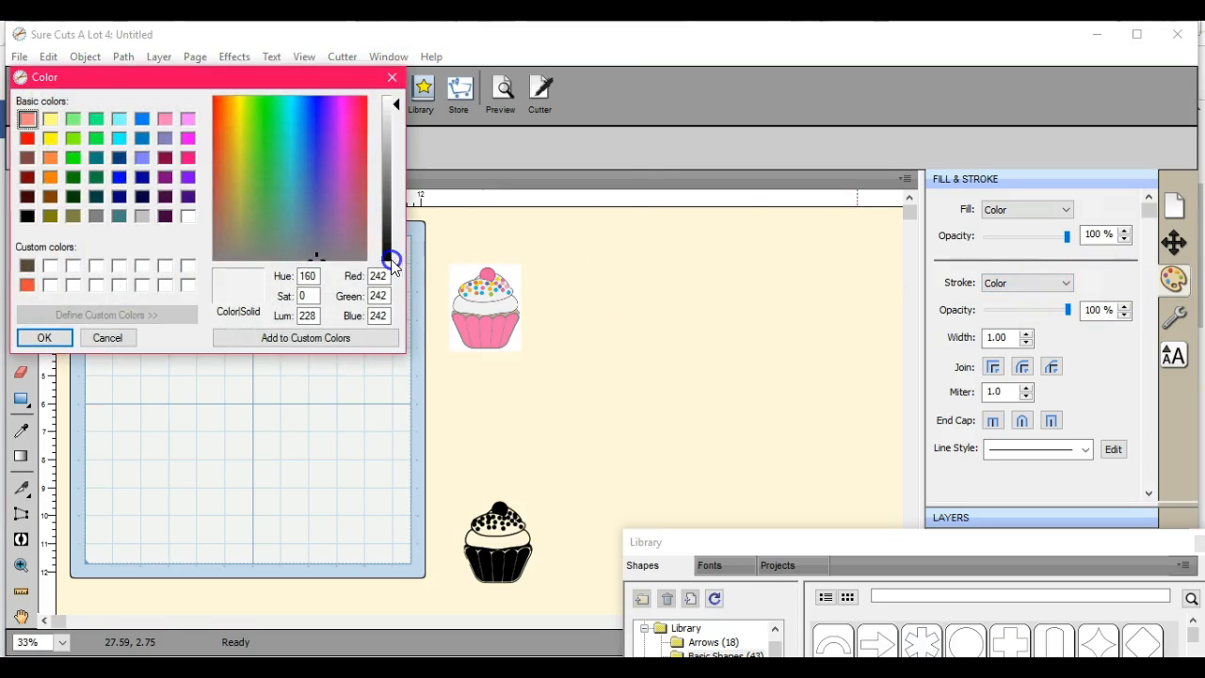
pyautogui.click(44, 337)
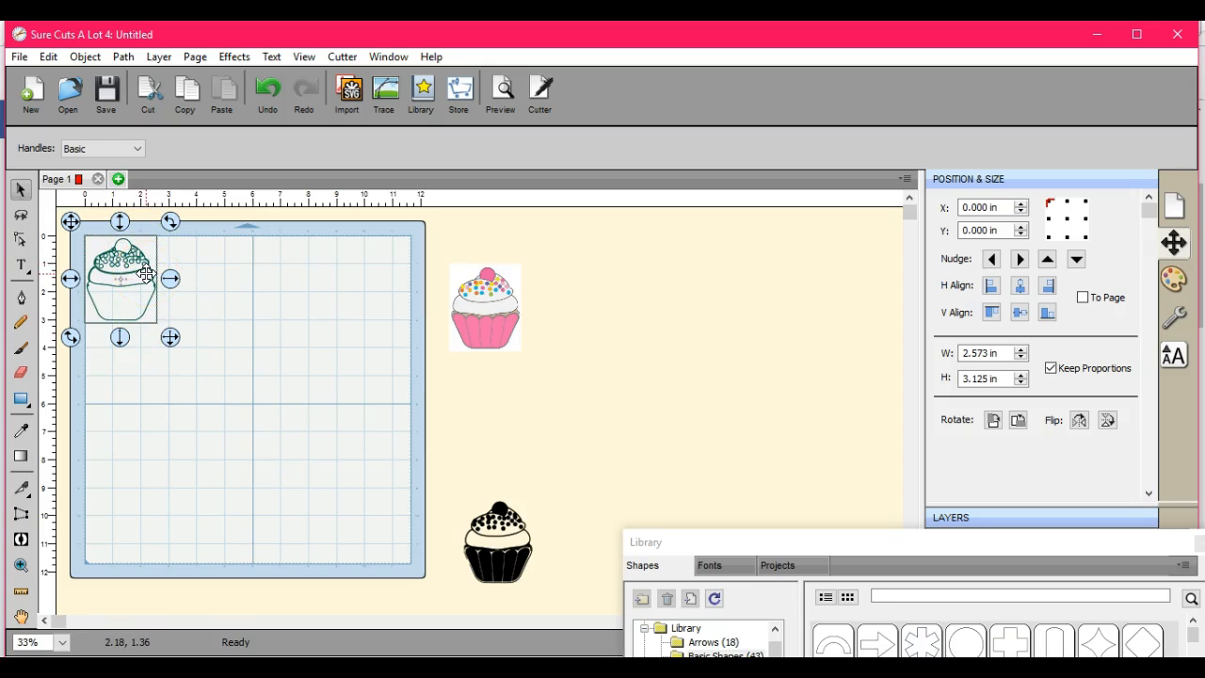
pyautogui.click(85, 57)
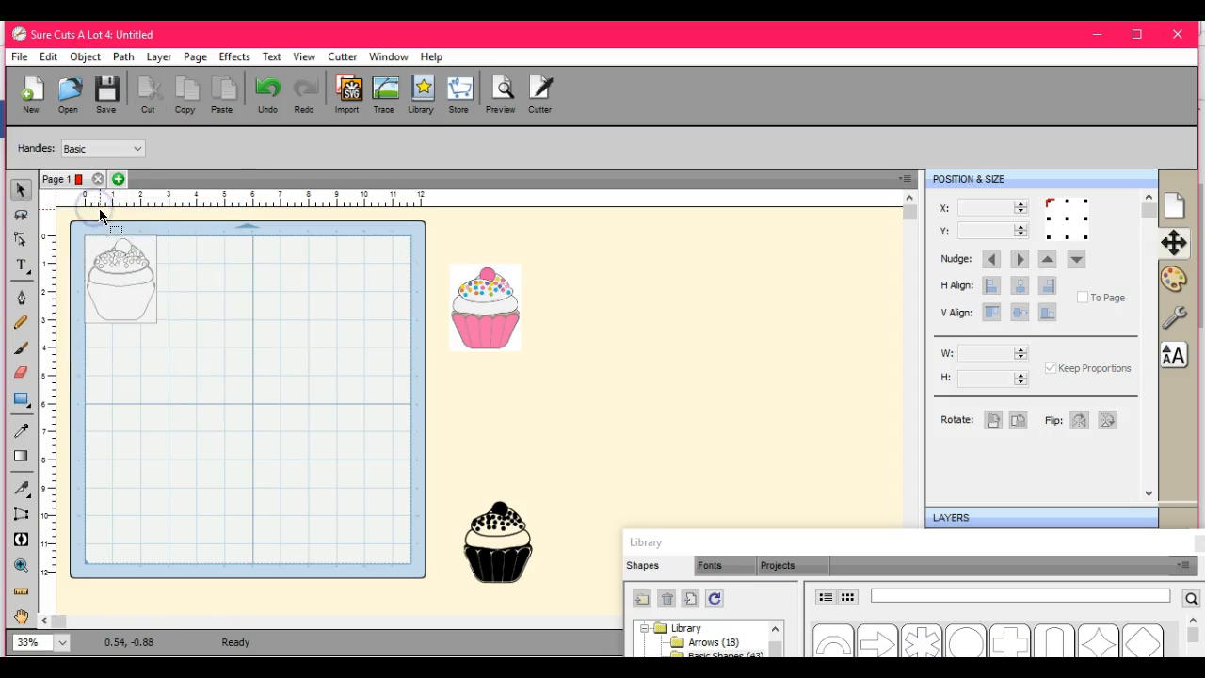
# - Remove the cup and park the frosting above the pink cupcake picture
pyautogui.moveTo(182, 337); pyautogui.dragTo(254, 414)
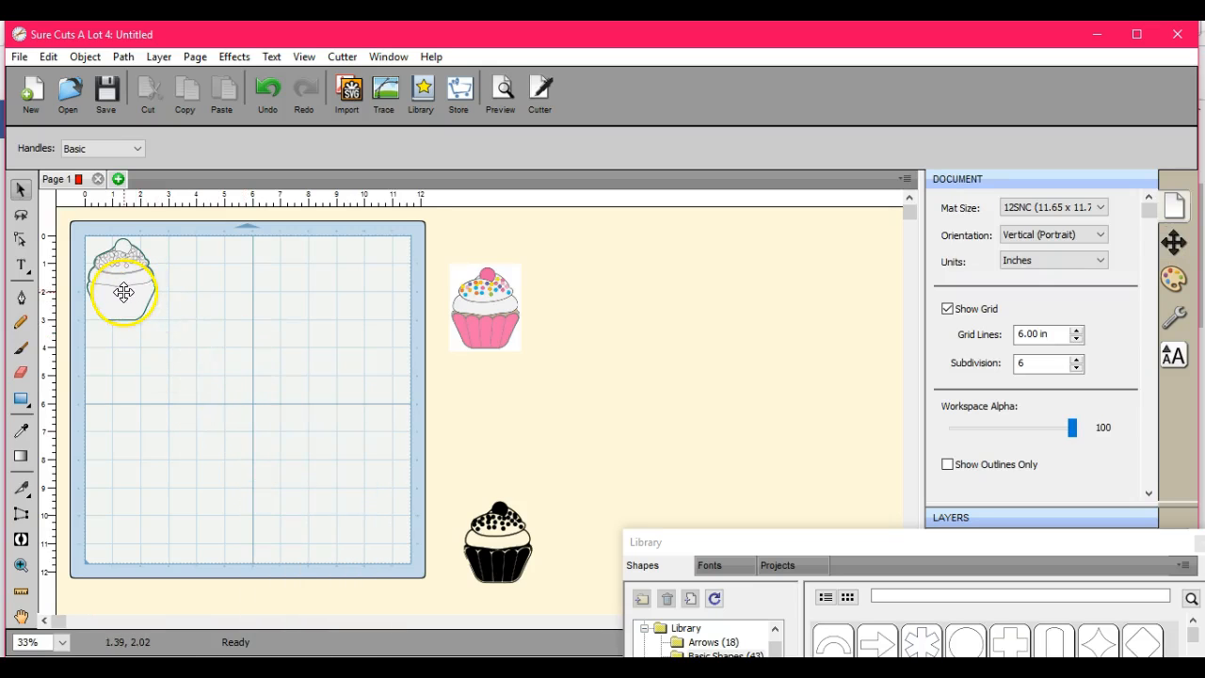
pyautogui.click(123, 283)
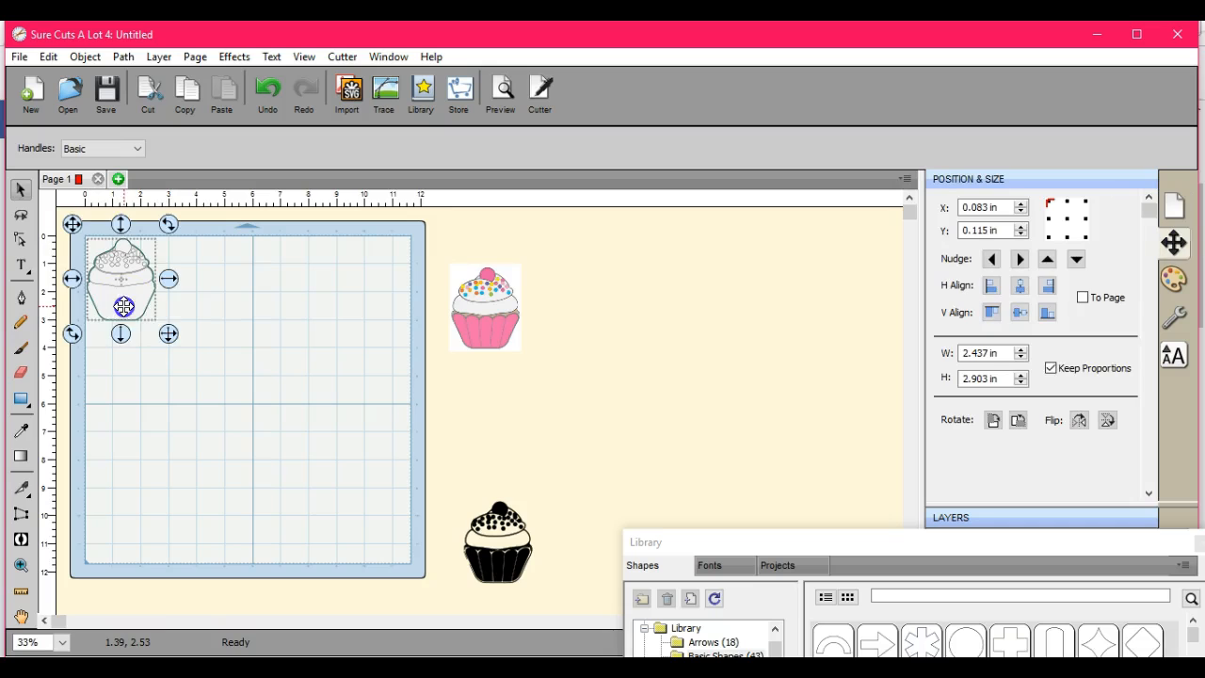
pyautogui.moveTo(123, 306); pyautogui.dragTo(133, 339)
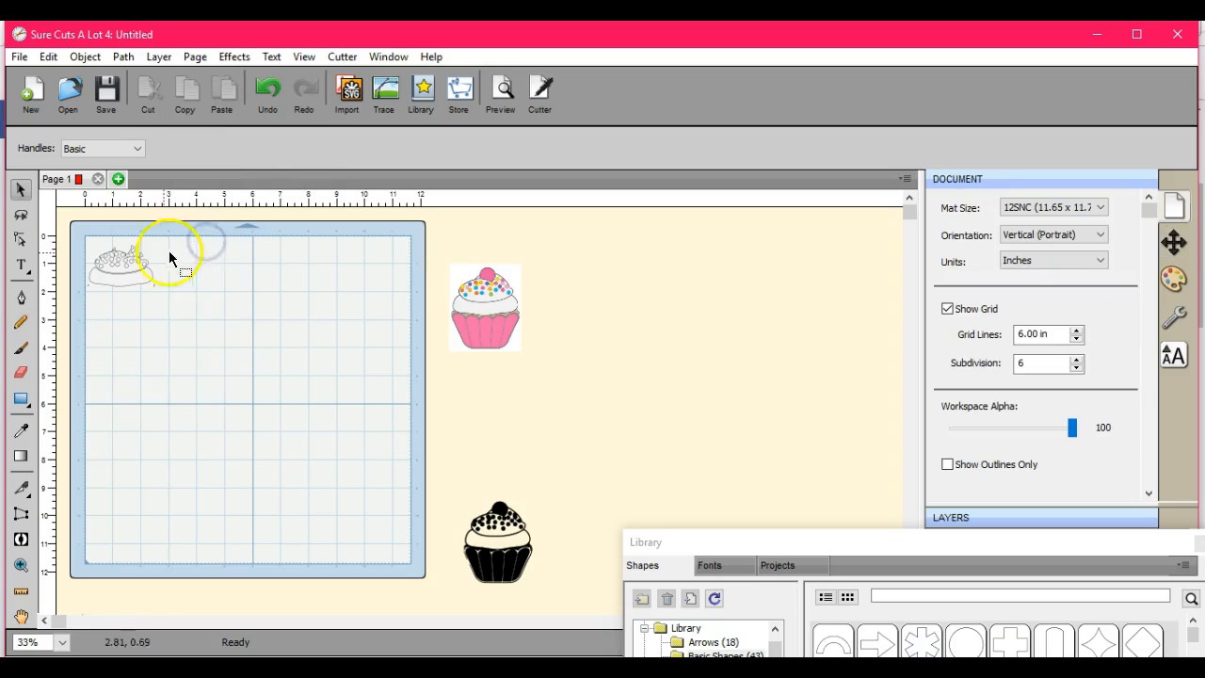
pyautogui.moveTo(74, 229)
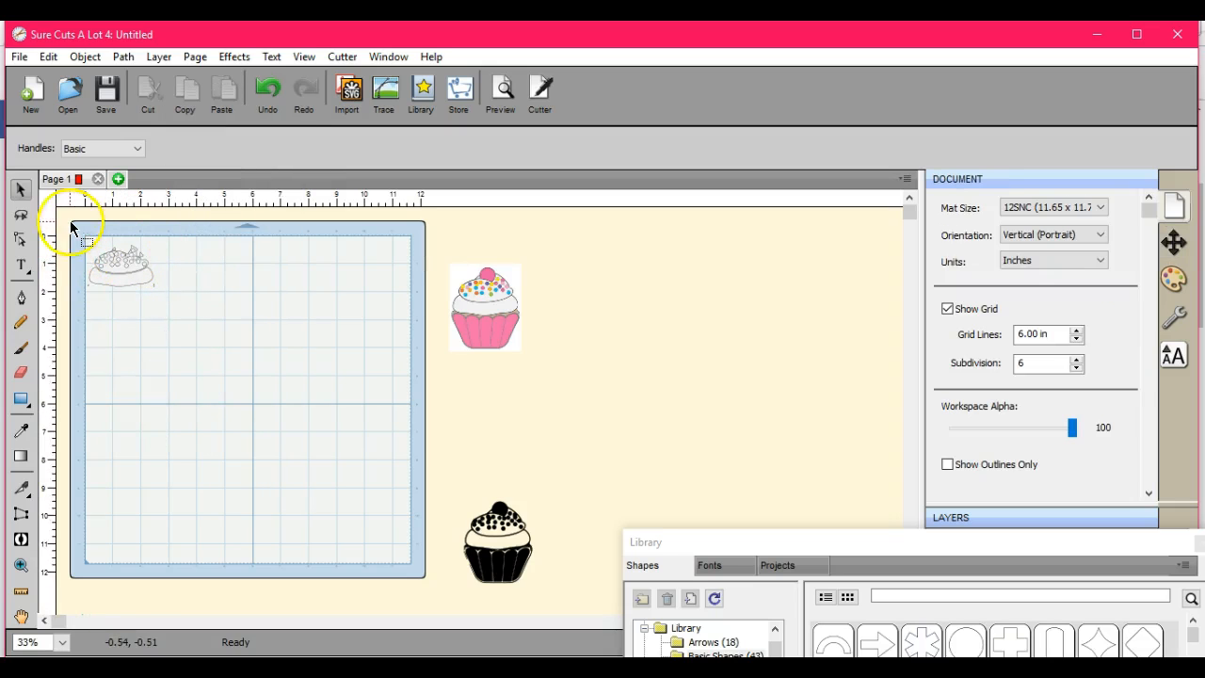
pyautogui.click(120, 265)
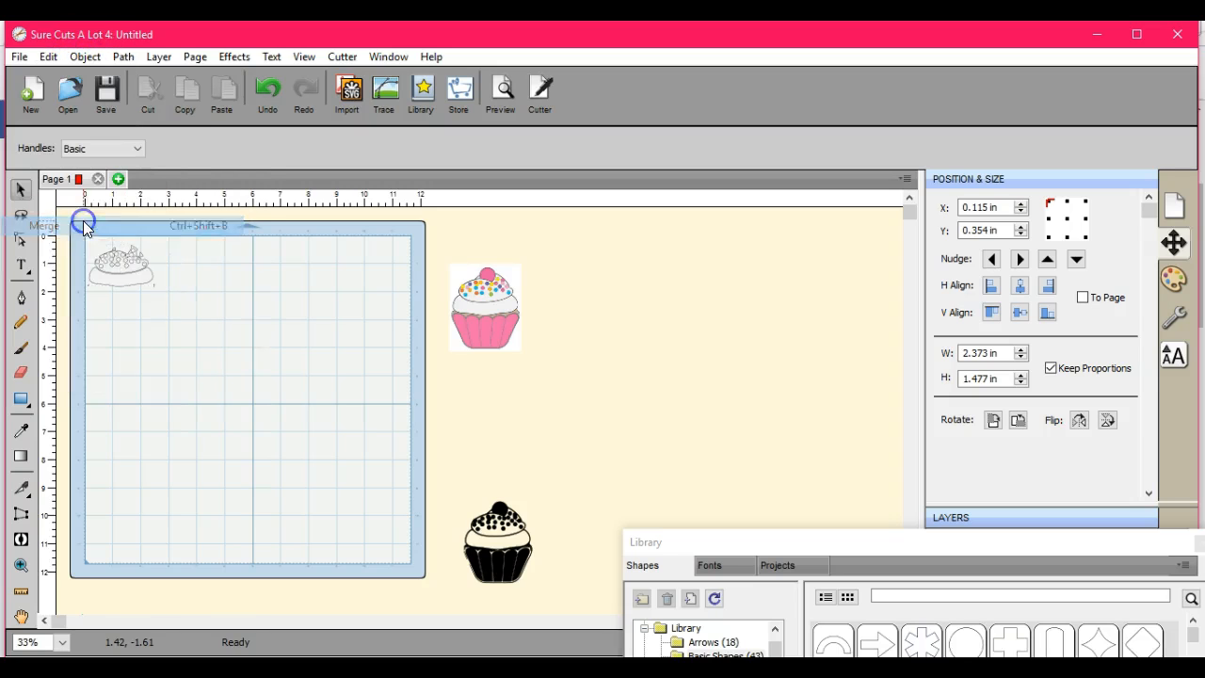
pyautogui.click(120, 265)
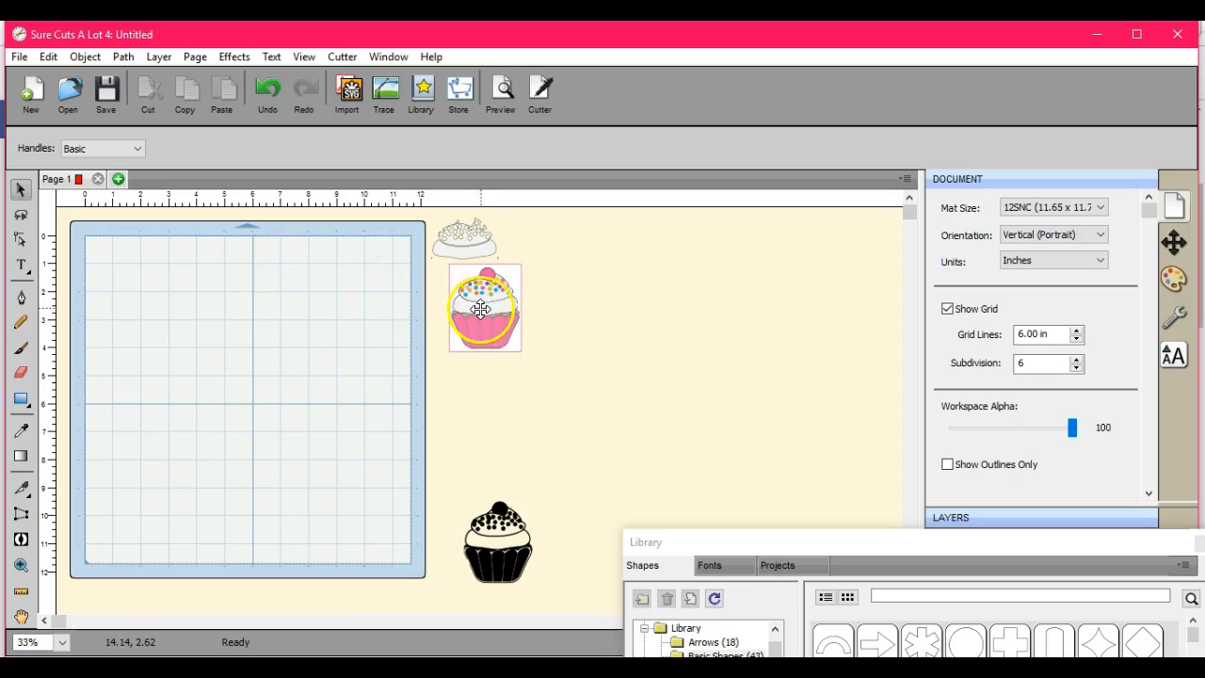
pyautogui.click(383, 92)
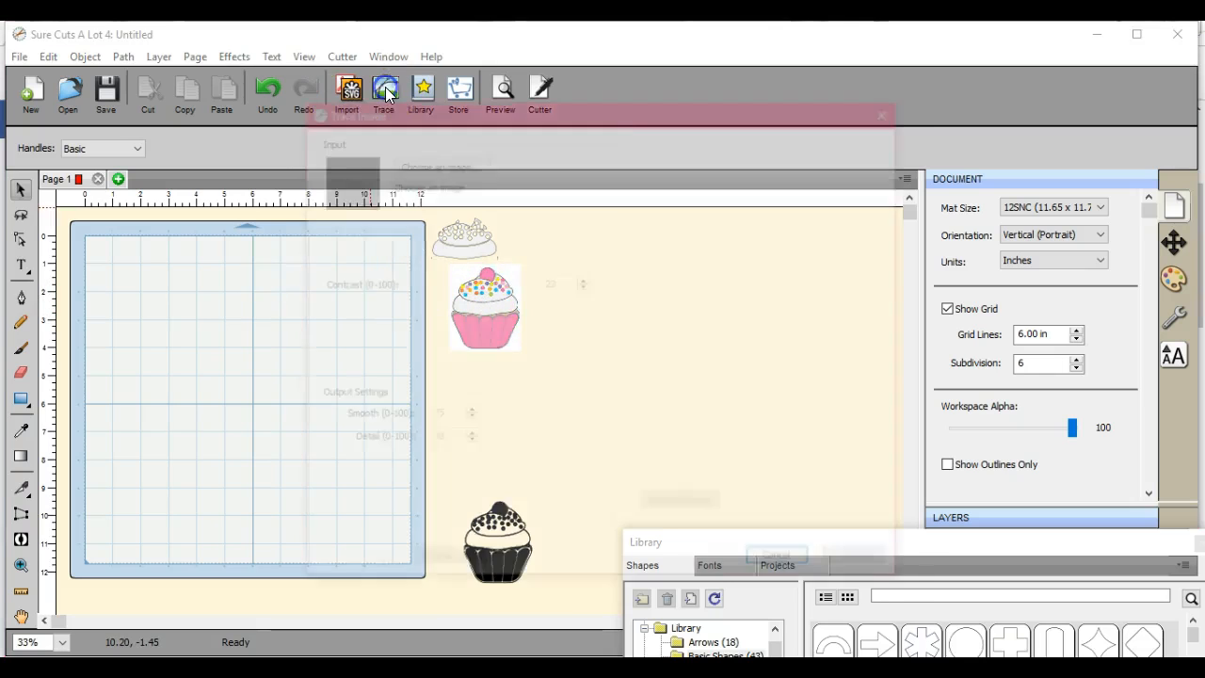
# - Load cupcake.jpeg into a new trace and pick its pink as the single colour
pyautogui.click(383, 94)
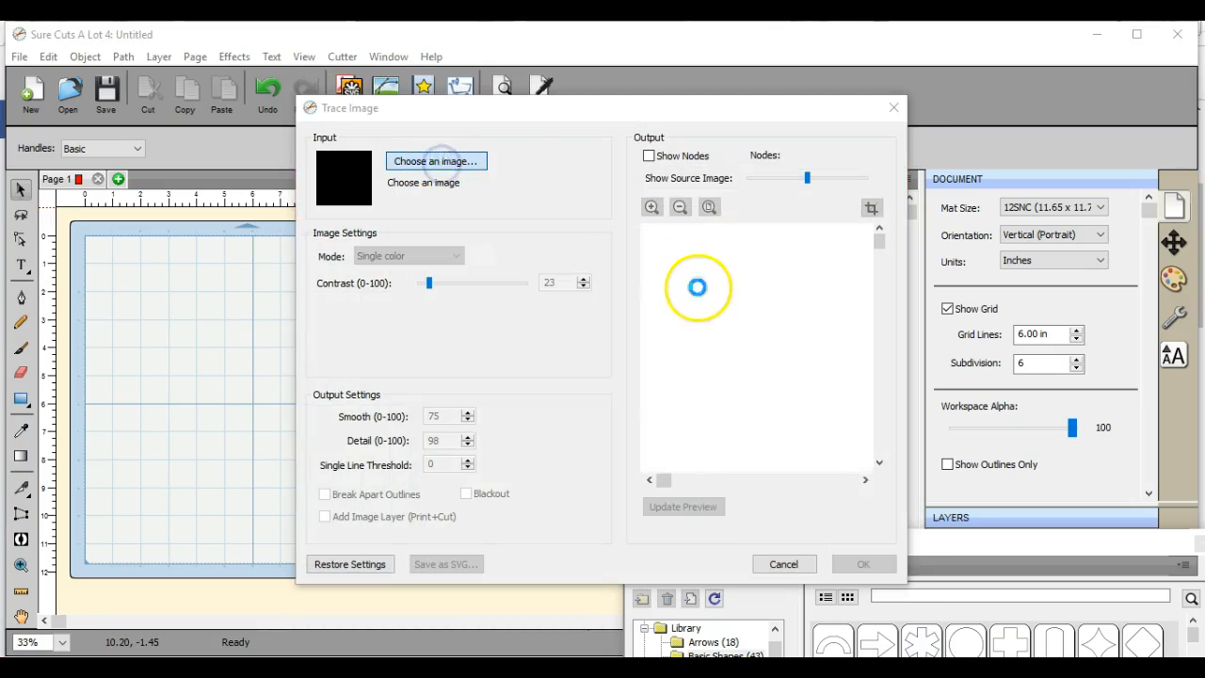
pyautogui.click(435, 160)
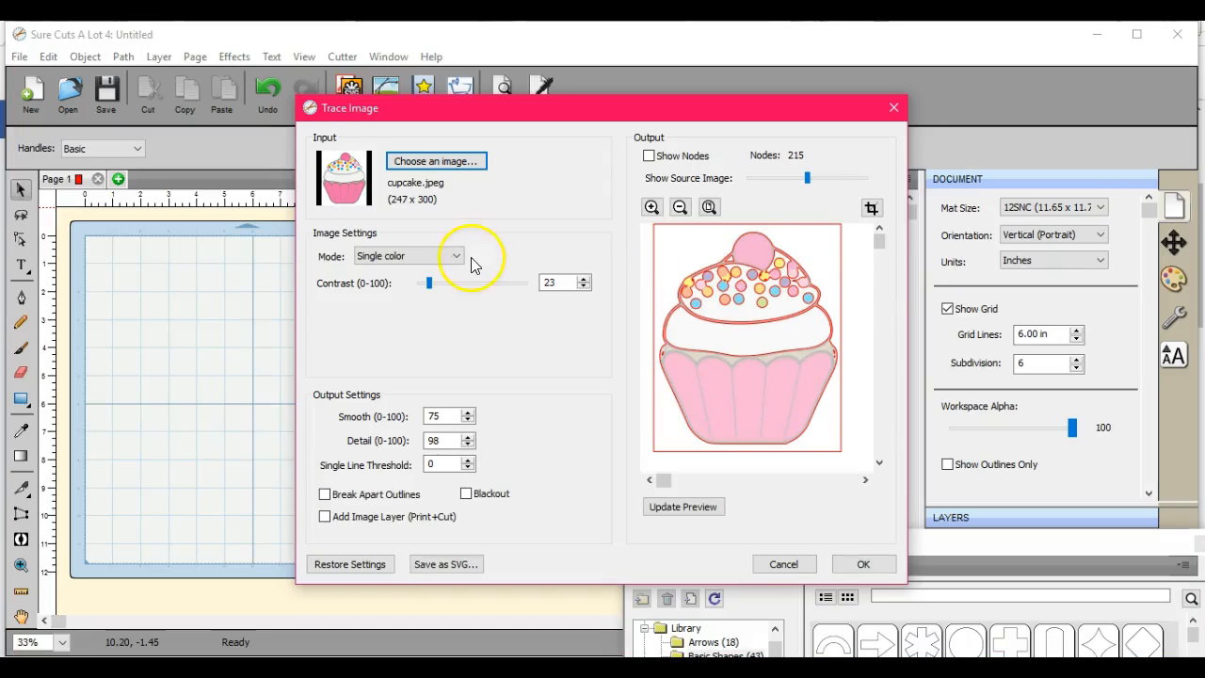
pyautogui.click(763, 258)
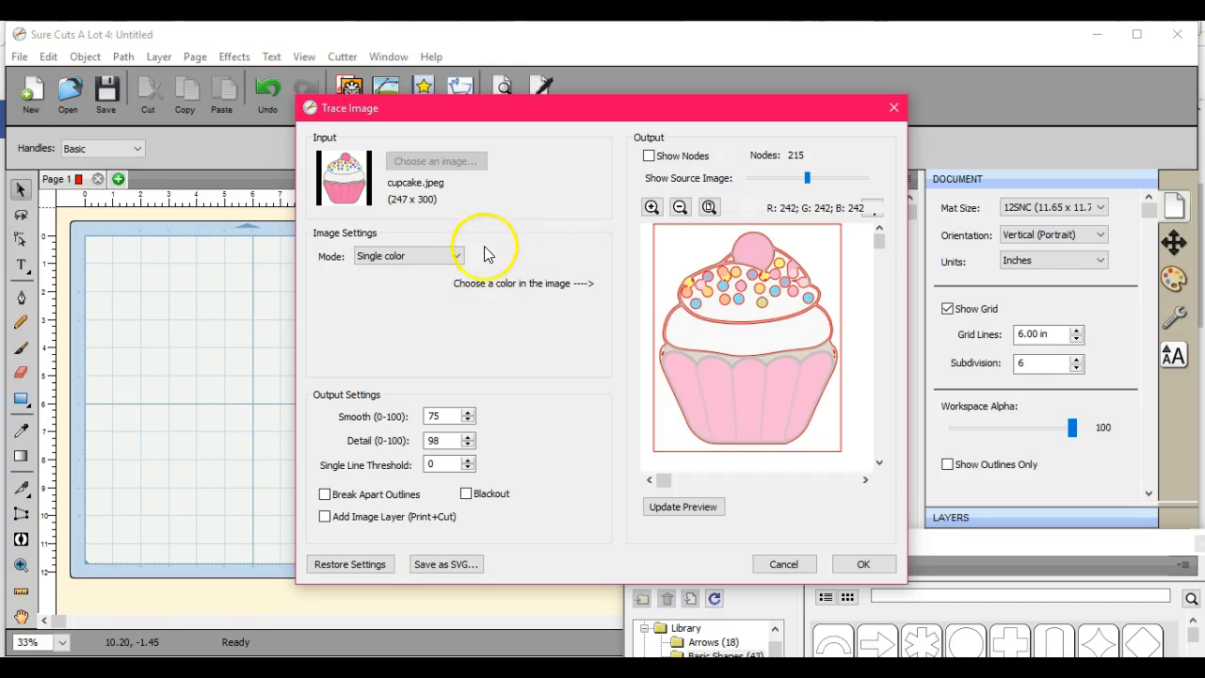
pyautogui.click(756, 262)
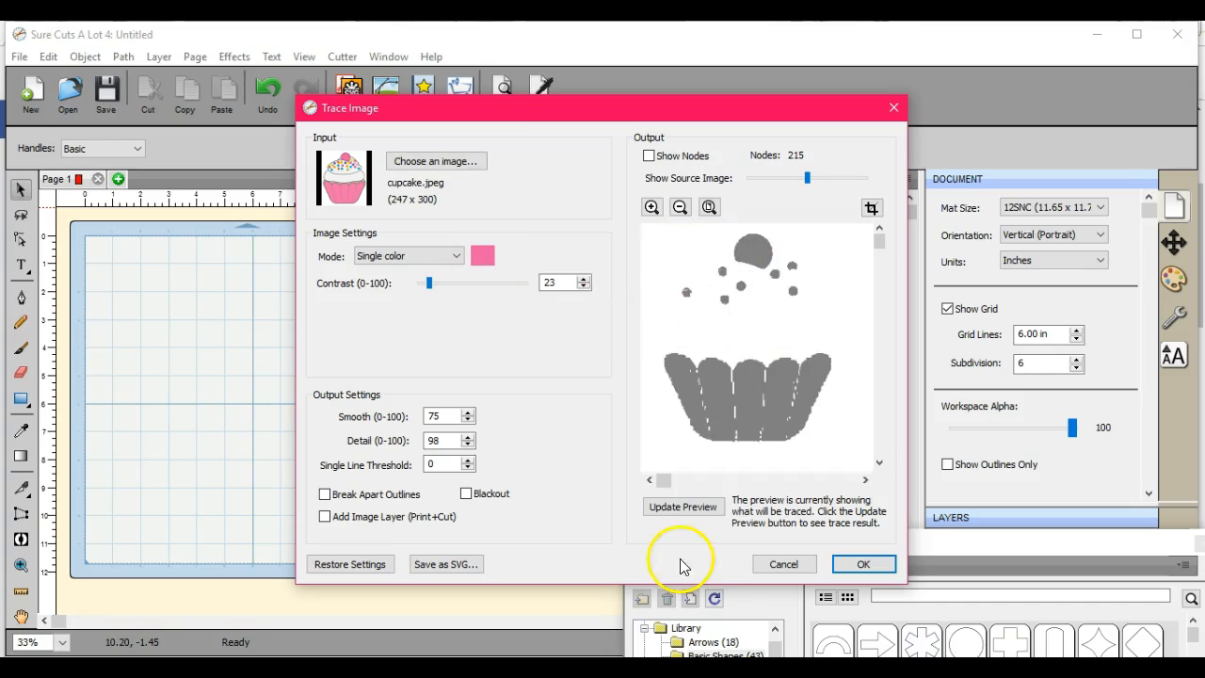
pyautogui.click(683, 507)
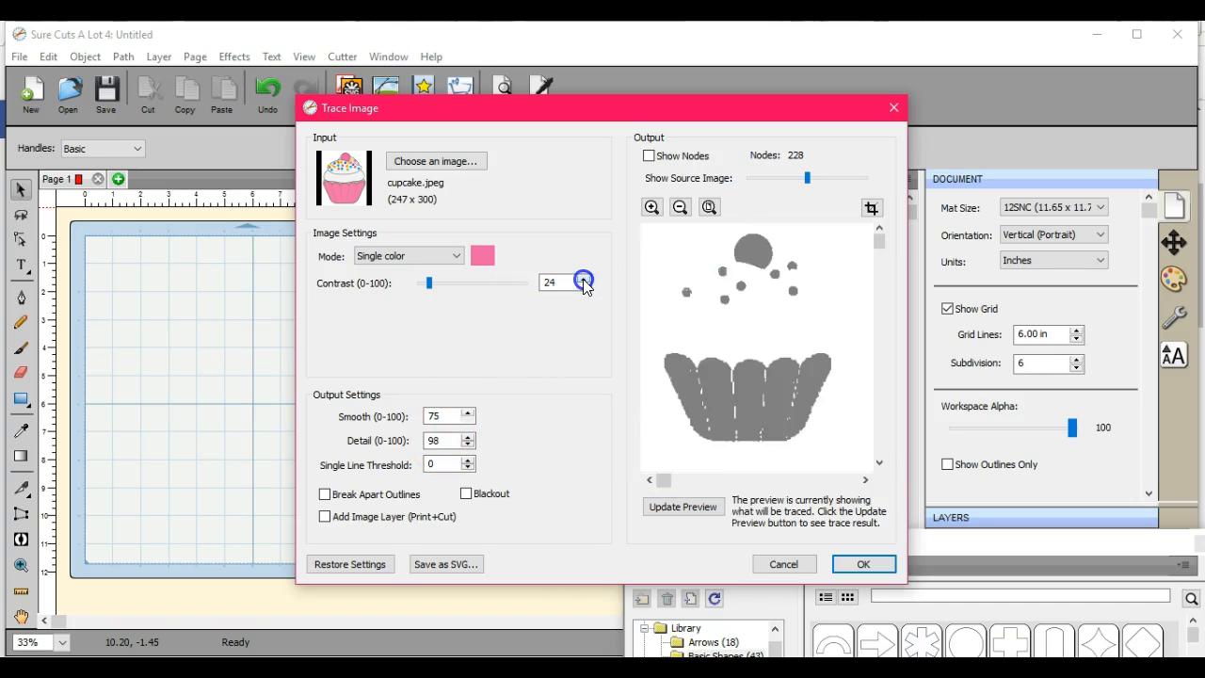
# - Set the pink trace's contrast to 45, refresh the preview, and set smoothing to 98
pyautogui.moveTo(428, 282); pyautogui.dragTo(434, 283)
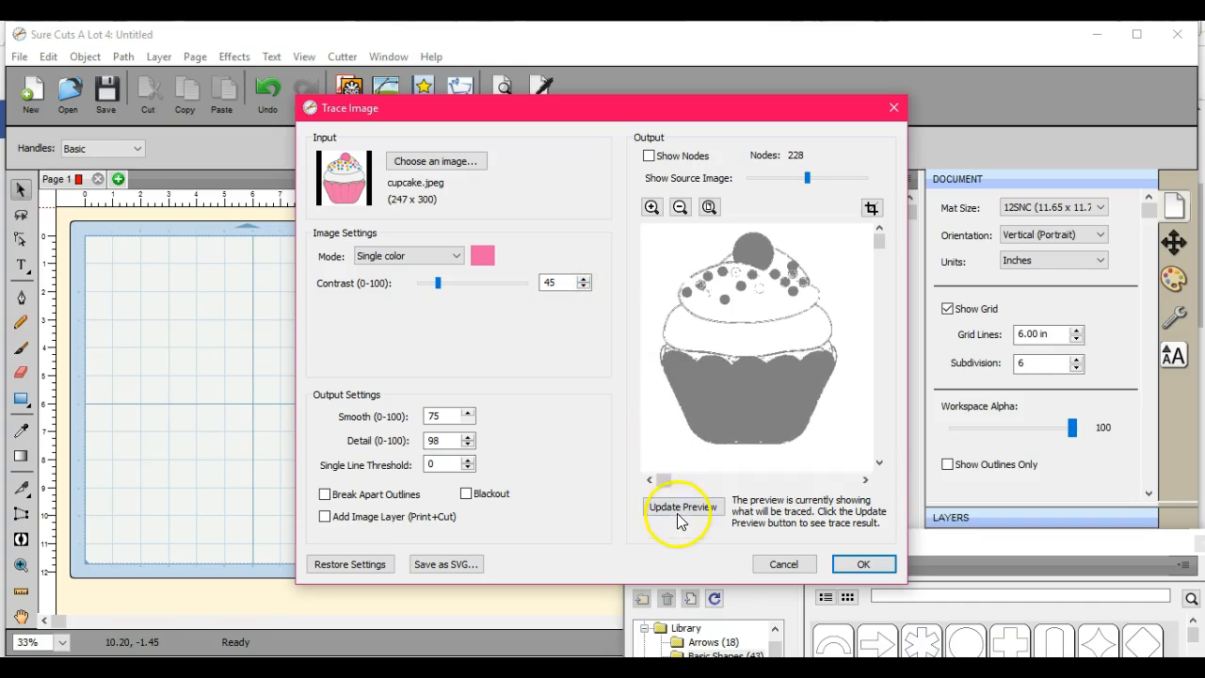
pyautogui.click(683, 506)
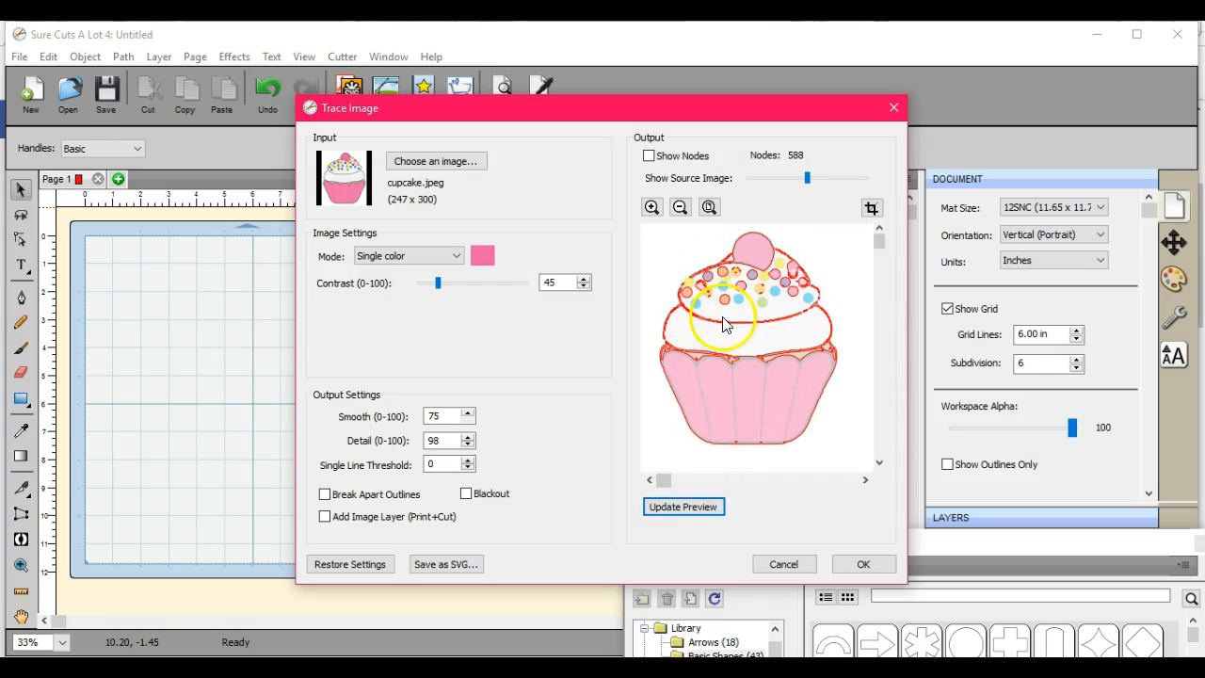
pyautogui.click(443, 416)
pyautogui.write('98')
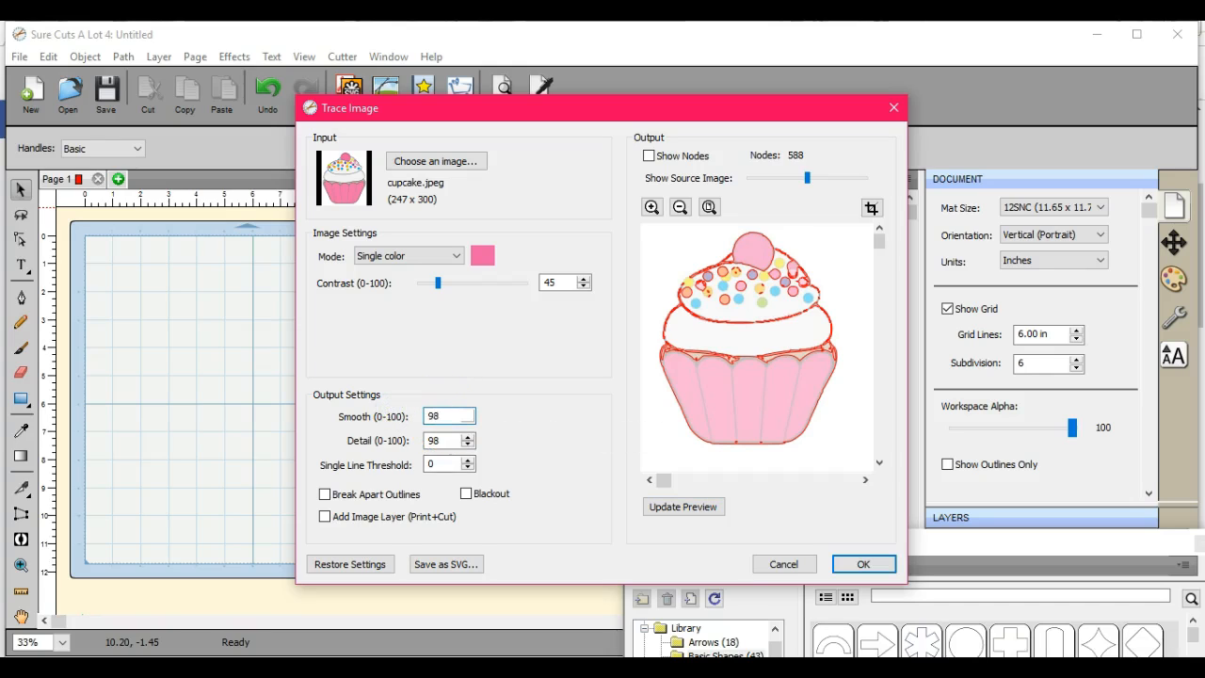
# - Try trace detail values 80, 60 and 20, refreshing the preview after each
pyautogui.click(682, 506)
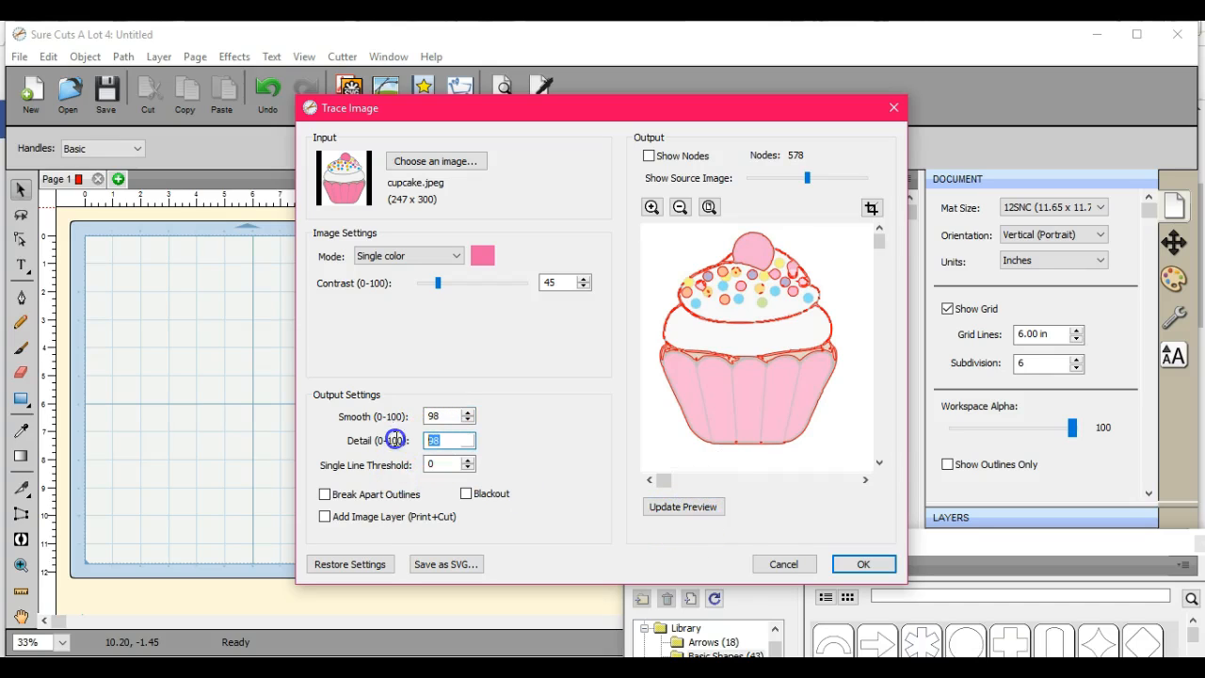
pyautogui.write('8')
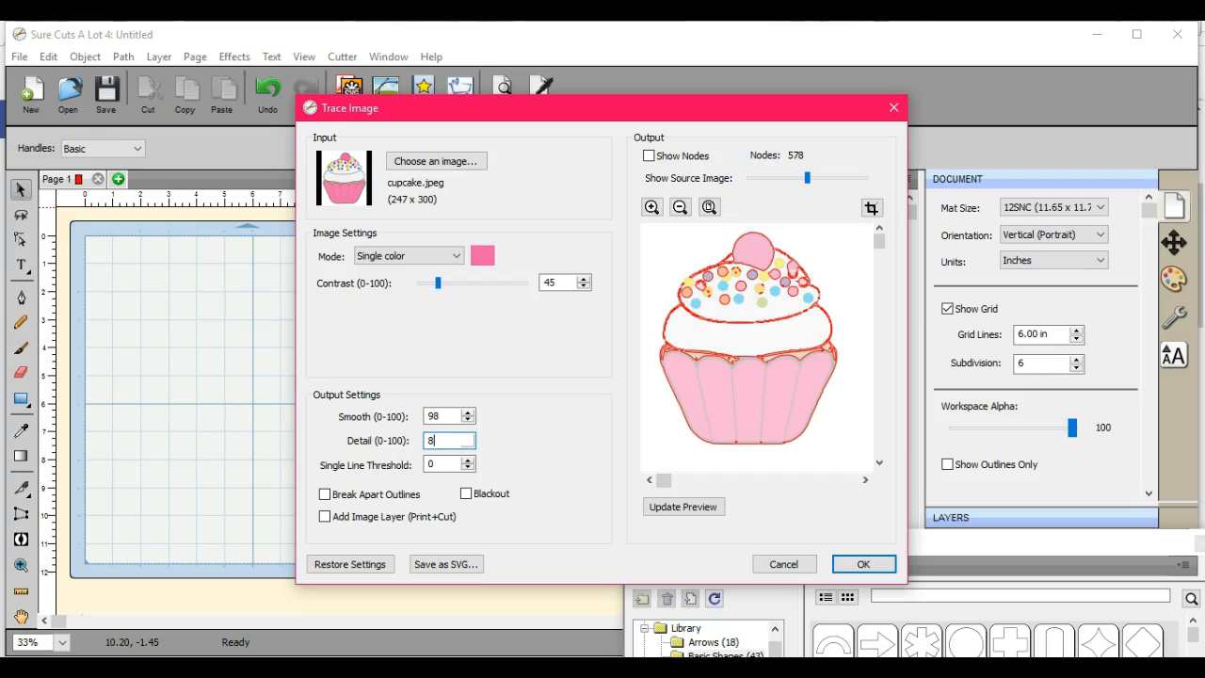
pyautogui.write('0')
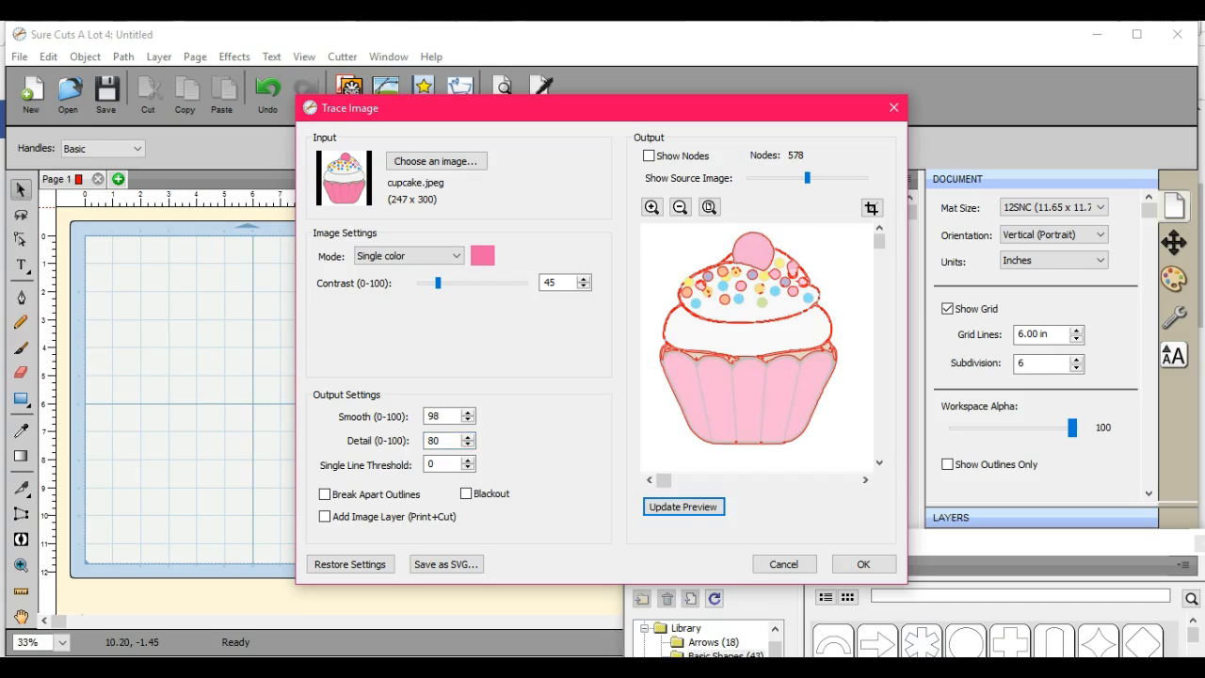
pyautogui.click(682, 506)
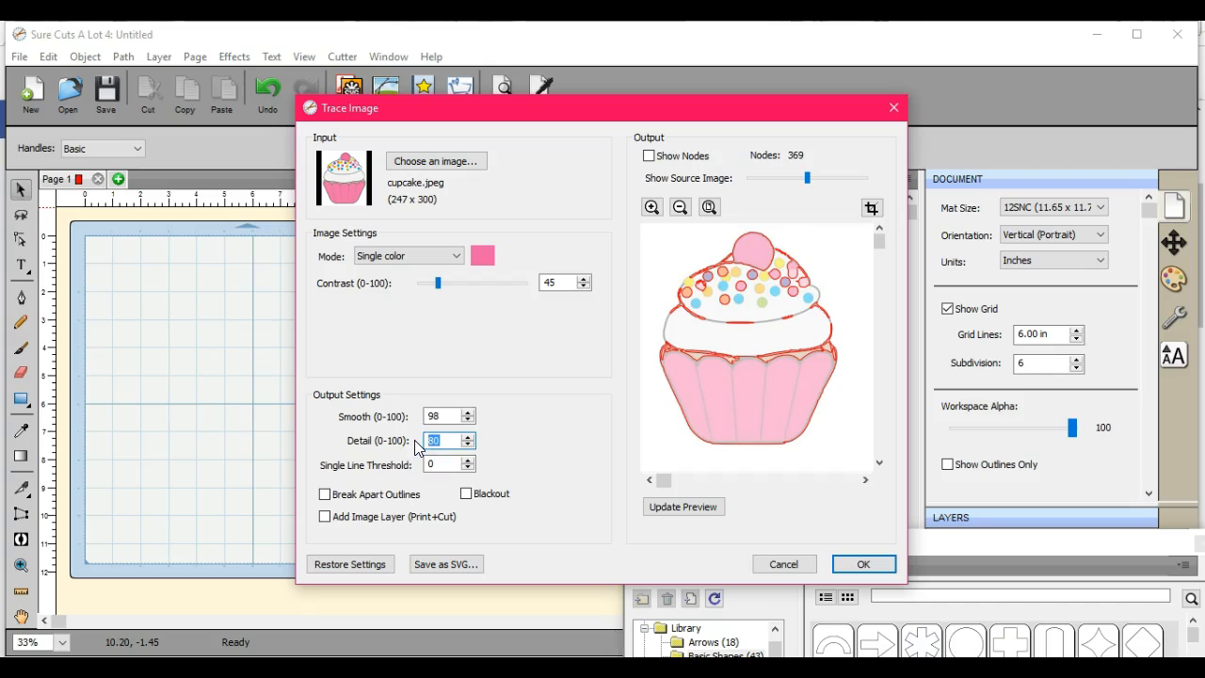
pyautogui.write('60')
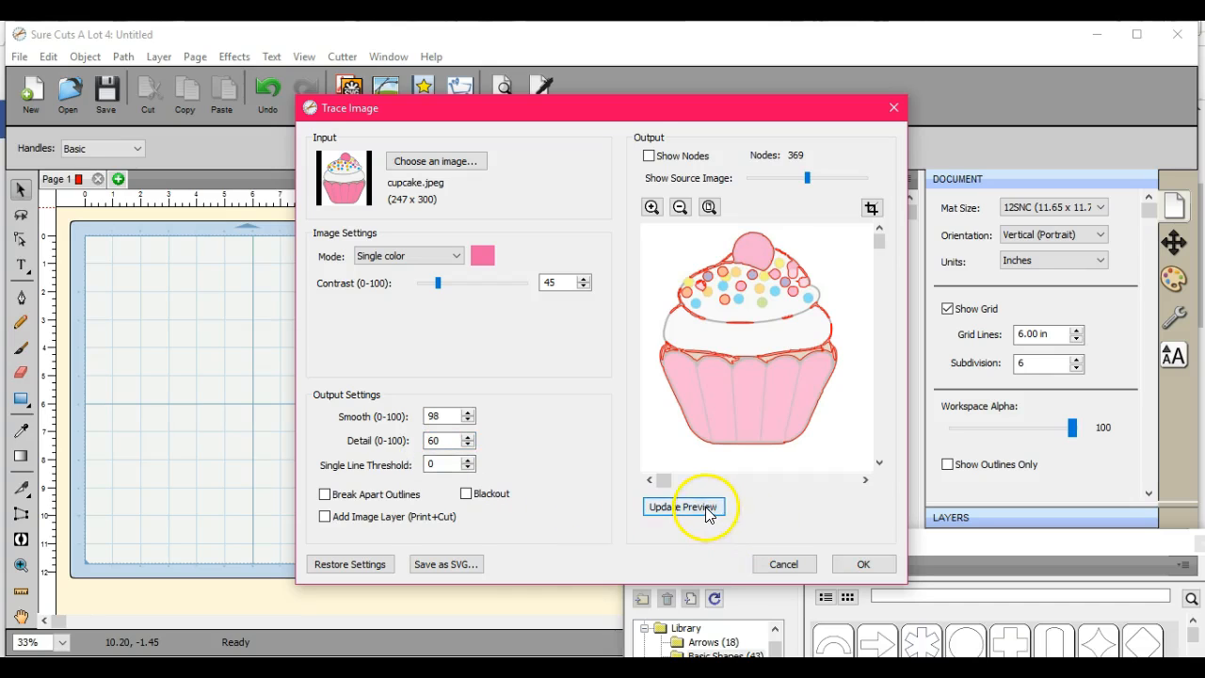
pyautogui.click(683, 506)
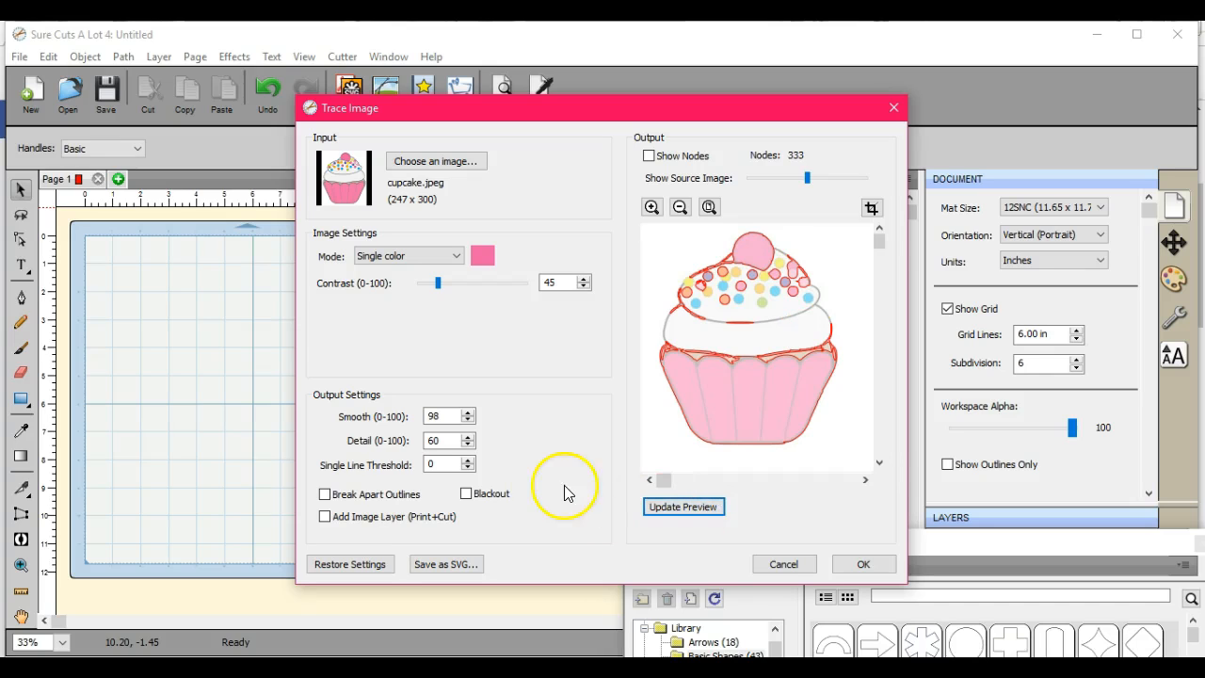
pyautogui.click(442, 440)
pyautogui.write('40')
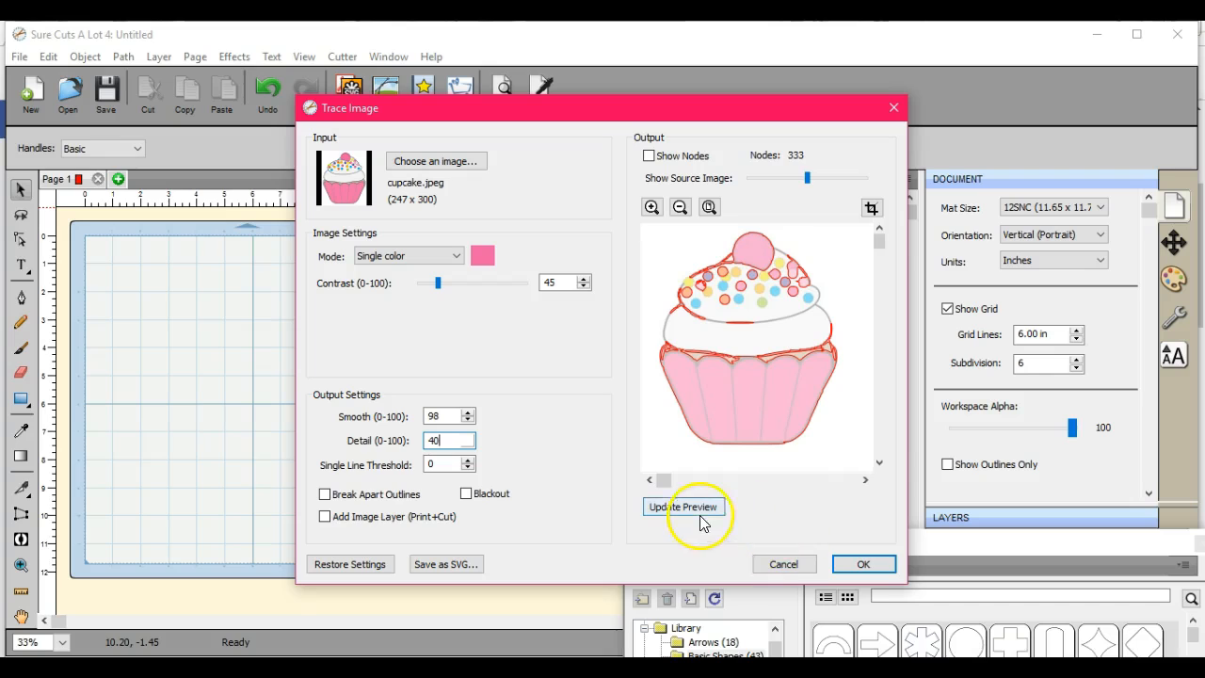
pyautogui.moveTo(683, 508)
pyautogui.write('20')
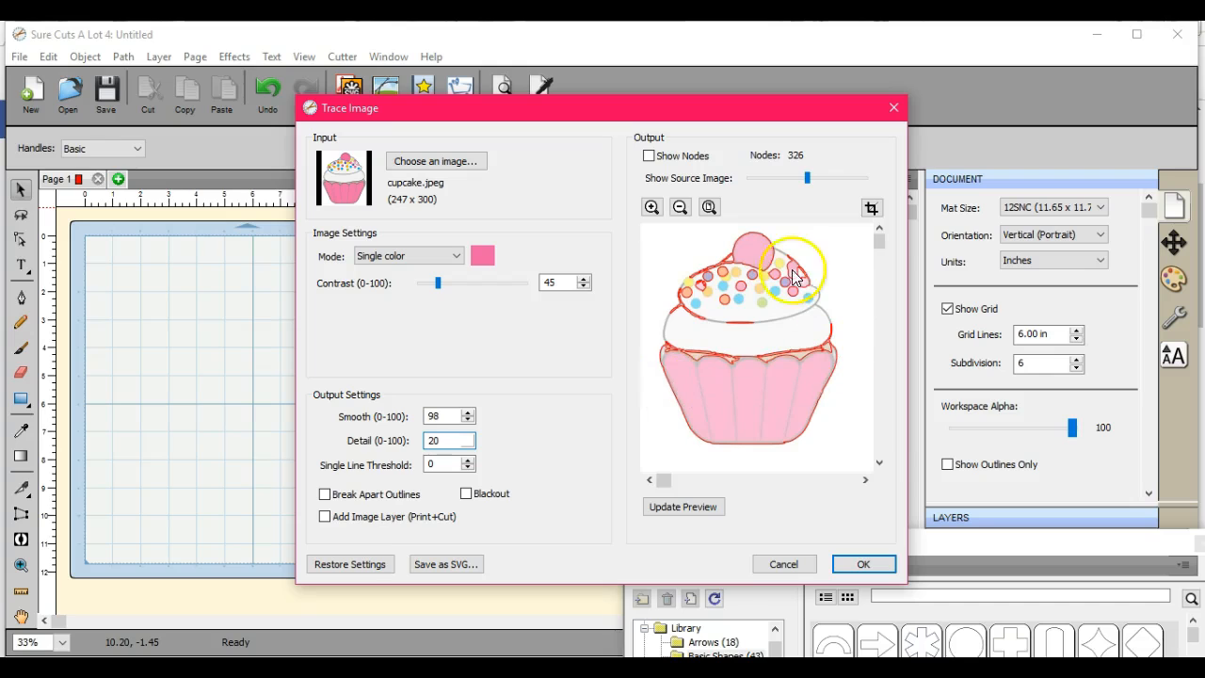
pyautogui.click(683, 506)
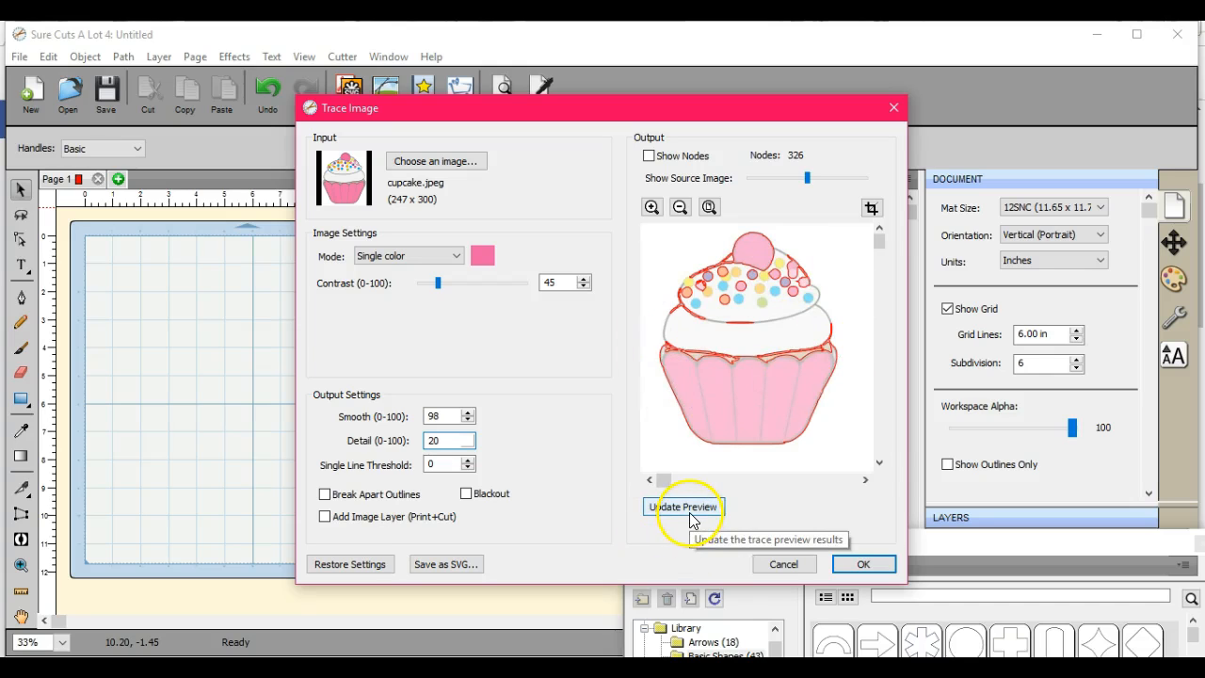
pyautogui.click(682, 507)
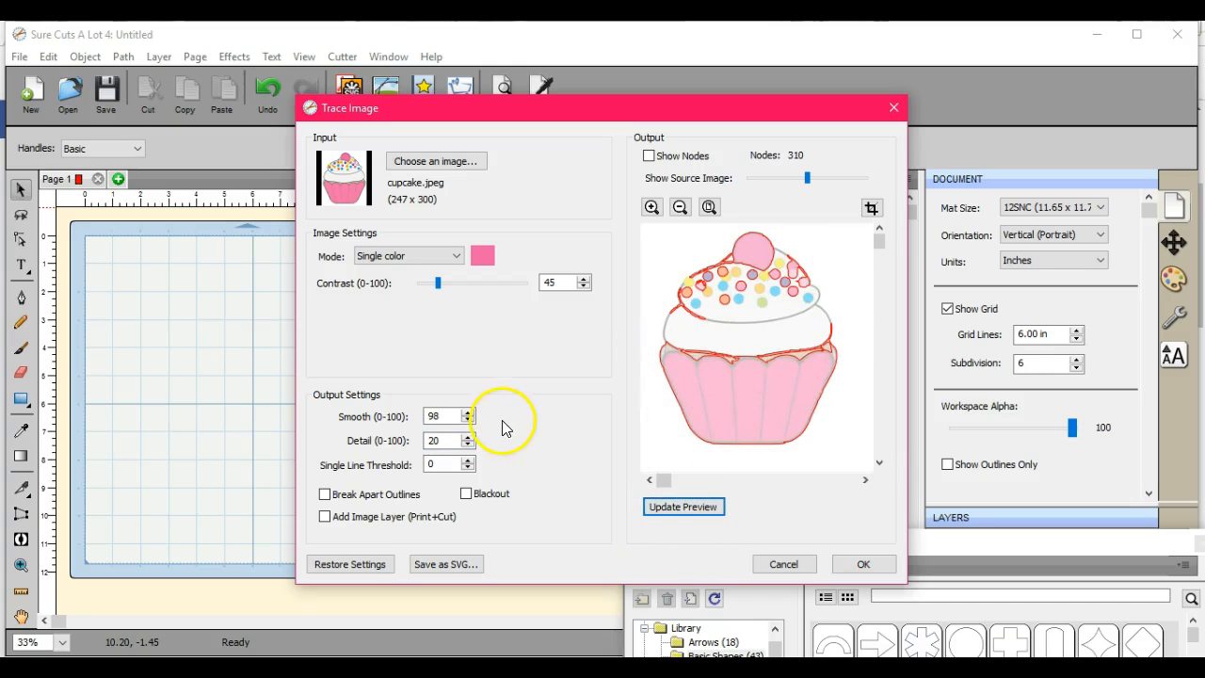
# - Lower detail to 5 then 1, and raise smoothing to 50 then 100, refreshing each time
pyautogui.click(443, 441)
pyautogui.write('5')
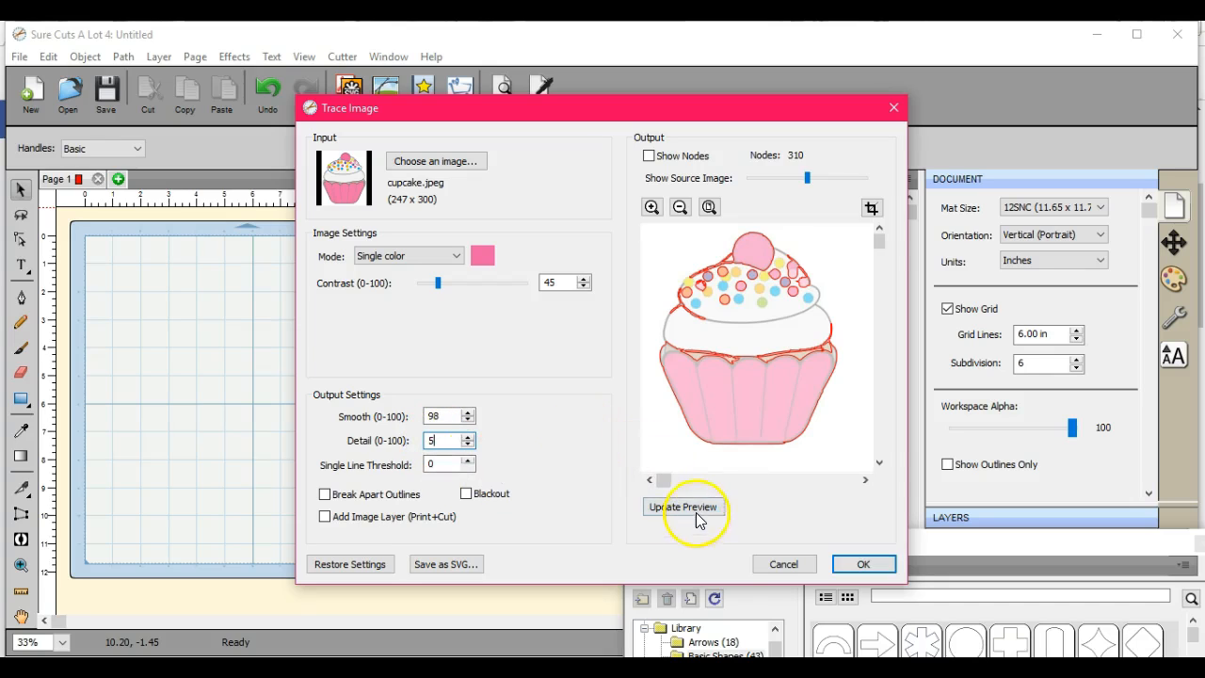
pyautogui.click(682, 506)
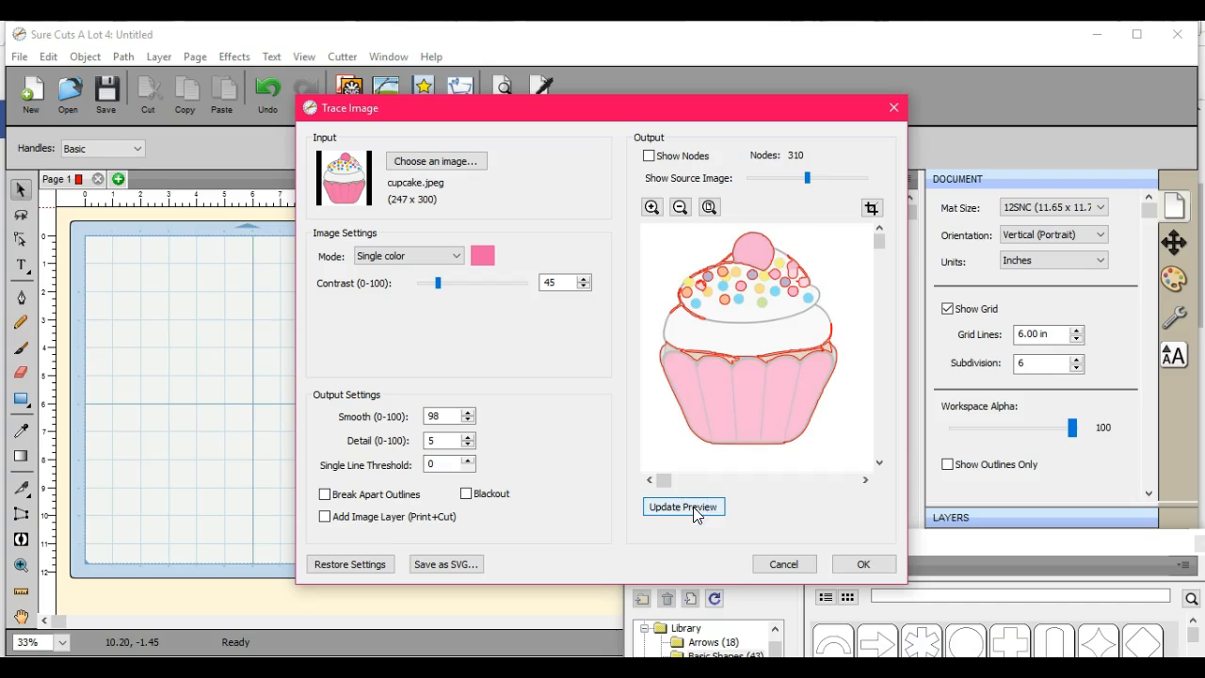
pyautogui.click(443, 441)
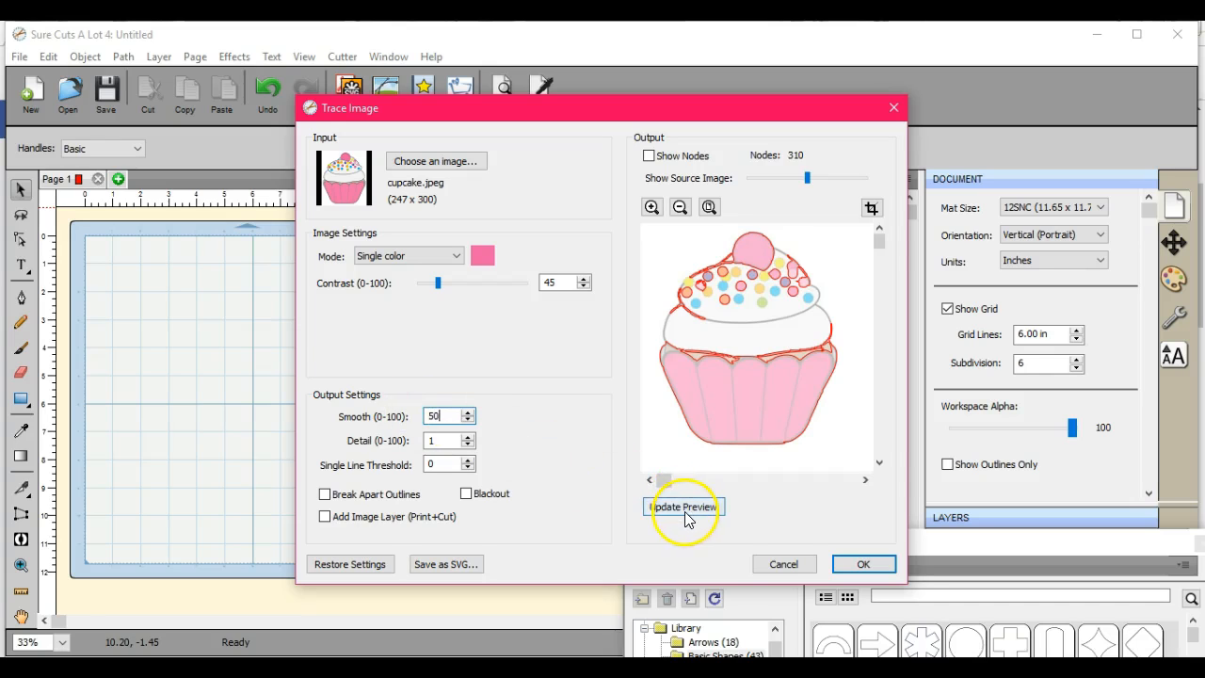
pyautogui.click(682, 506)
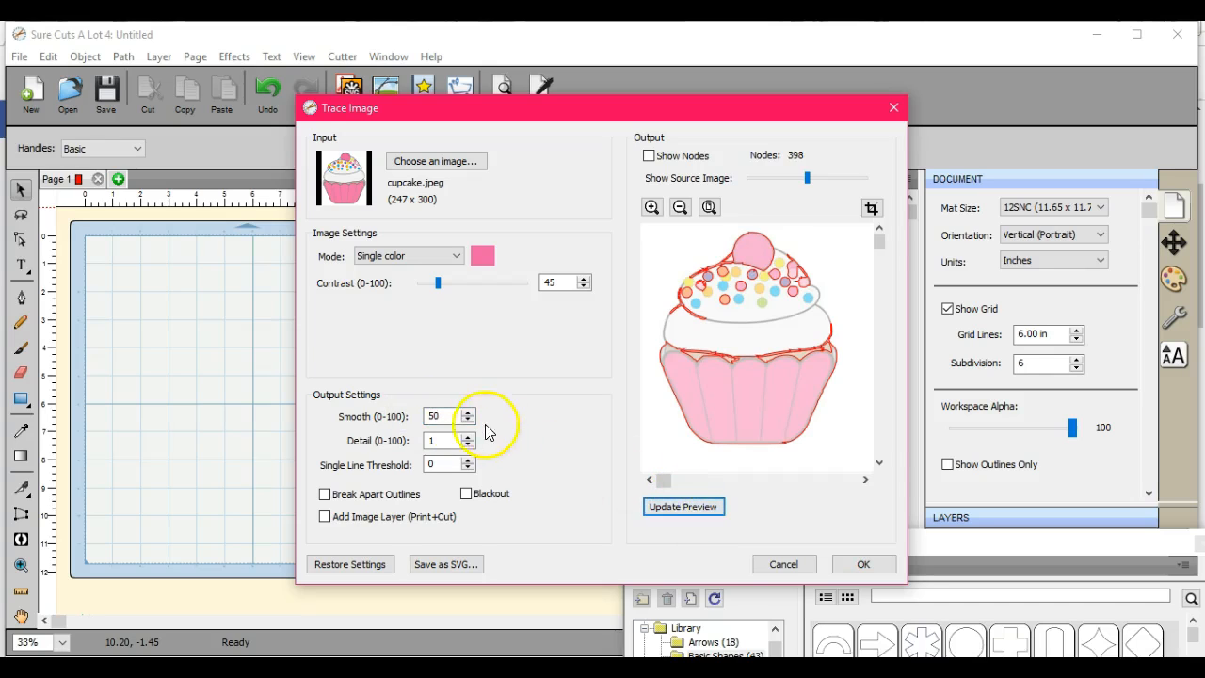
pyautogui.click(443, 416)
pyautogui.write('100')
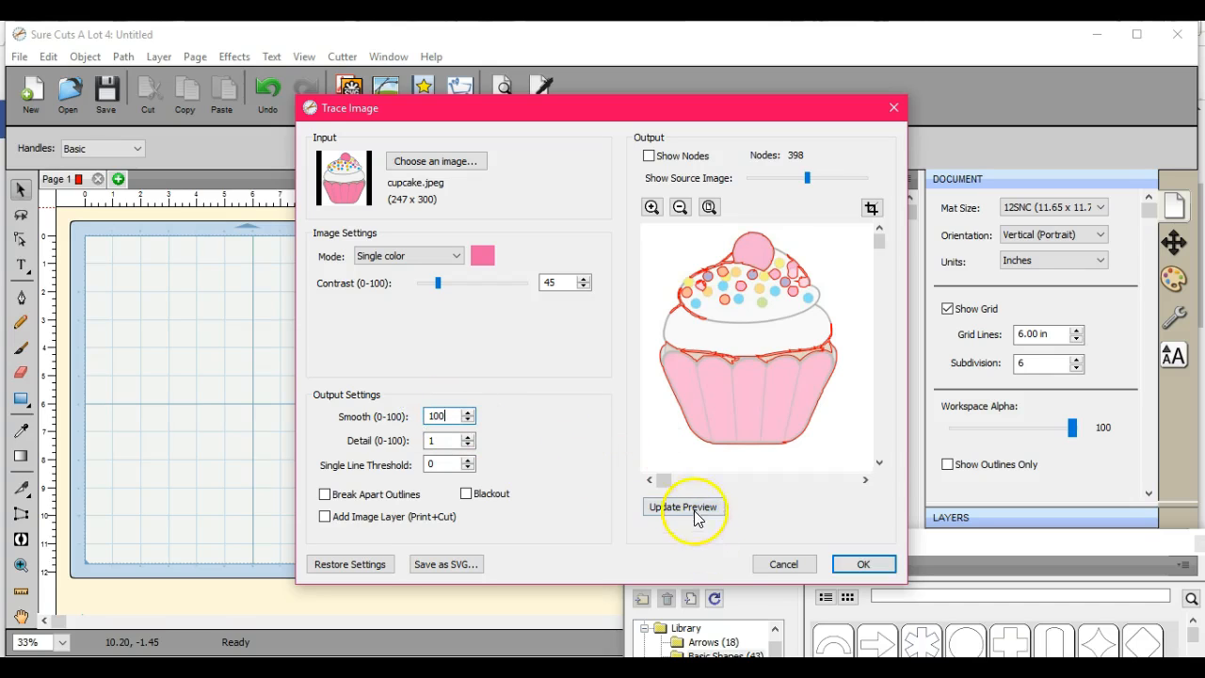
pyautogui.click(683, 506)
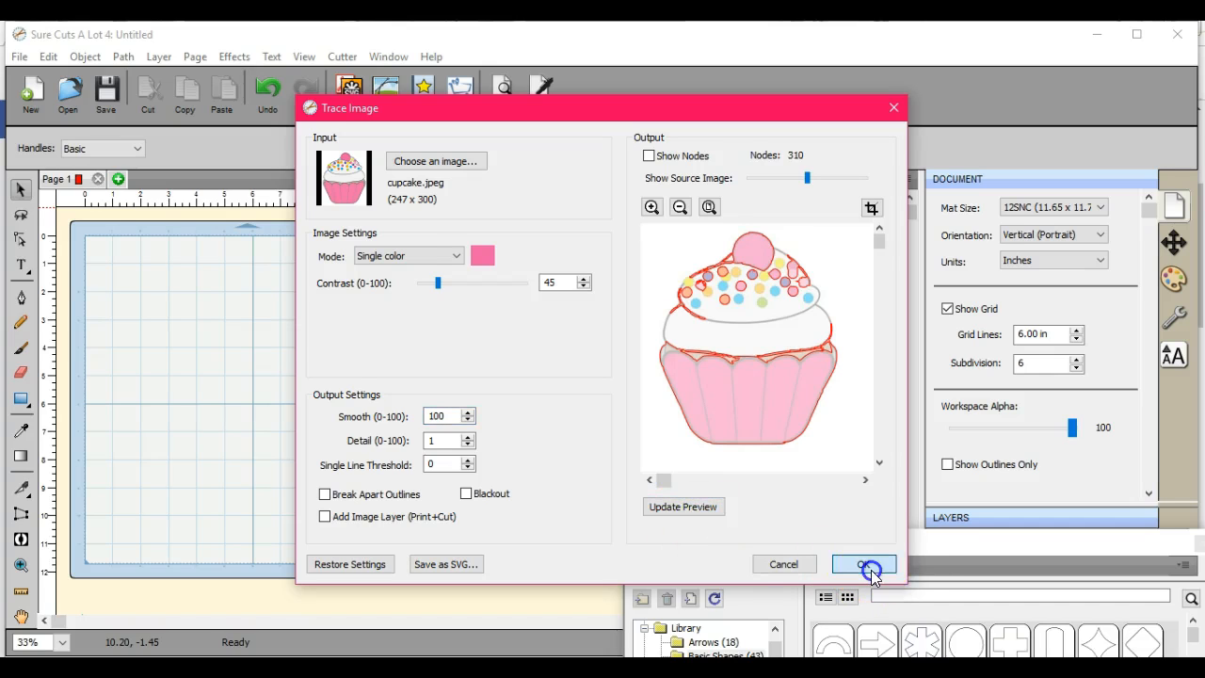
# - Place the pink single-colour cupcake trace on the mat's top-left and select it
pyautogui.click(863, 564)
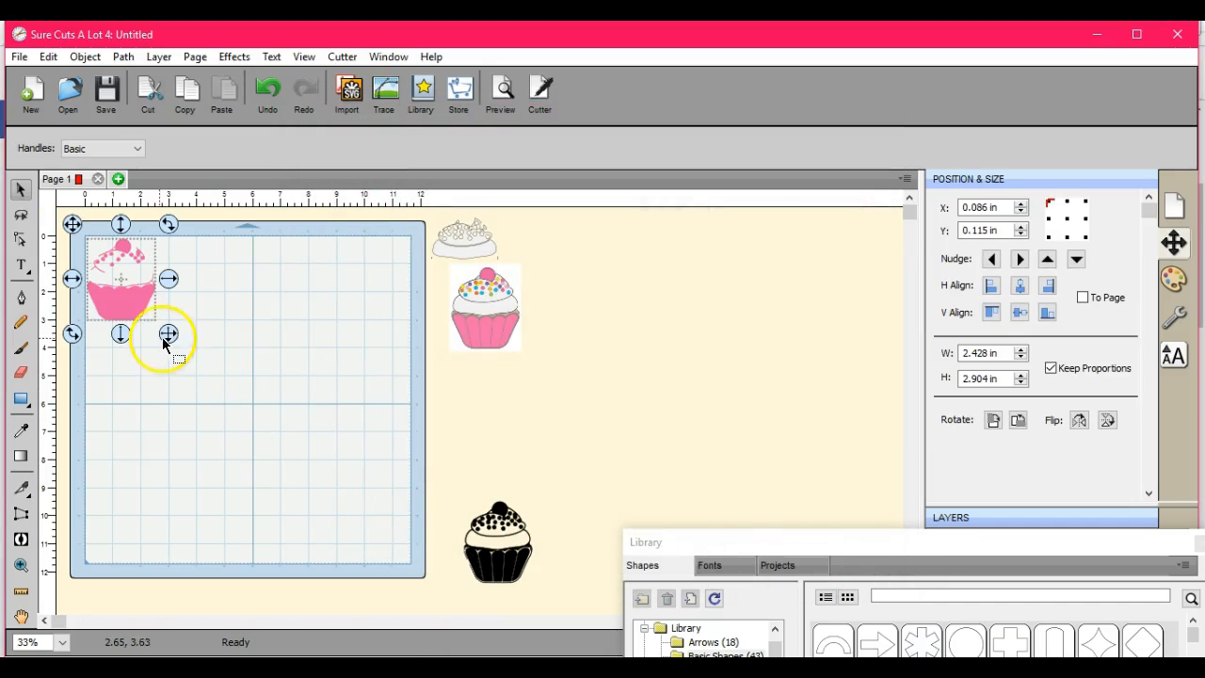
pyautogui.moveTo(167, 334); pyautogui.dragTo(123, 290)
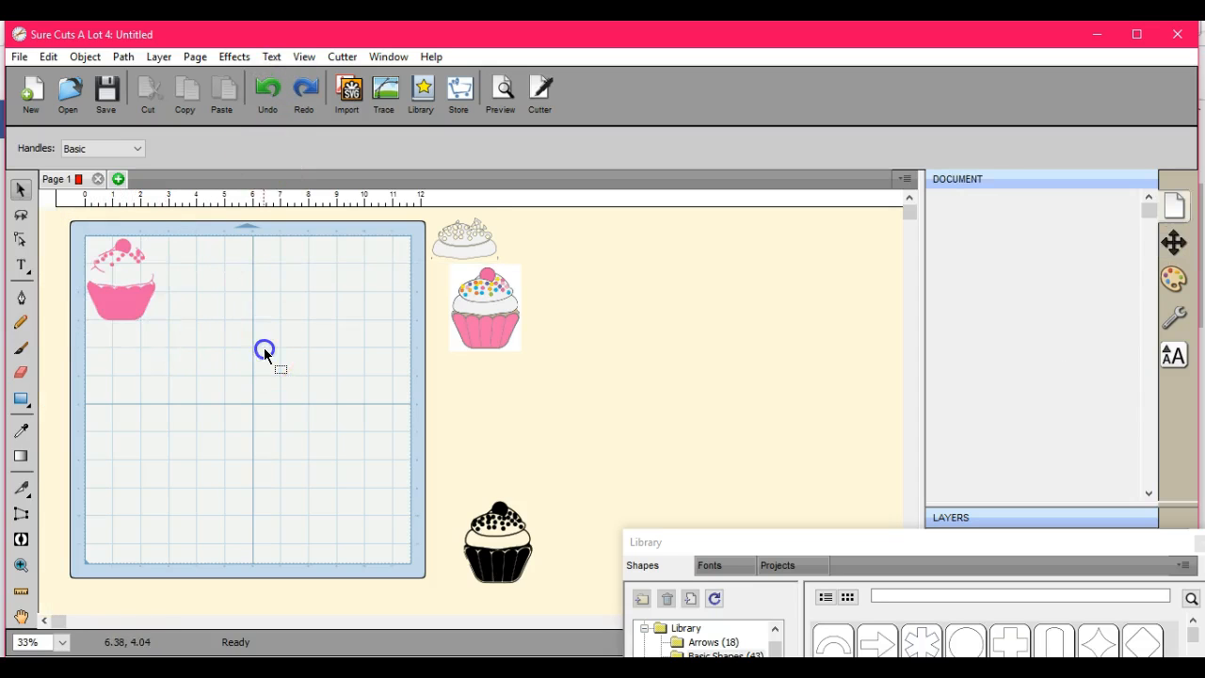
pyautogui.click(121, 282)
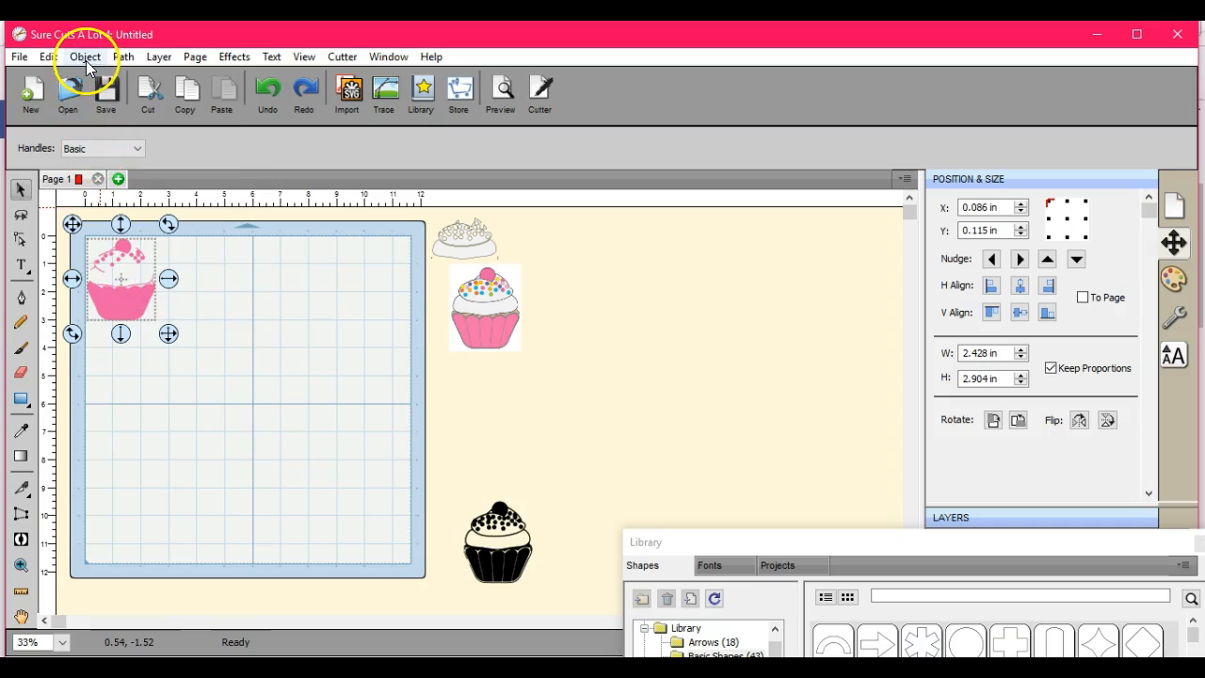
# - Break the trace apart and drag its thin strip piece to the right
pyautogui.click(85, 57)
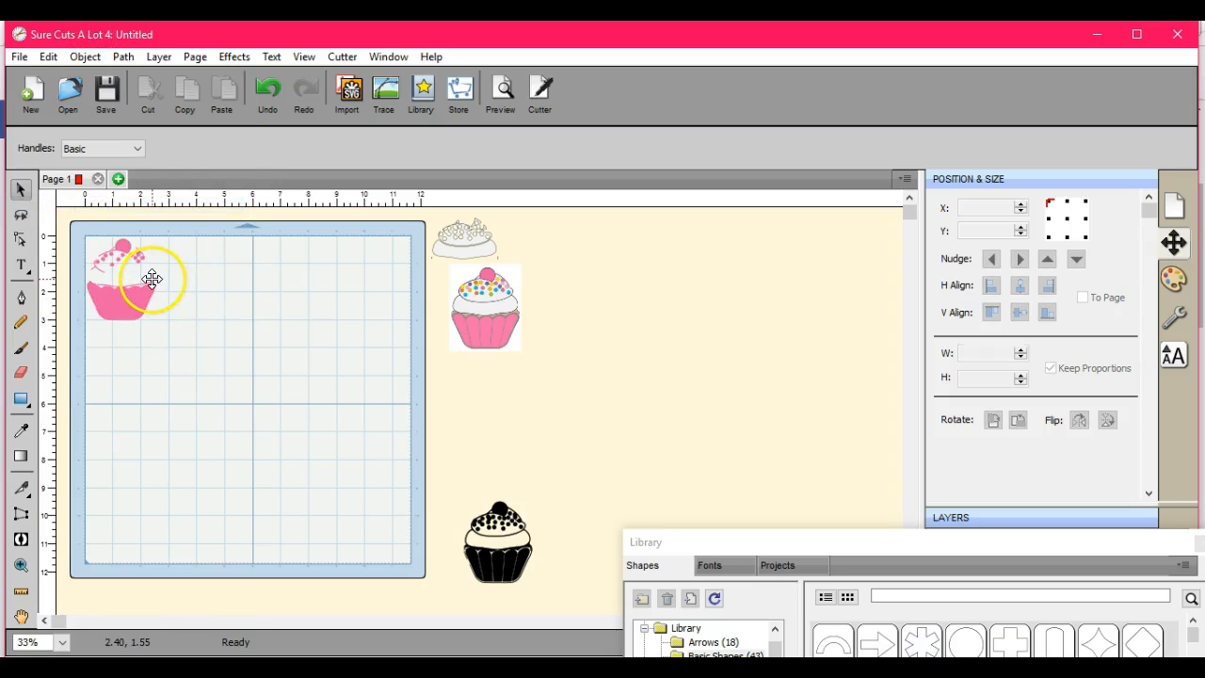
pyautogui.moveTo(152, 279); pyautogui.dragTo(103, 278)
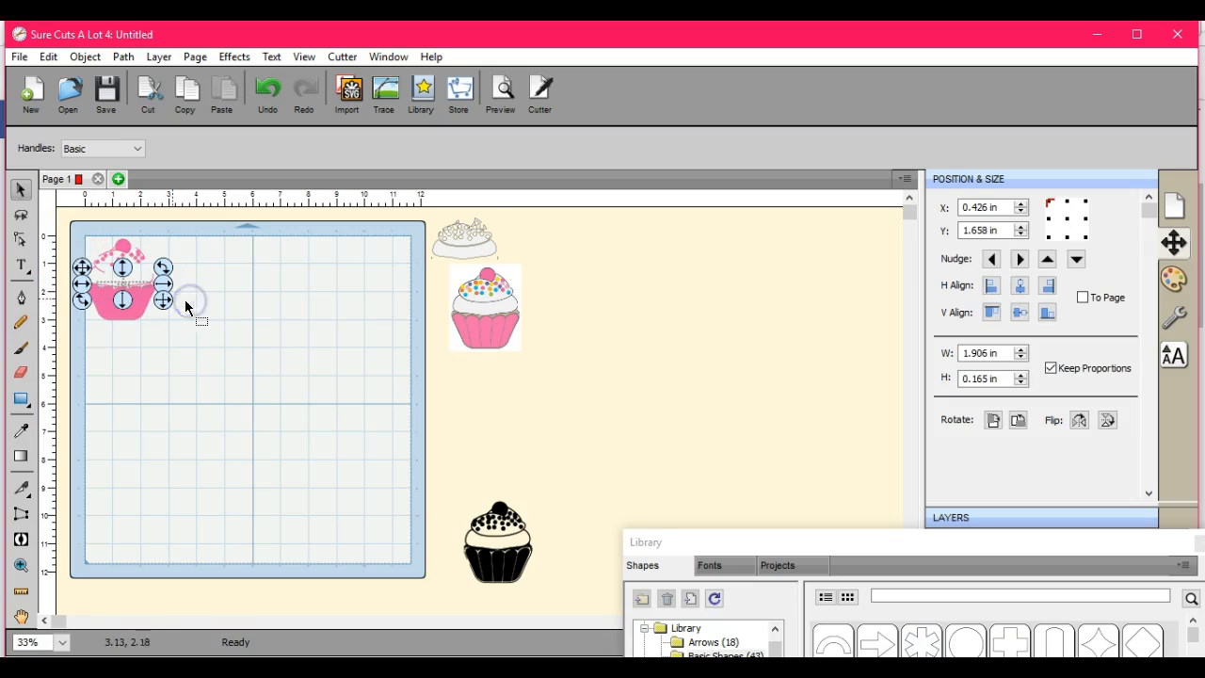
pyautogui.moveTo(123, 278); pyautogui.dragTo(189, 292)
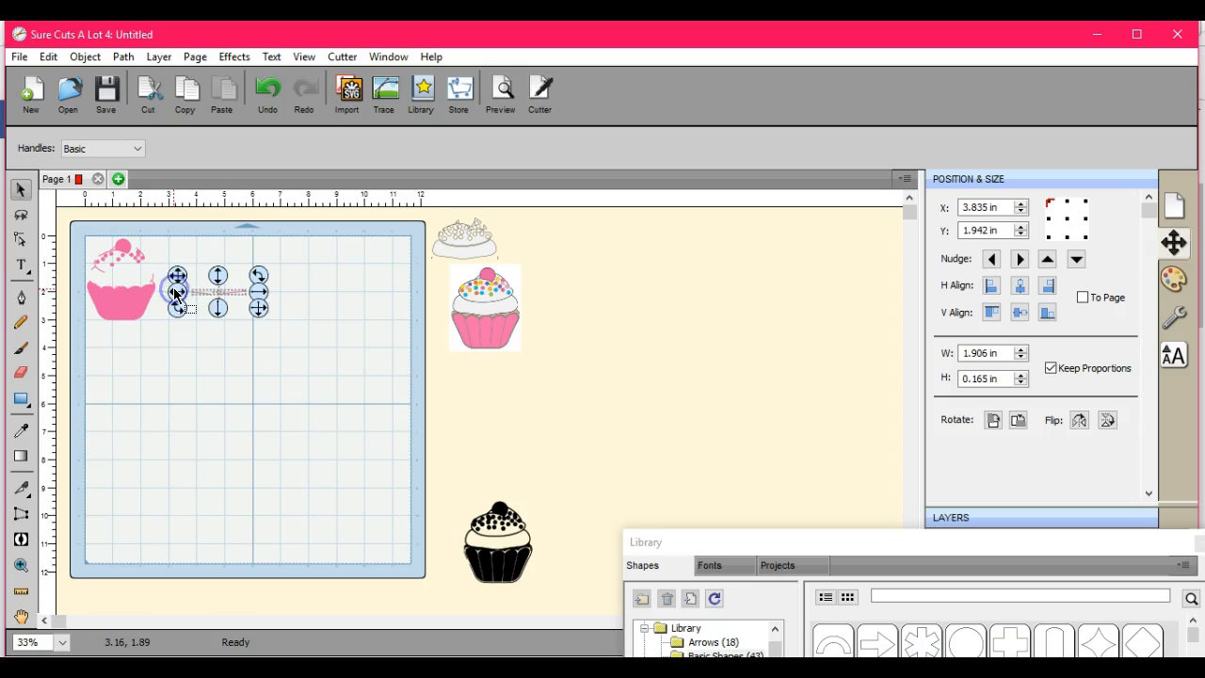
# - Delete the separated thin strip via the right-click menu and return to the Select tool
pyautogui.rightClick(174, 289)
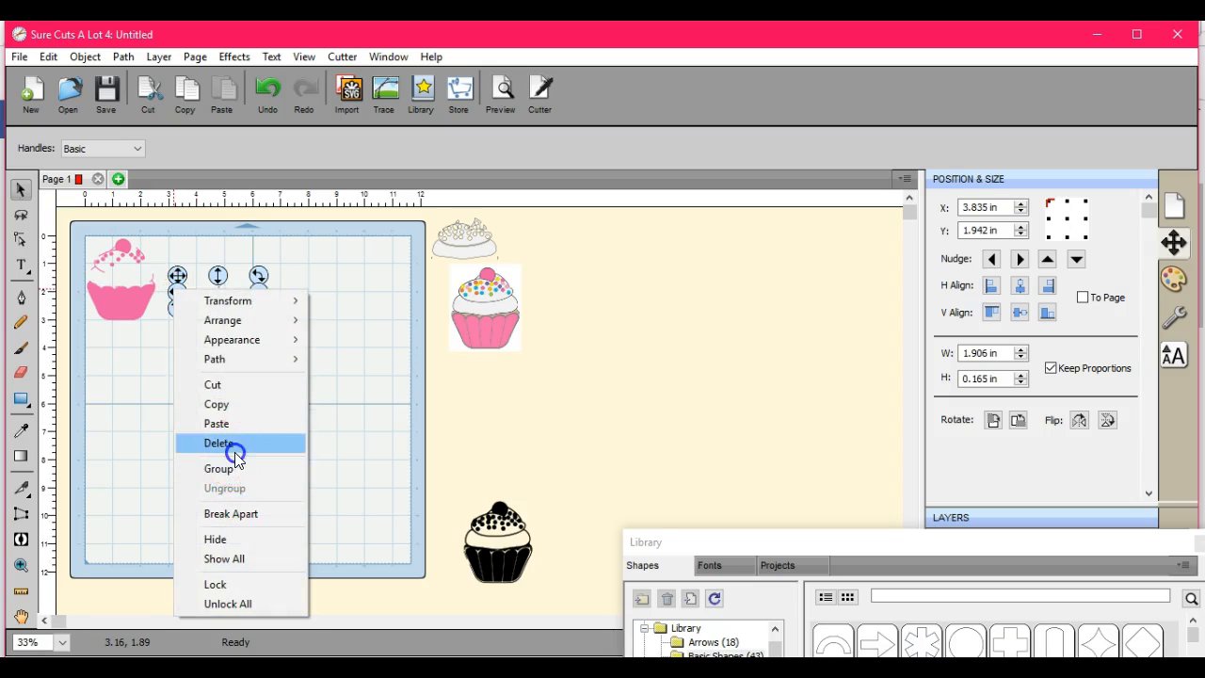
pyautogui.click(218, 442)
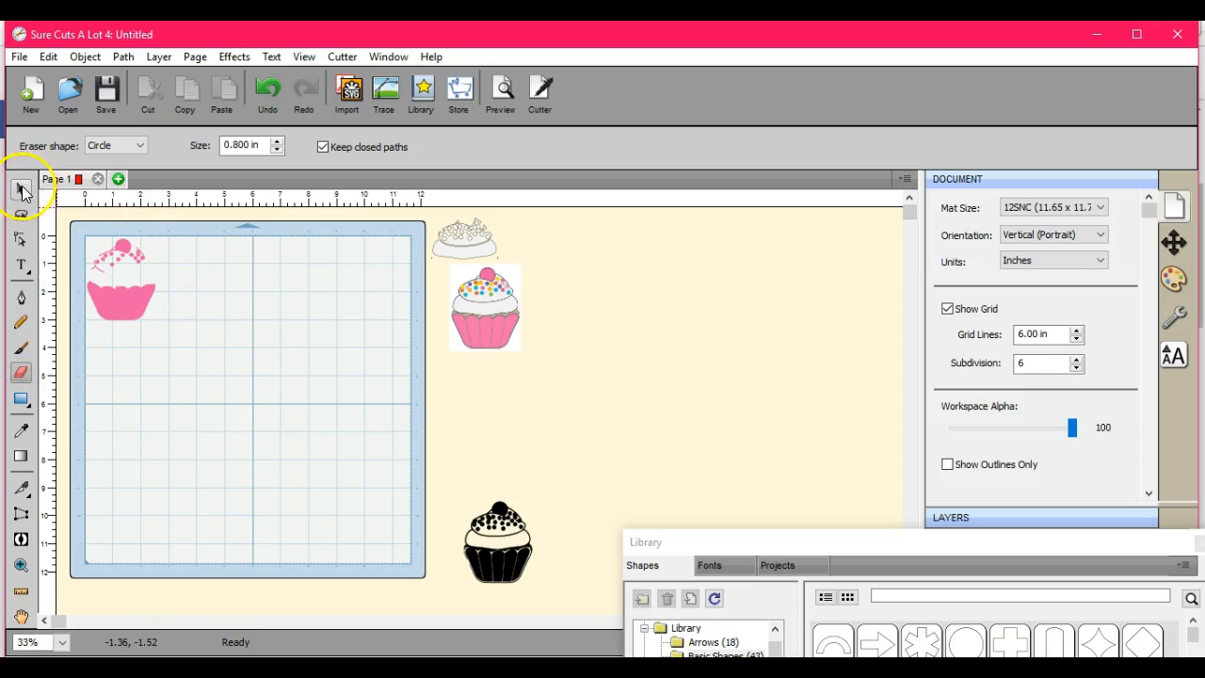
pyautogui.click(20, 188)
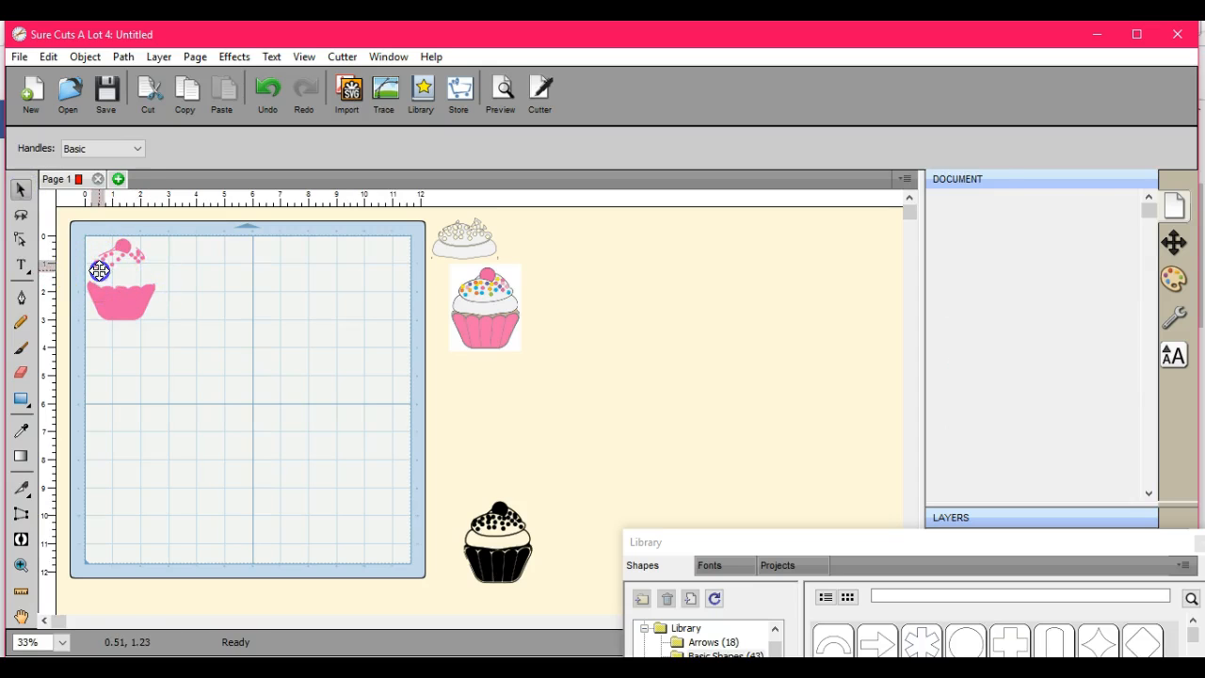
pyautogui.rightClick(120, 273)
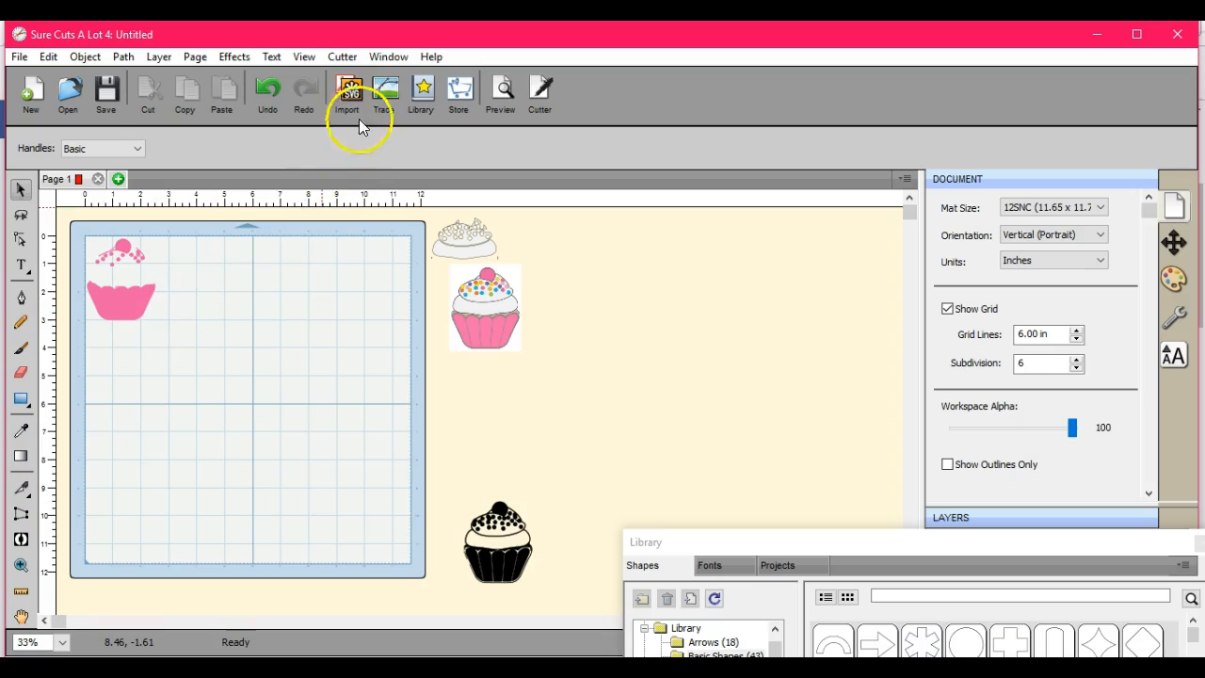
# - Start a new trace of cupcake.jpeg with smoothing set to 75
pyautogui.click(381, 94)
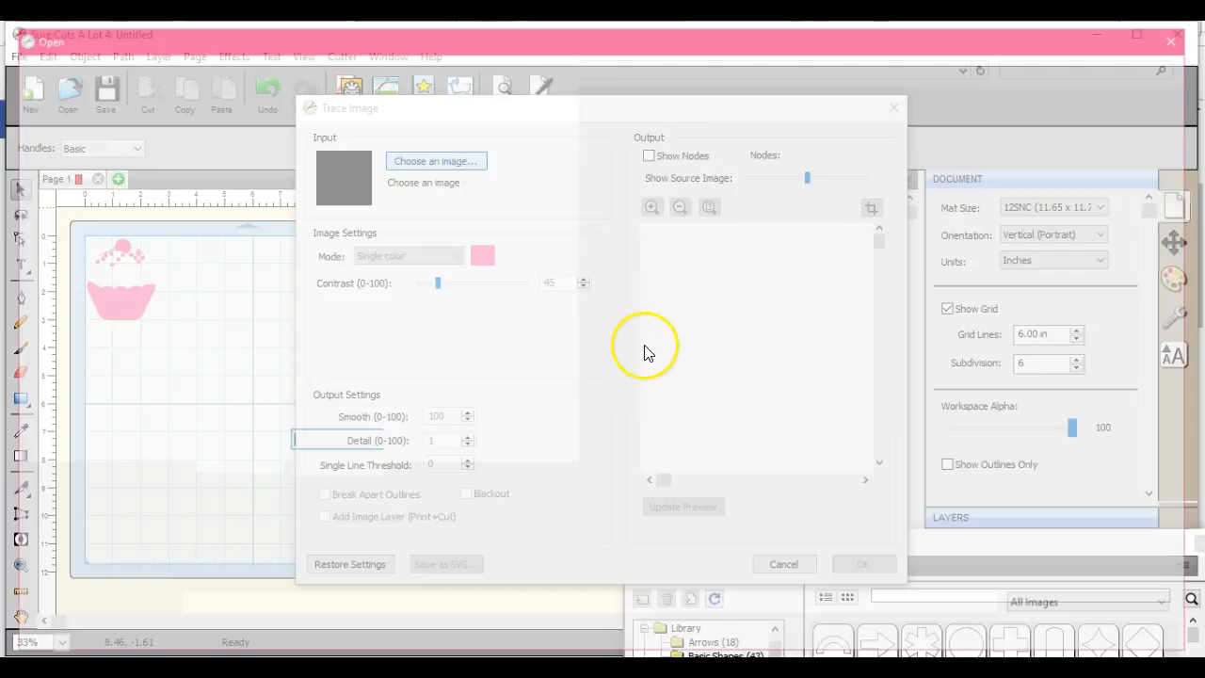
pyautogui.click(435, 161)
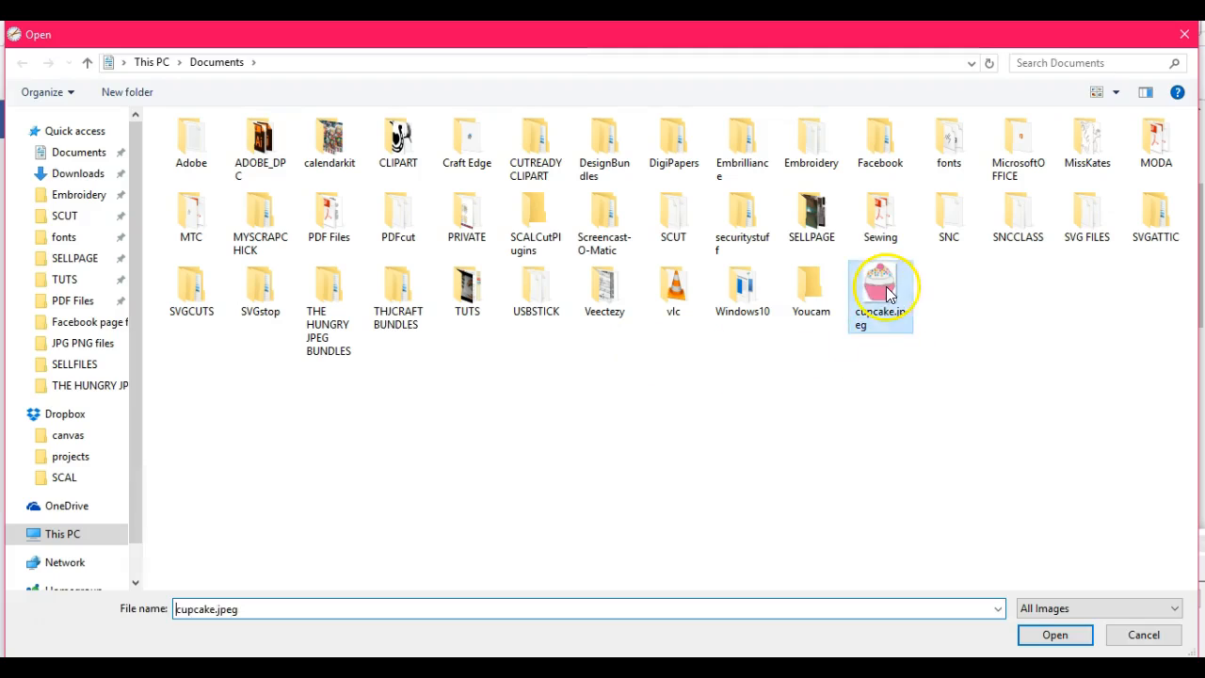
pyautogui.click(1055, 634)
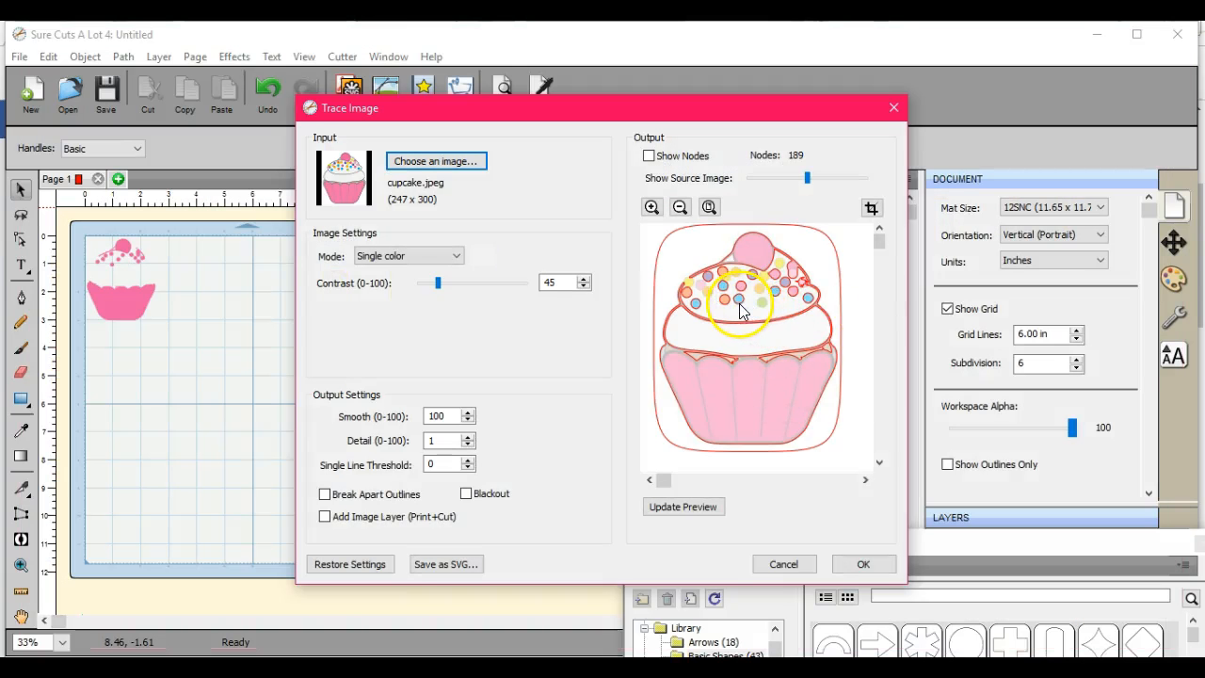
pyautogui.moveTo(758, 283)
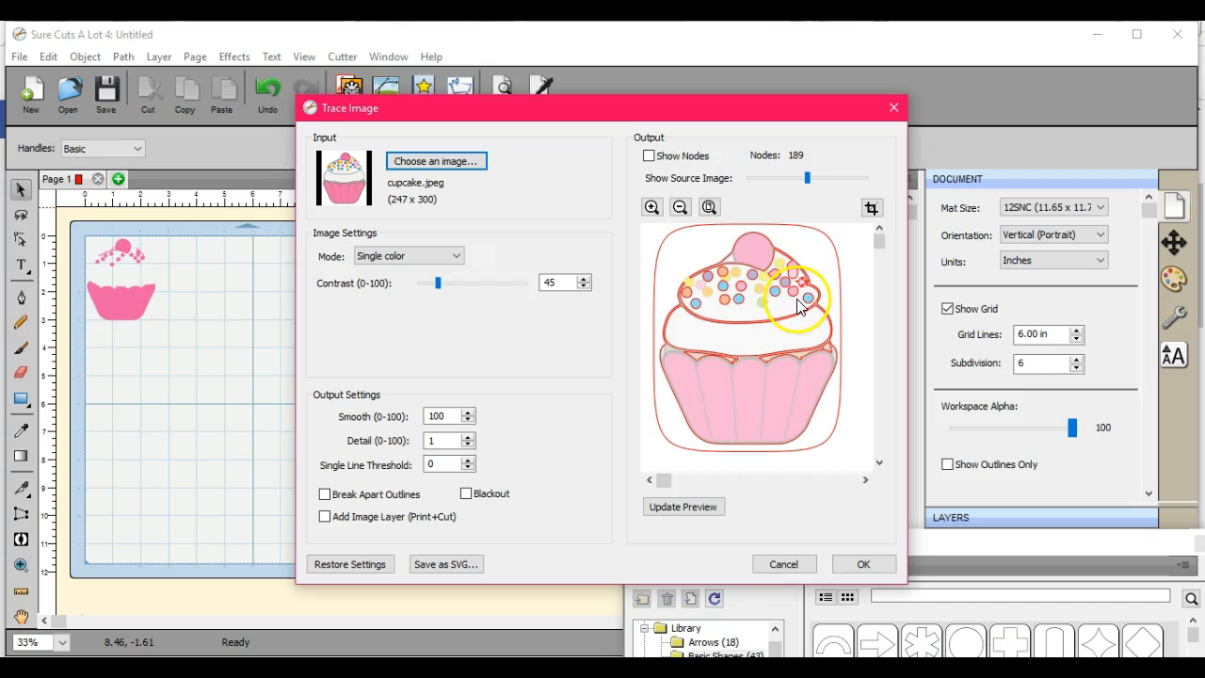
pyautogui.moveTo(602, 400)
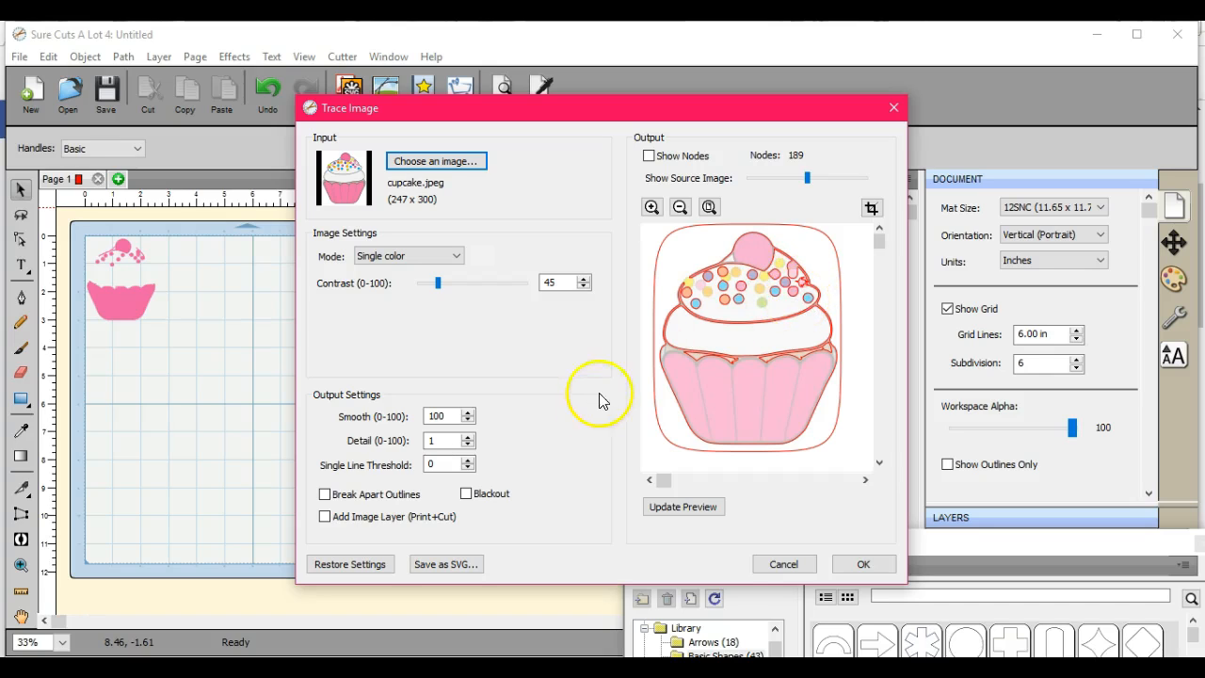
pyautogui.click(436, 416)
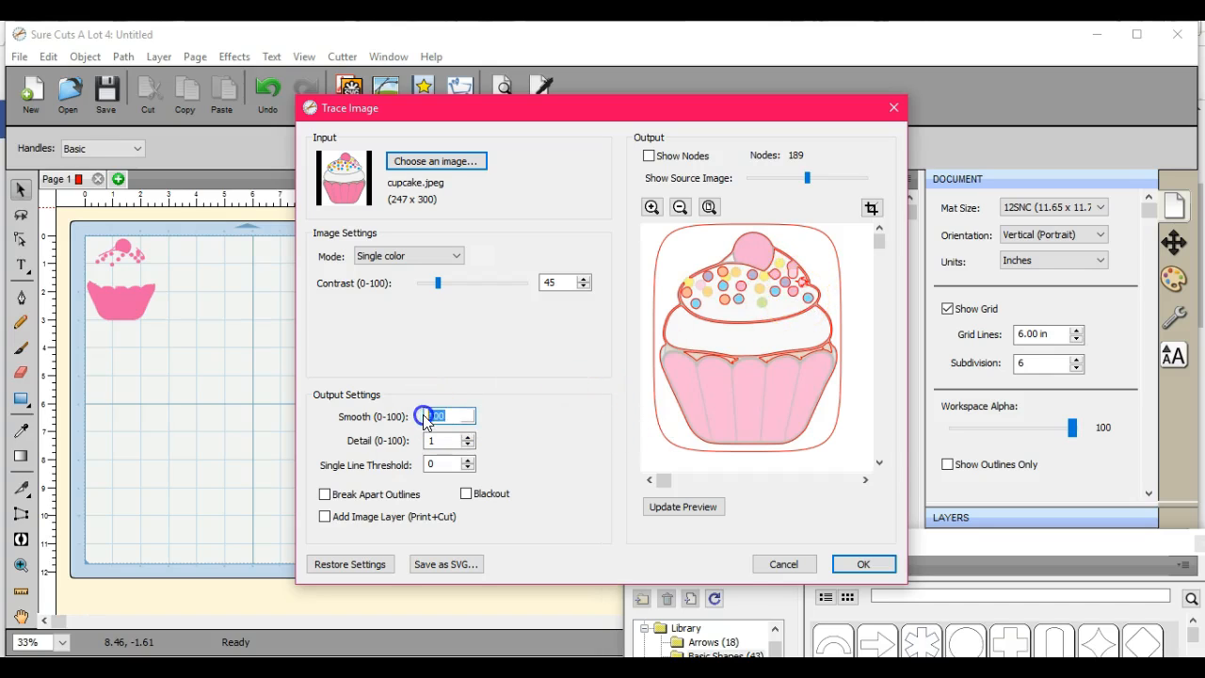
pyautogui.write('75')
pyautogui.click(449, 441)
pyautogui.write('98')
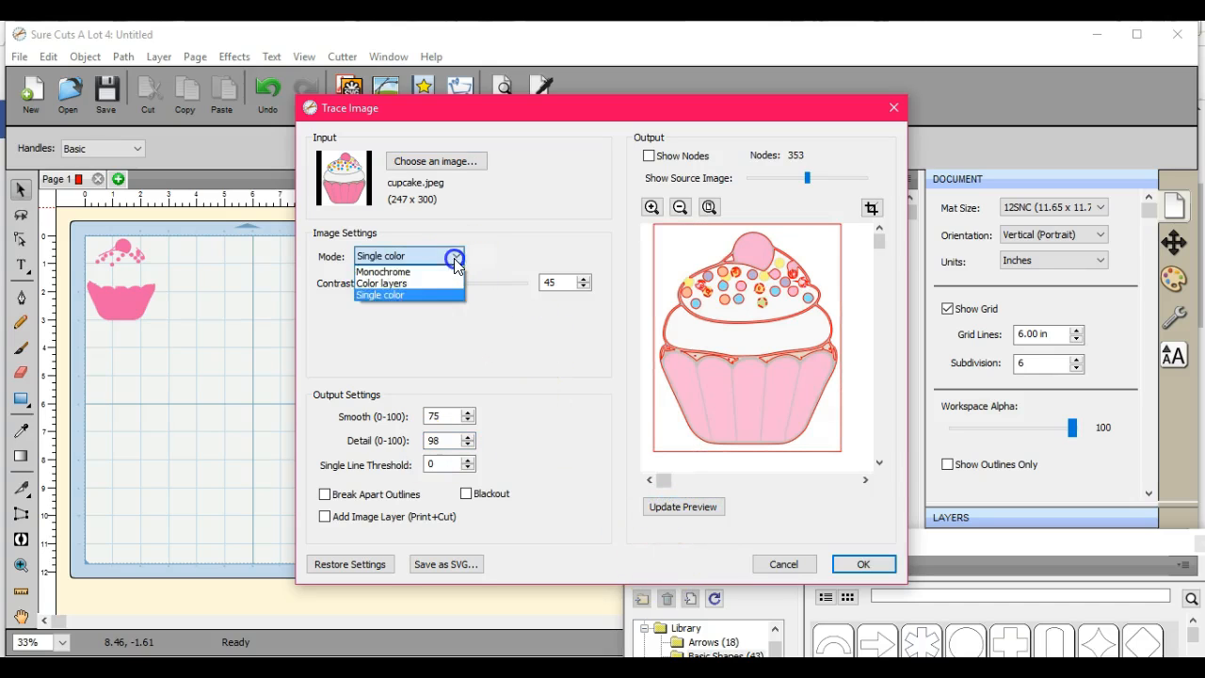
# - Trace the cupcake in Color Layers mode with 6 maximum colours and place it on the mat
pyautogui.click(381, 282)
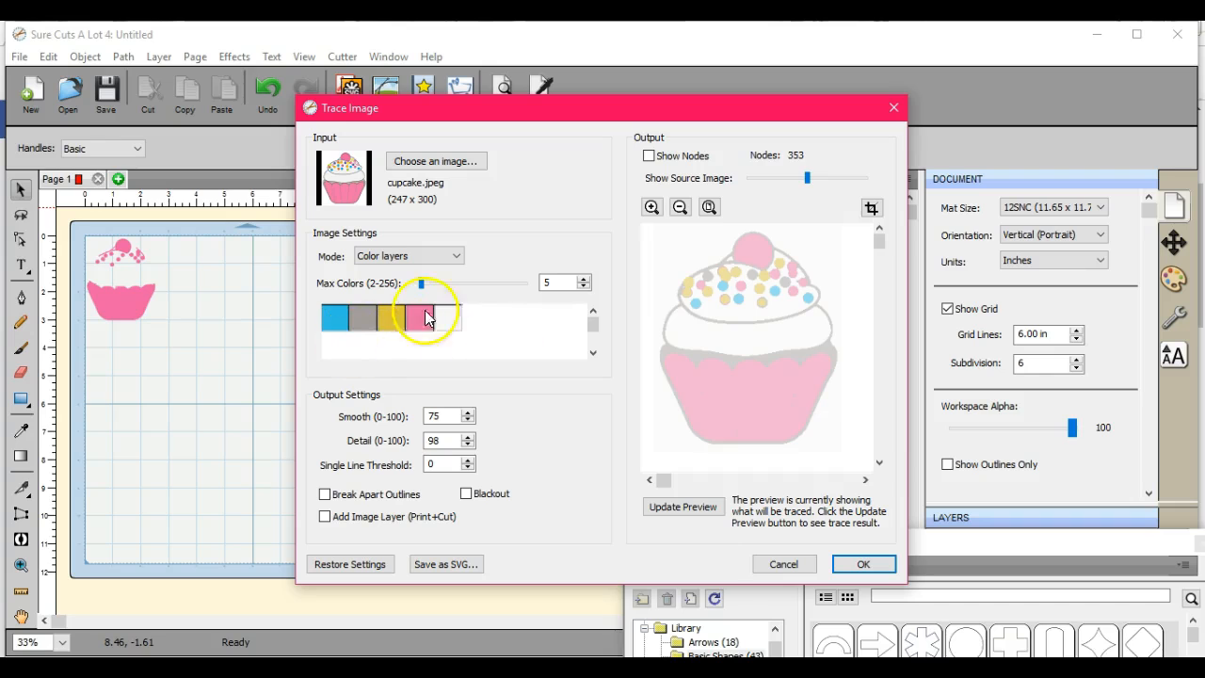
pyautogui.click(681, 506)
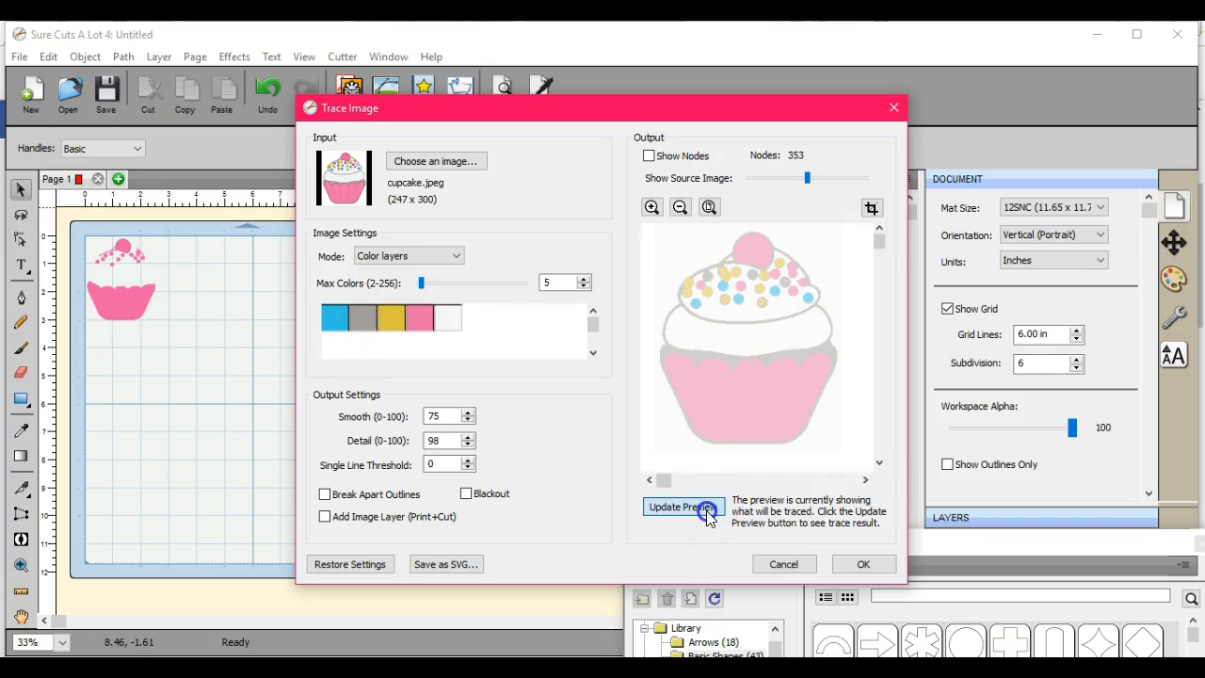
pyautogui.click(683, 506)
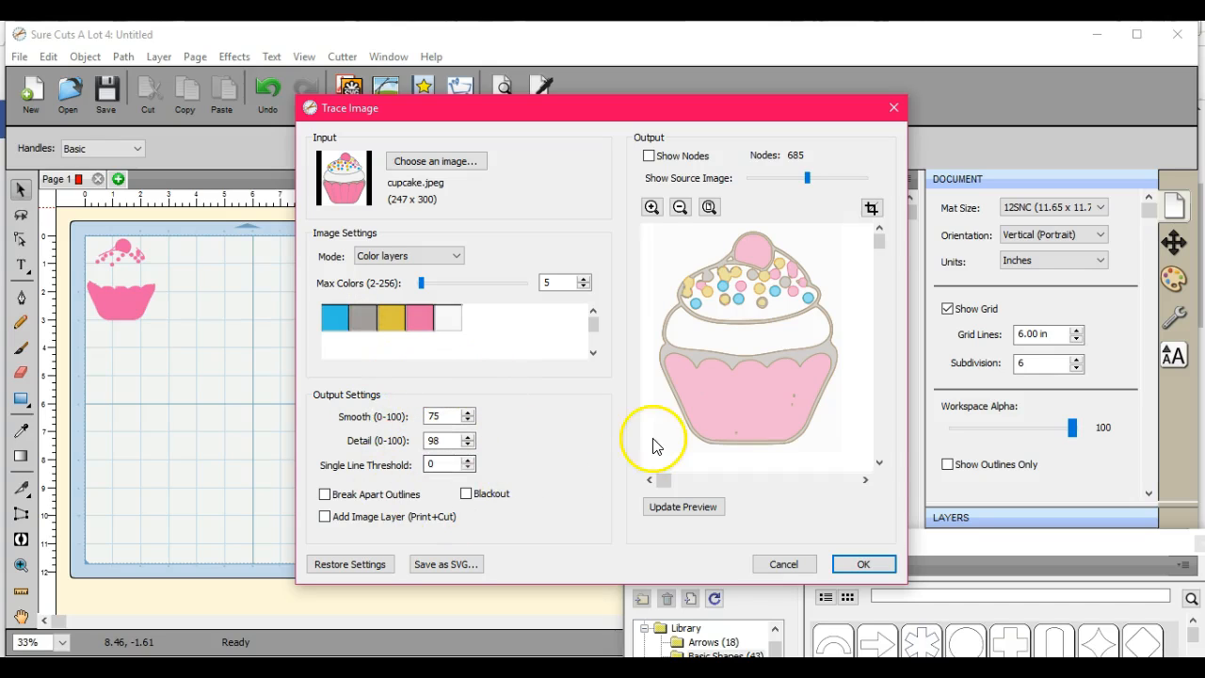
pyautogui.moveTo(541, 329)
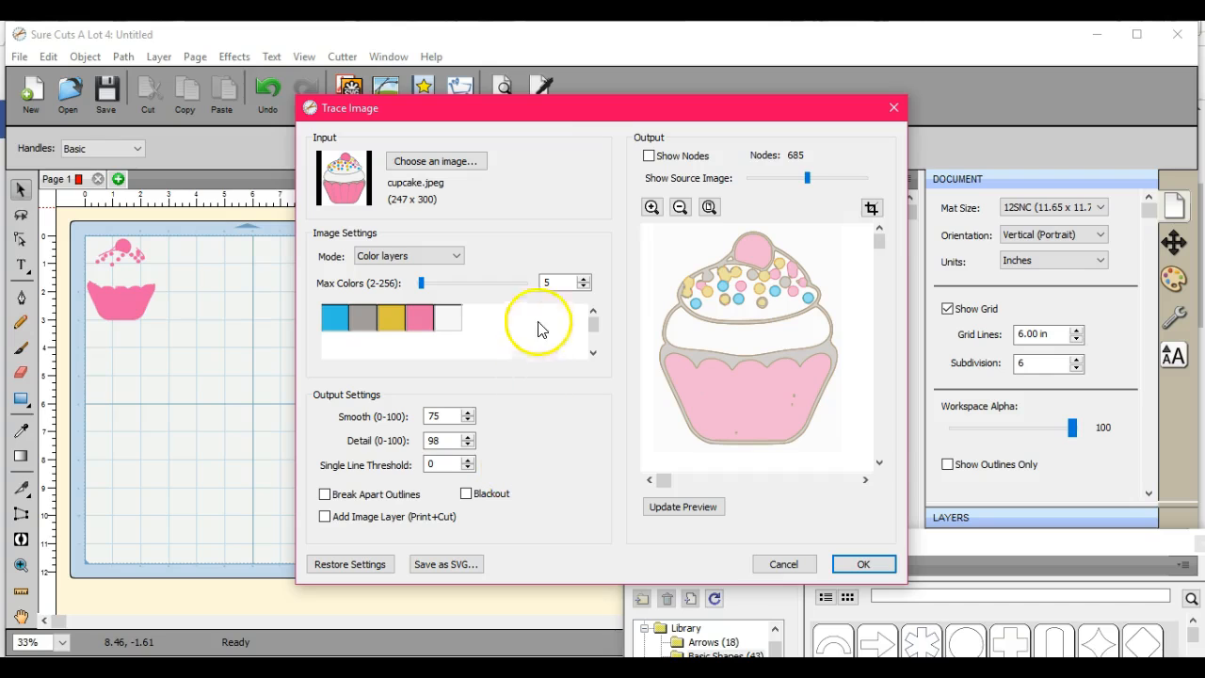
pyautogui.click(585, 278)
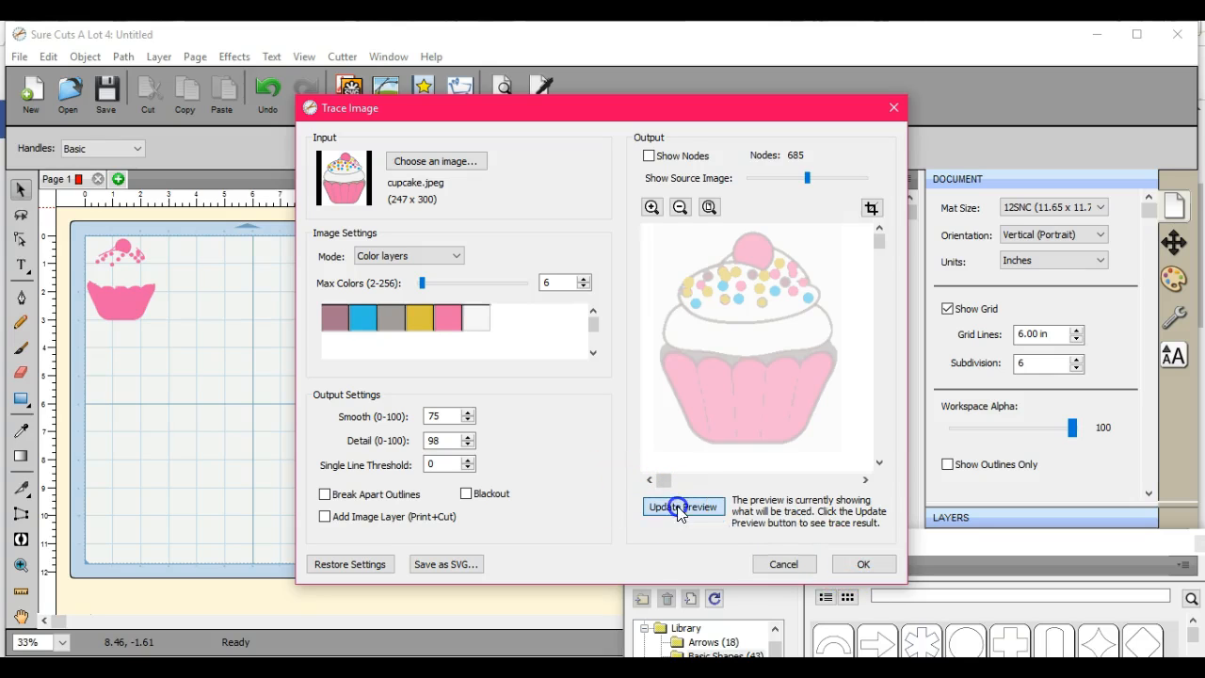
pyautogui.click(682, 507)
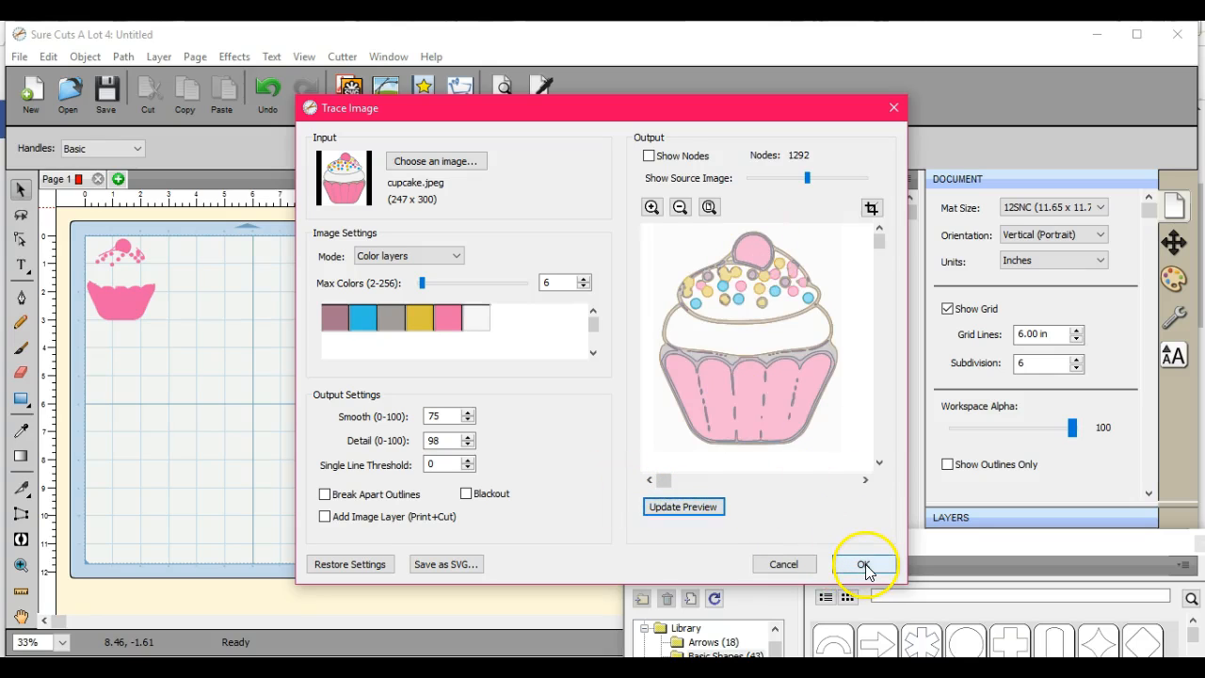
pyautogui.click(862, 564)
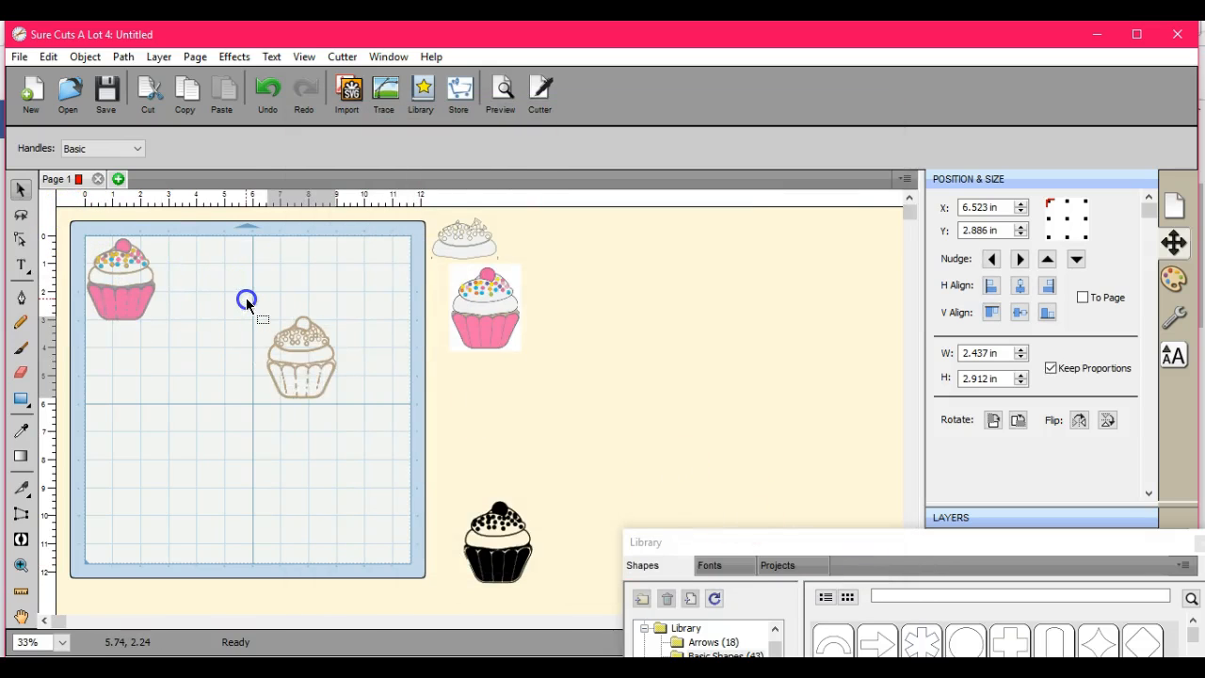
# - Deselect the new trace and drag its pink layer to the top row beside the first cupcake
pyautogui.click(300, 356)
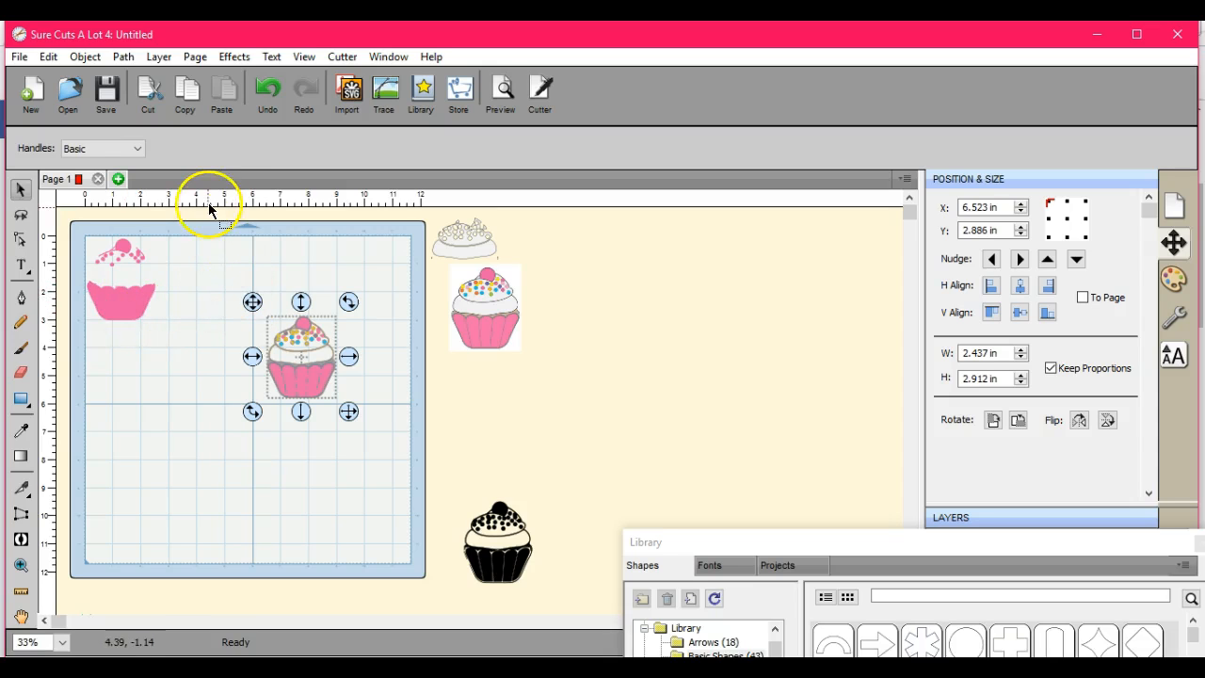
pyautogui.click(84, 57)
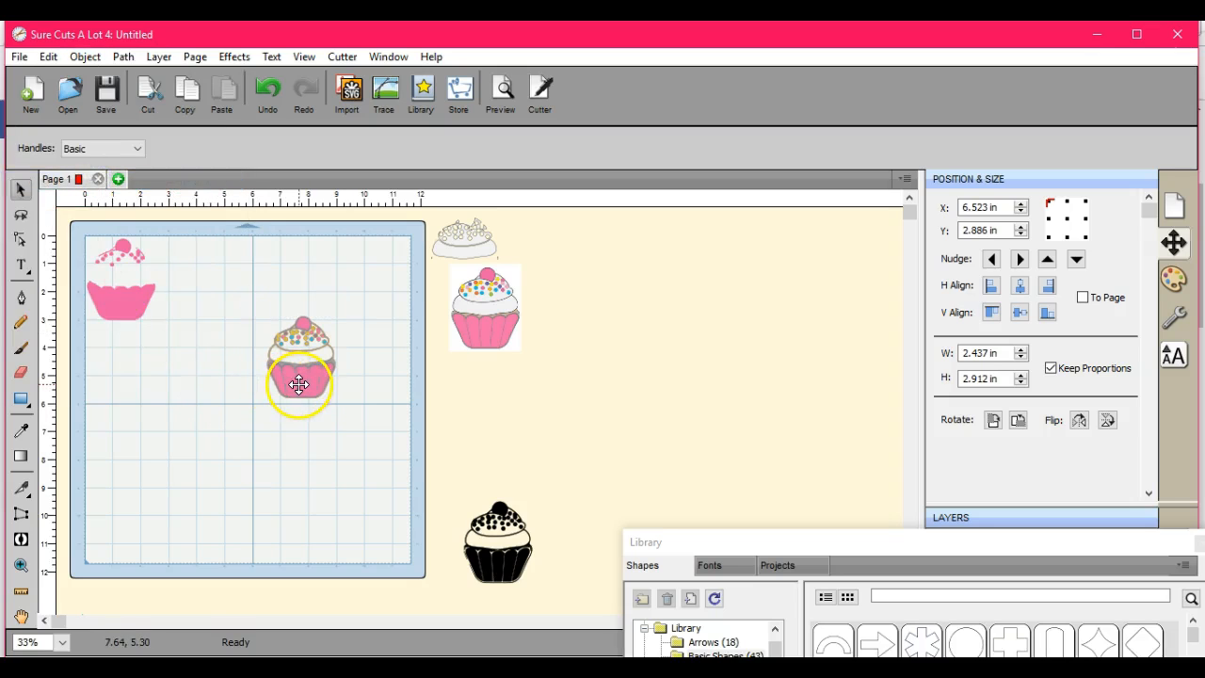
pyautogui.moveTo(299, 384); pyautogui.dragTo(198, 394)
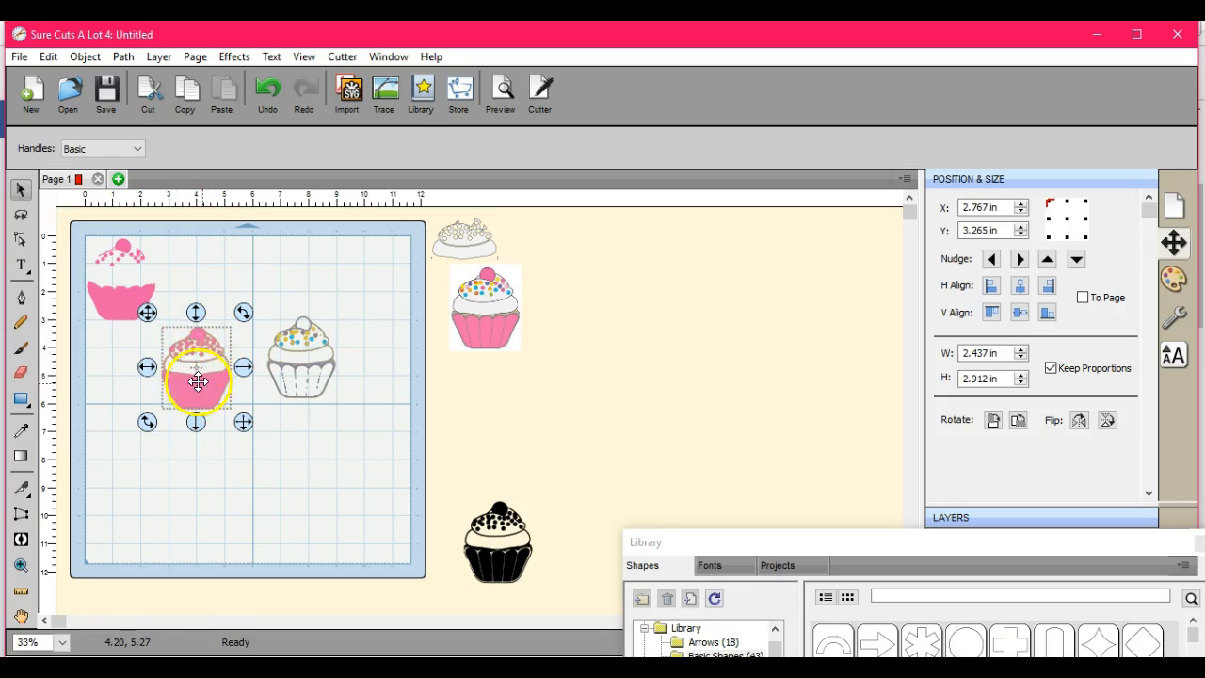
pyautogui.moveTo(197, 381); pyautogui.dragTo(203, 296)
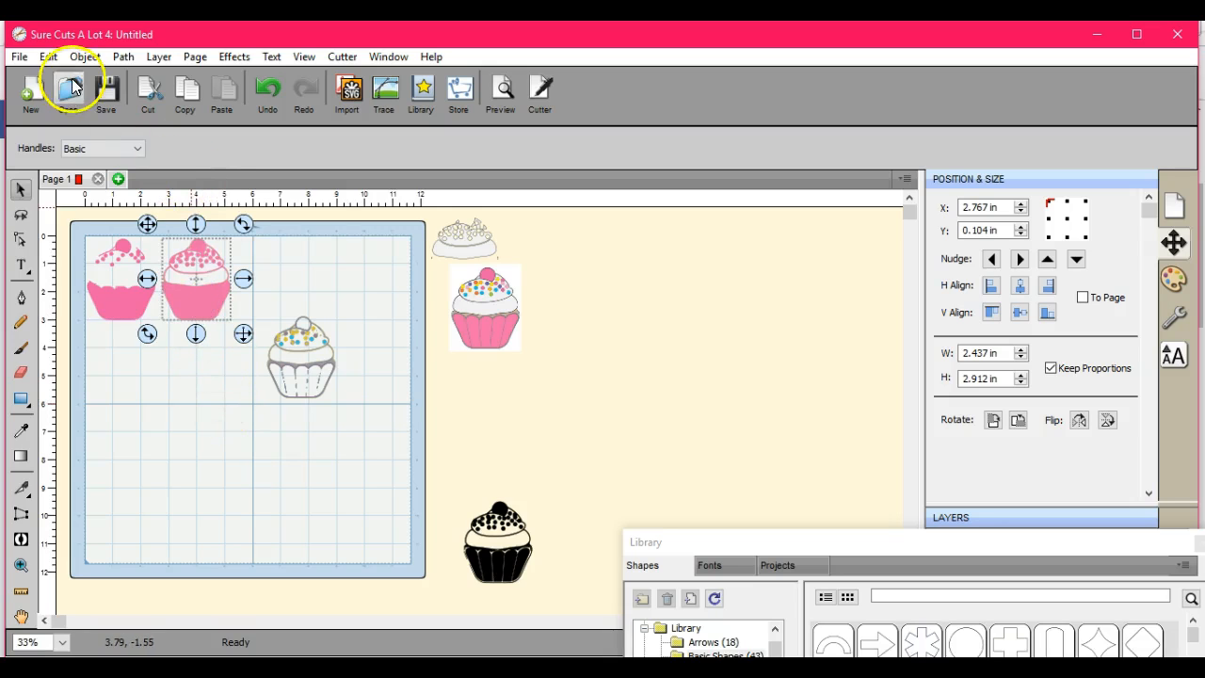
# - Break the pink layer apart and set the solid pink silhouette back in the top row
pyautogui.click(84, 57)
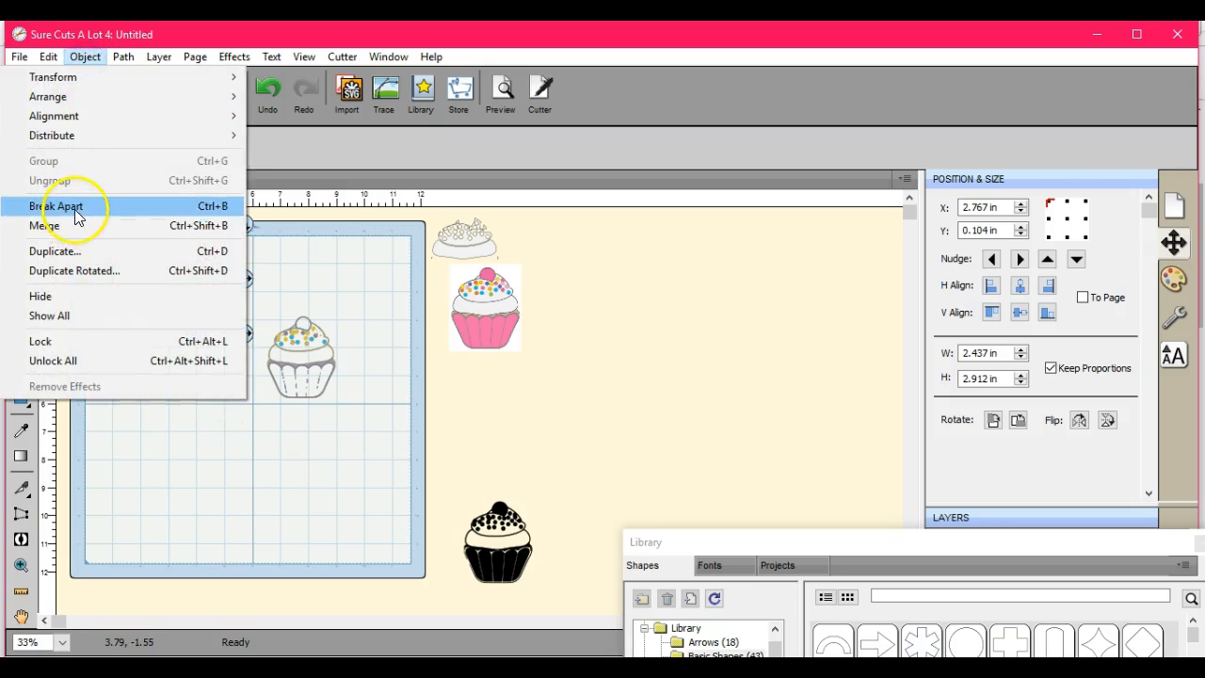
pyautogui.click(56, 205)
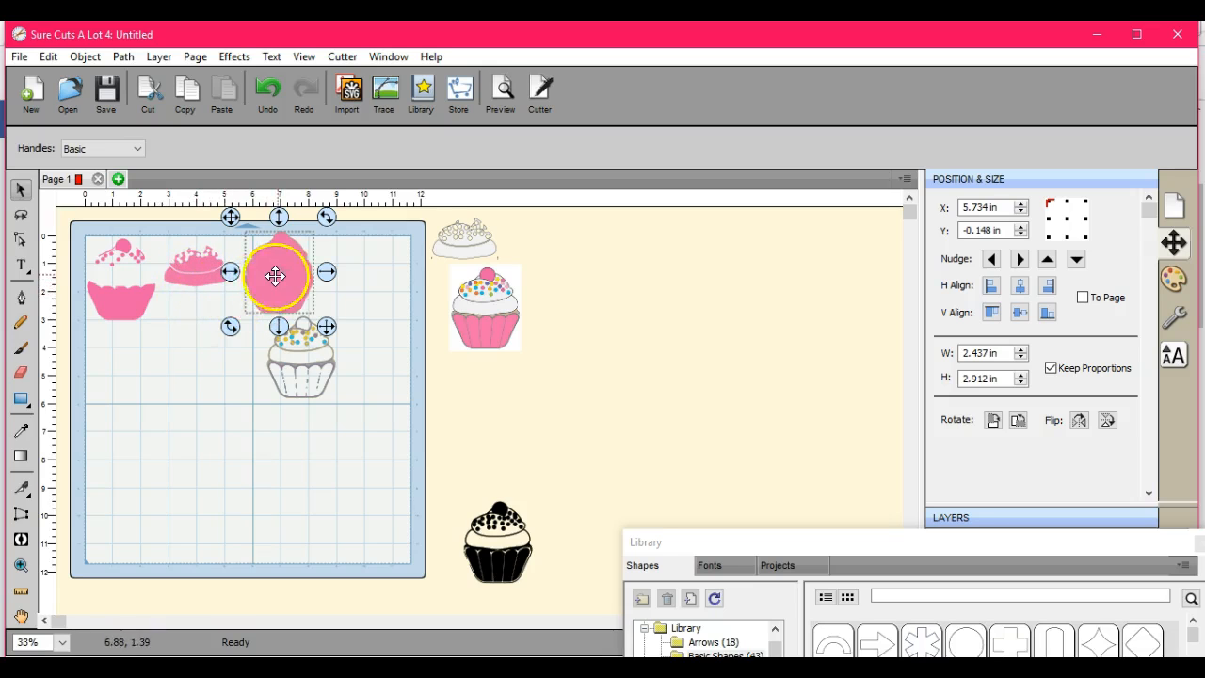
pyautogui.moveTo(276, 276); pyautogui.dragTo(203, 360)
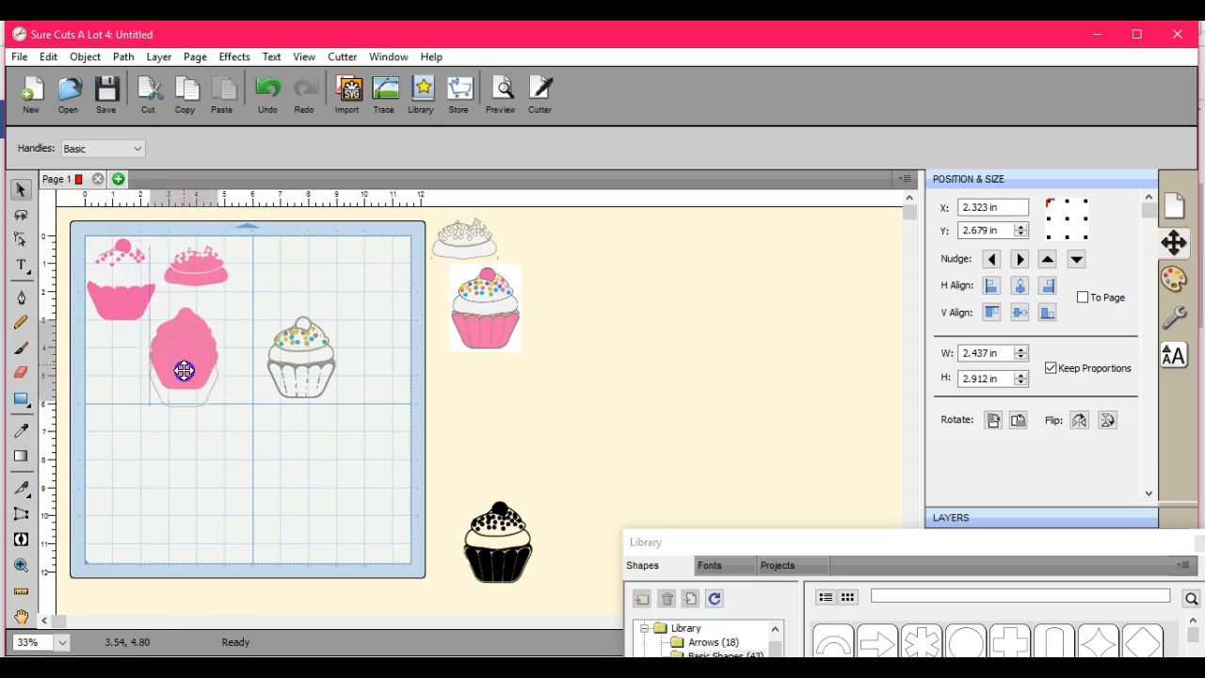
pyautogui.moveTo(183, 367); pyautogui.dragTo(202, 261)
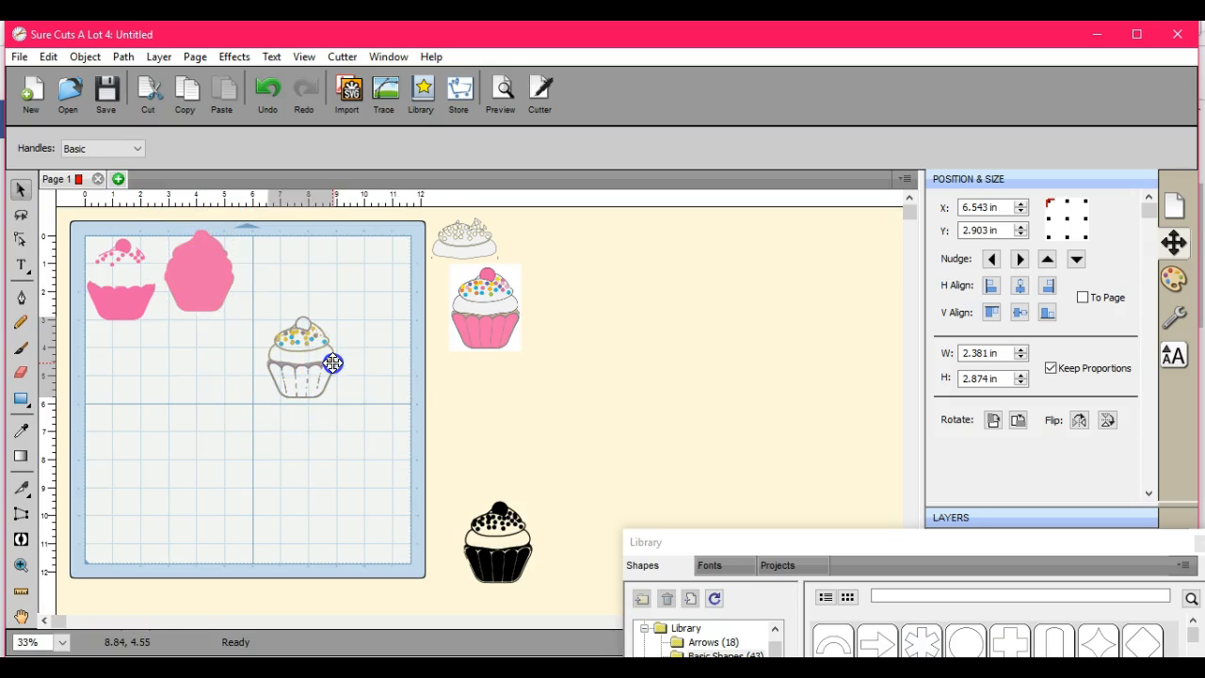
# - Spread the grey, yellow, blue and pale layers out as separate cupcakes on the mat
pyautogui.moveTo(333, 364); pyautogui.dragTo(388, 378)
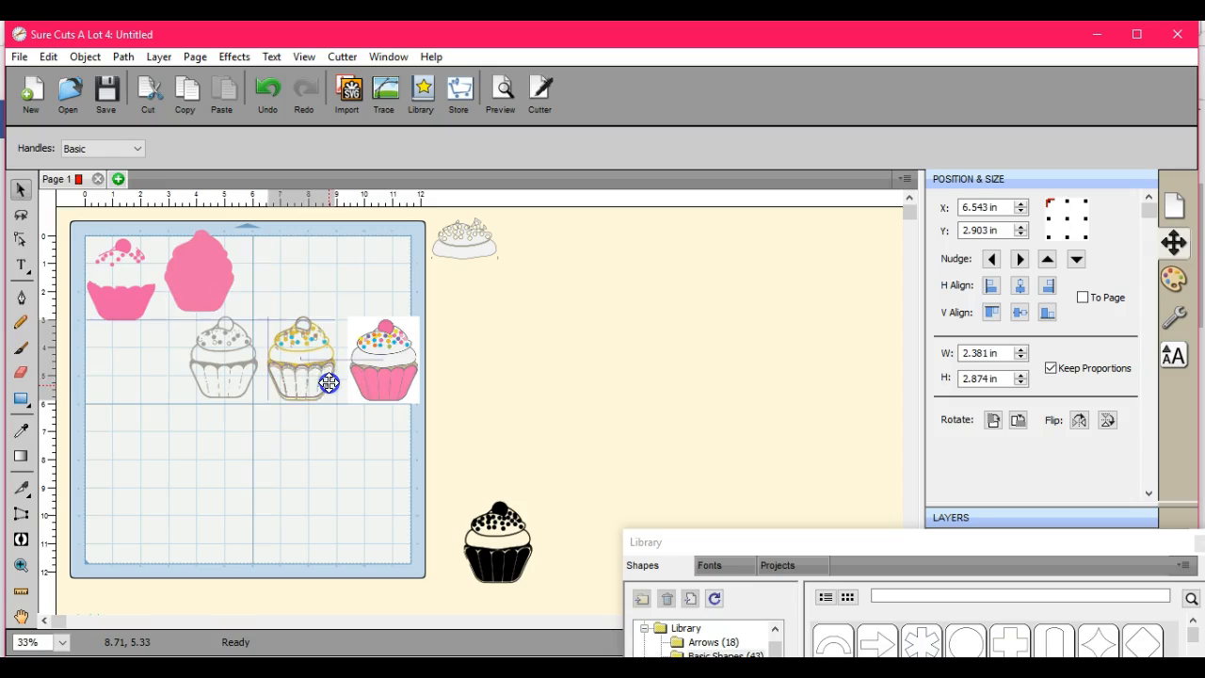
pyautogui.moveTo(330, 383); pyautogui.dragTo(330, 488)
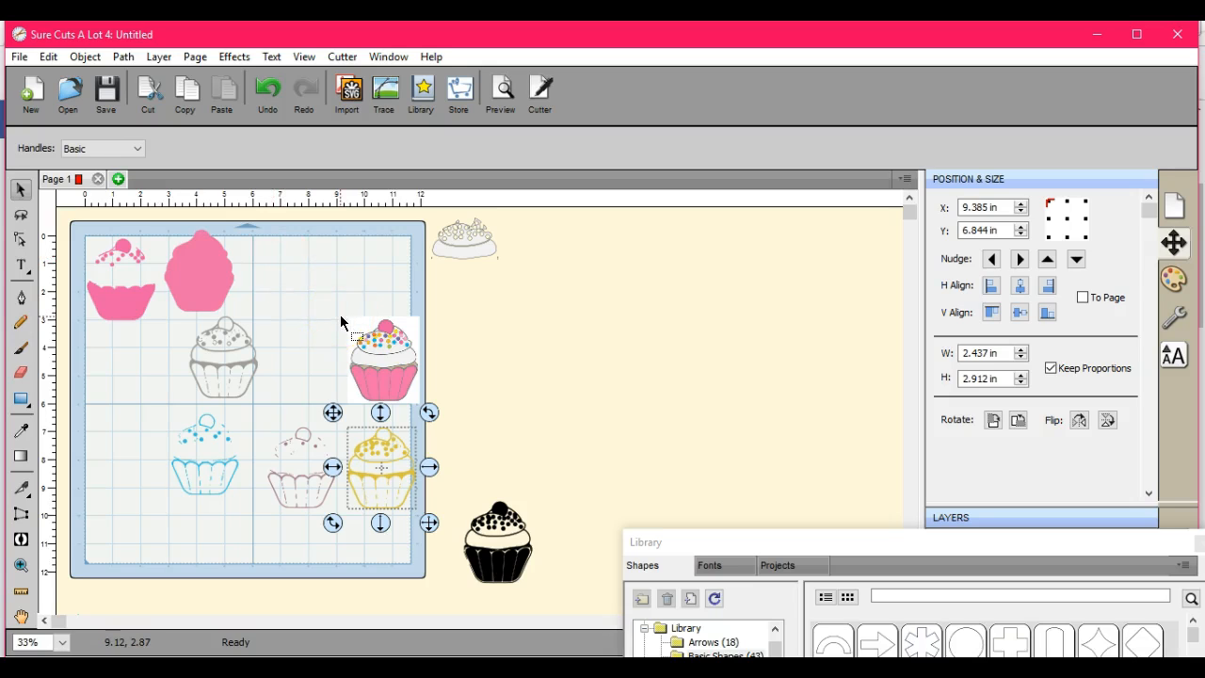
pyautogui.moveTo(527, 523)
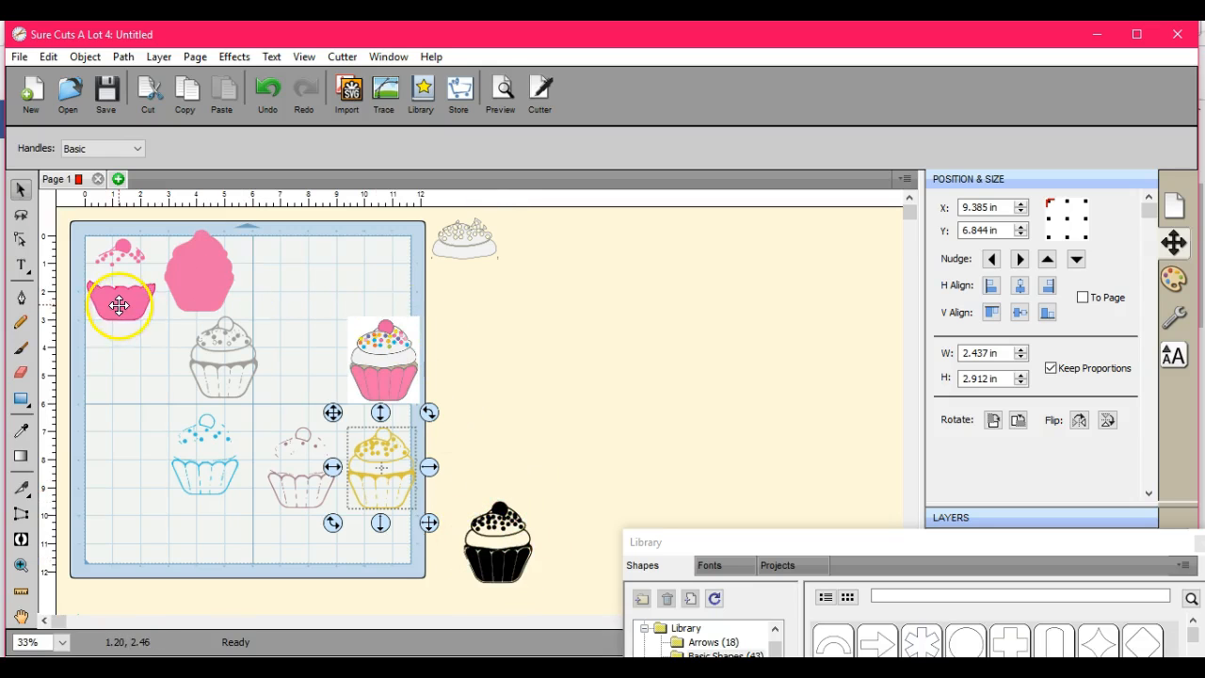
pyautogui.moveTo(119, 306); pyautogui.dragTo(127, 299)
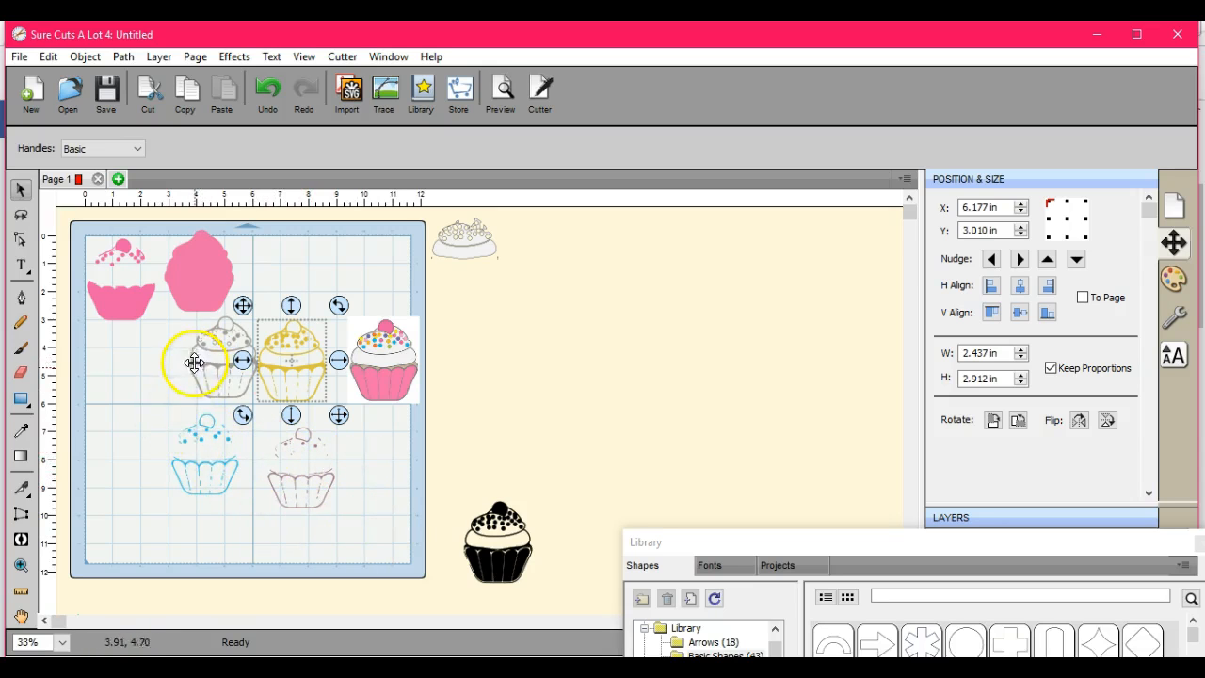
pyautogui.moveTo(193, 362); pyautogui.dragTo(200, 395)
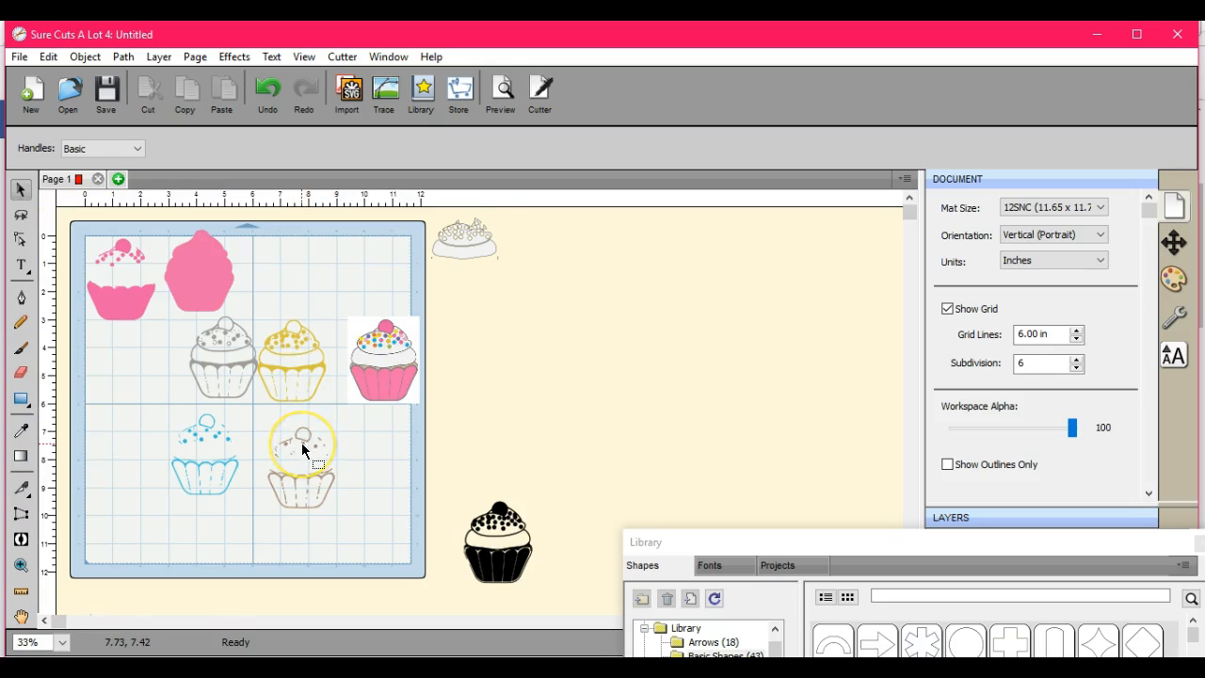
# - Select the colour-layer cupcake and break it apart through the right-click menu
pyautogui.click(292, 337)
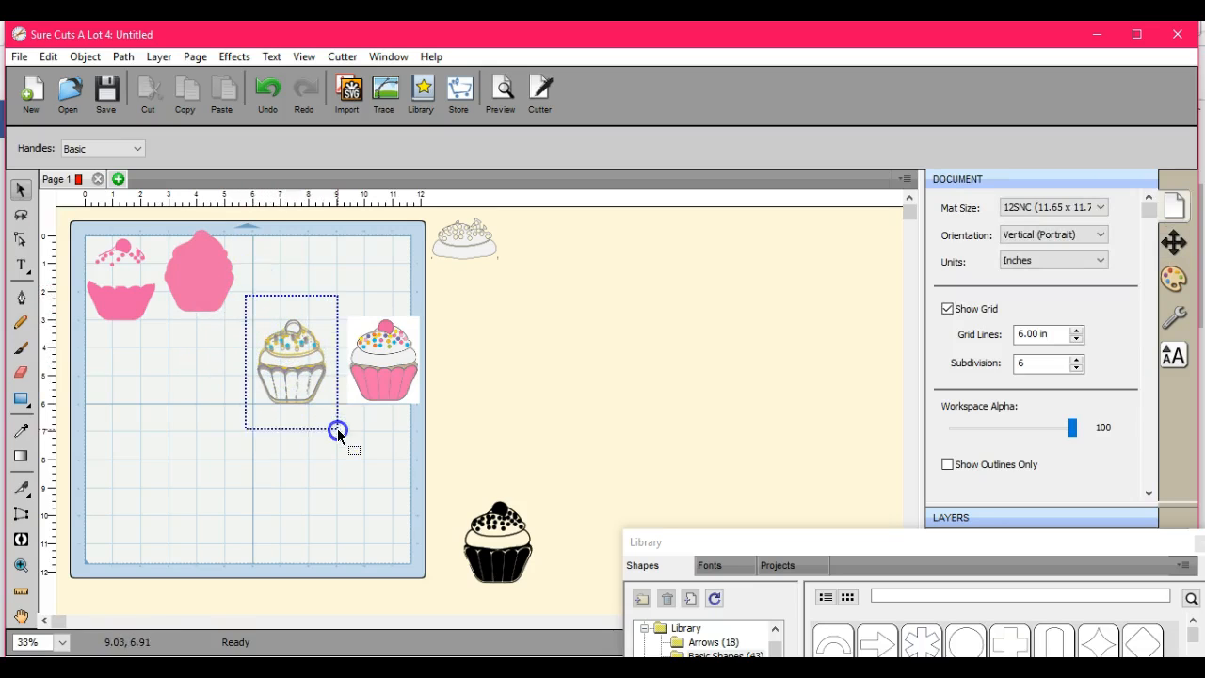
pyautogui.rightClick(292, 357)
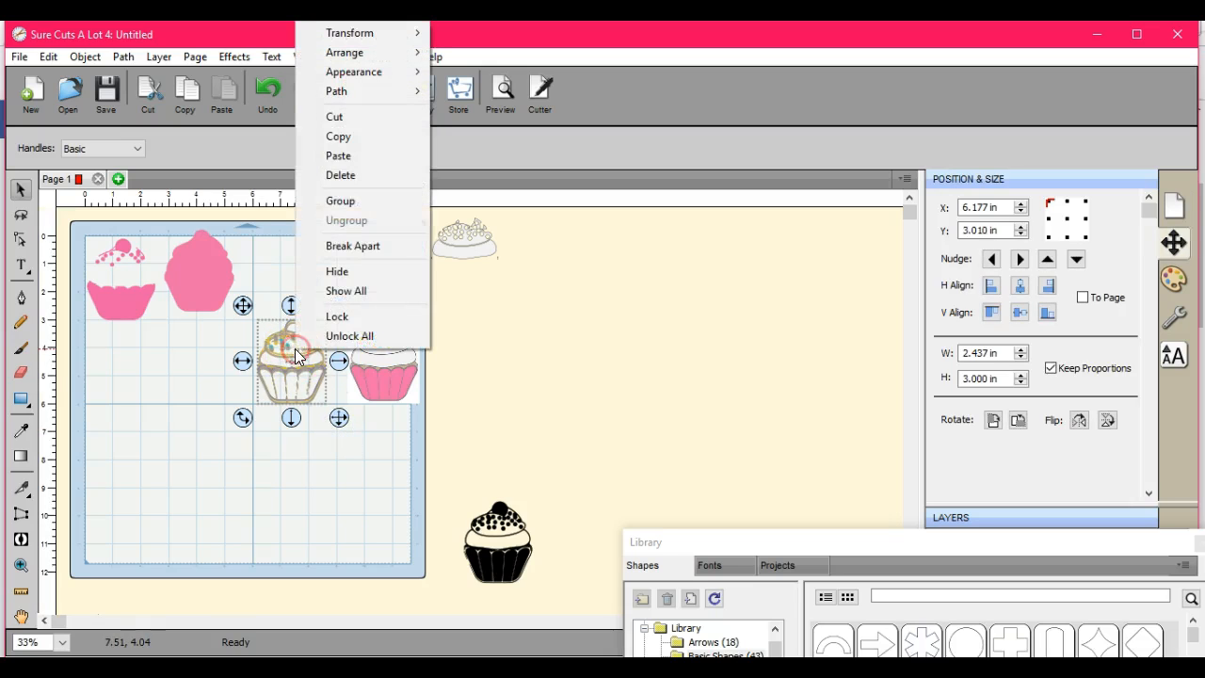
pyautogui.click(327, 438)
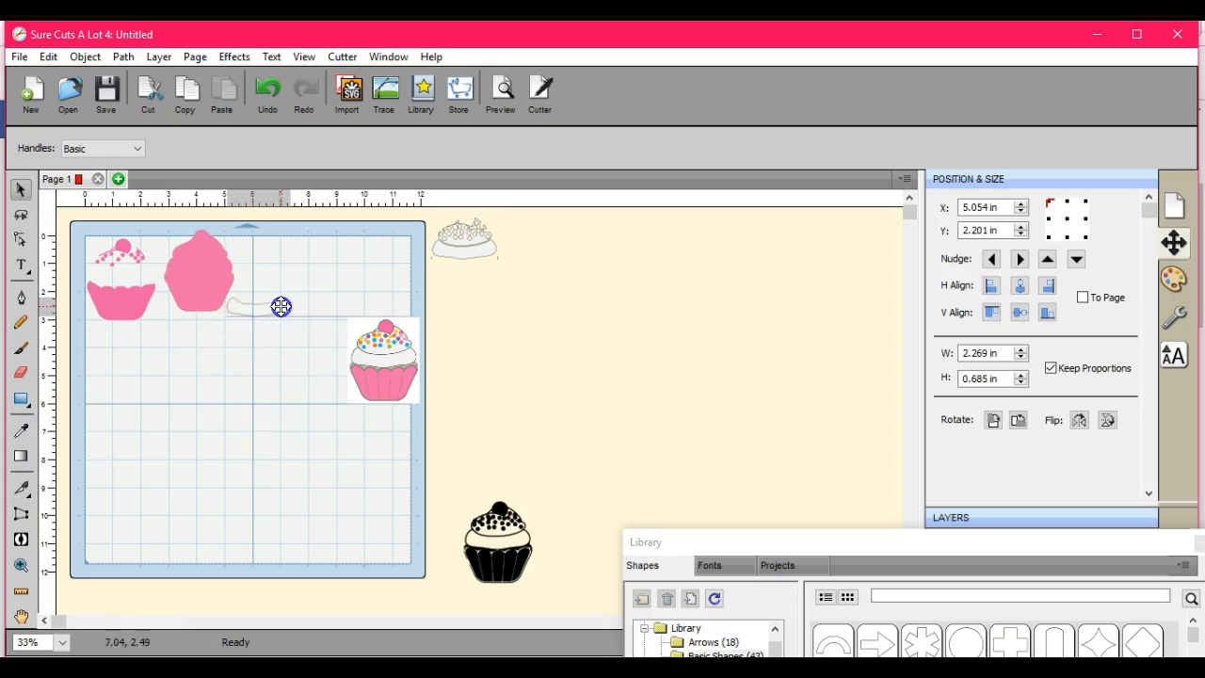
# - Move the curved pink band to the top row, over the pink silhouette
pyautogui.moveTo(281, 307); pyautogui.dragTo(232, 269)
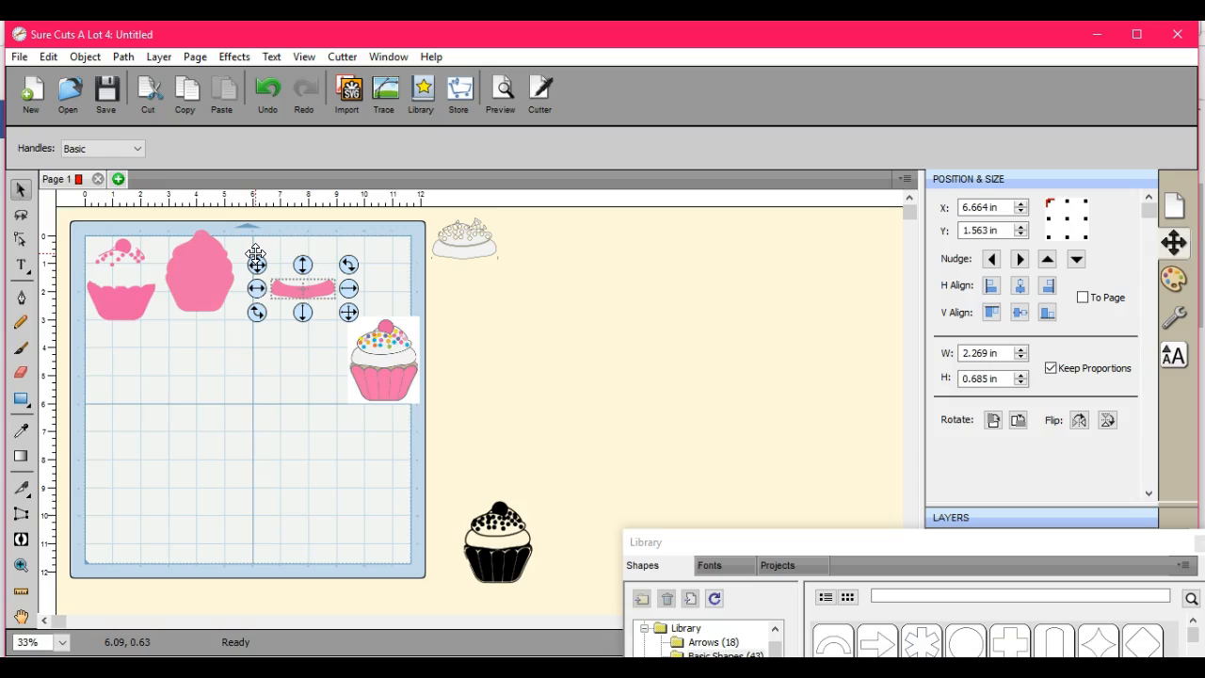
pyautogui.moveTo(254, 266); pyautogui.dragTo(172, 256)
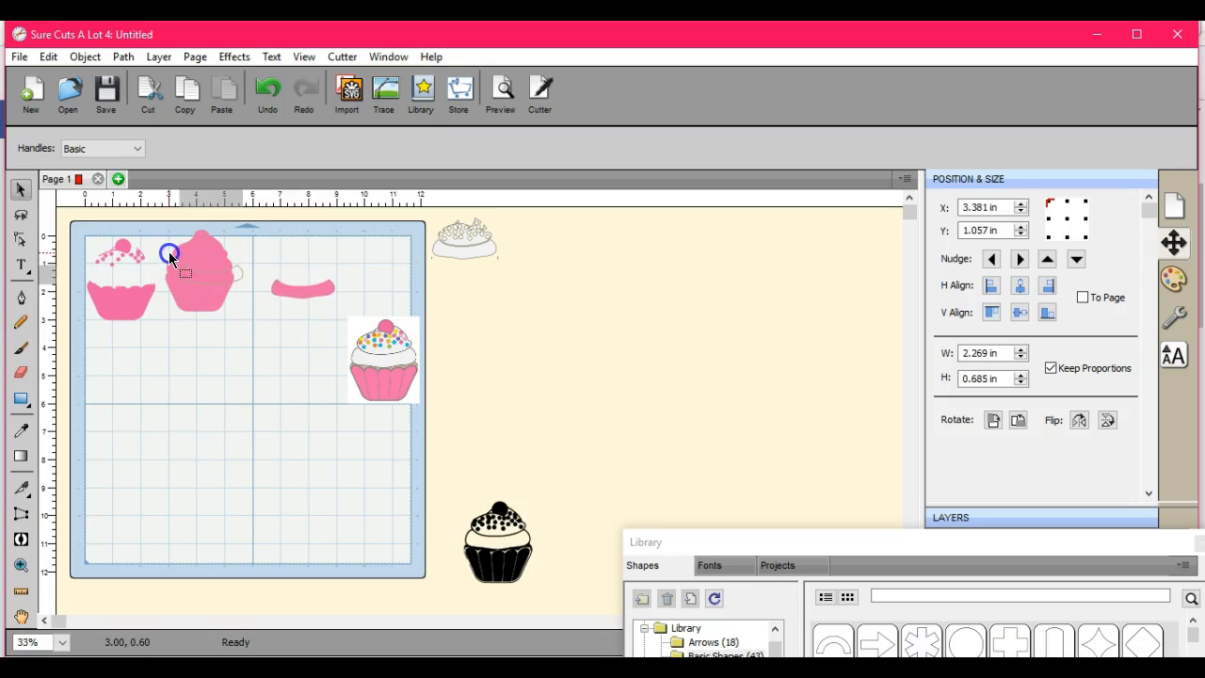
pyautogui.click(169, 254)
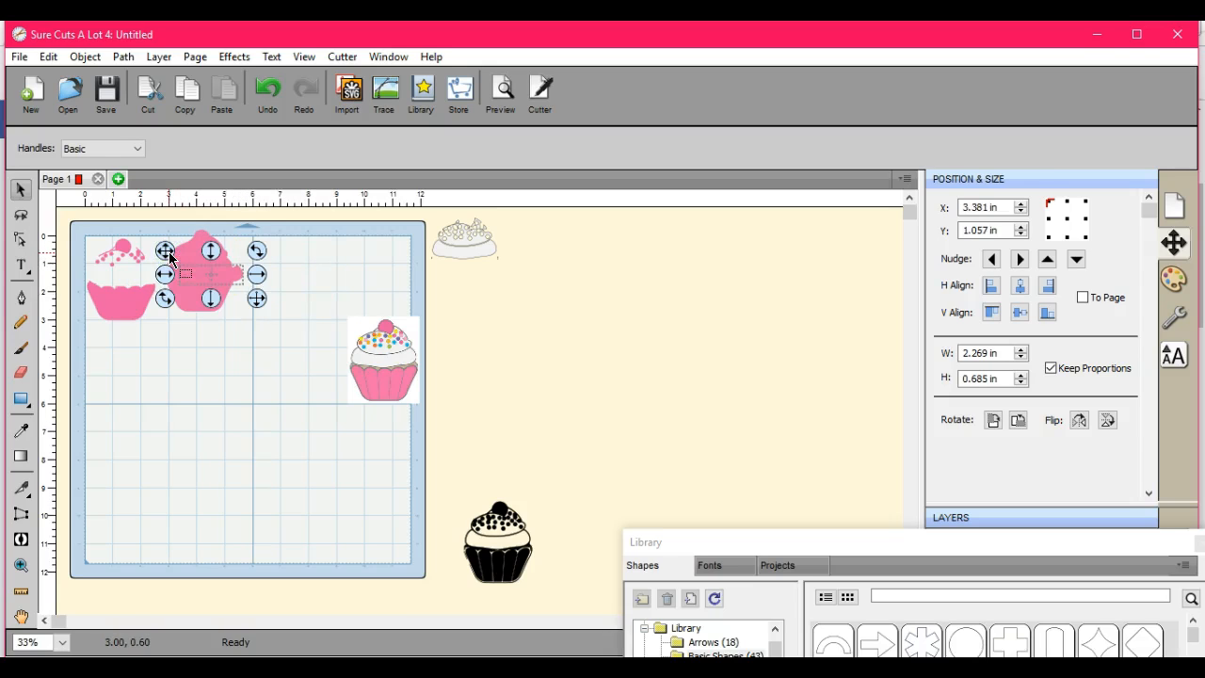